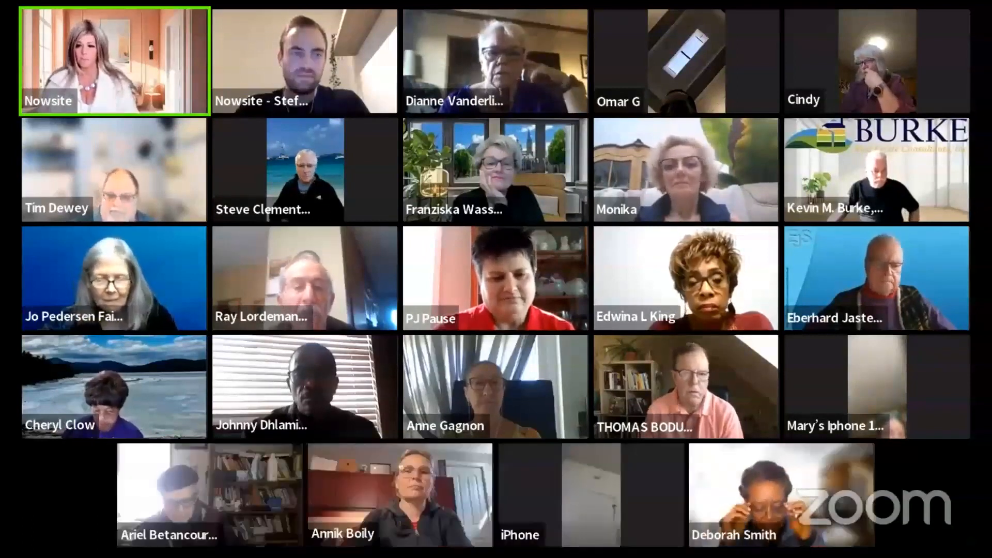
mouse_move(876, 414)
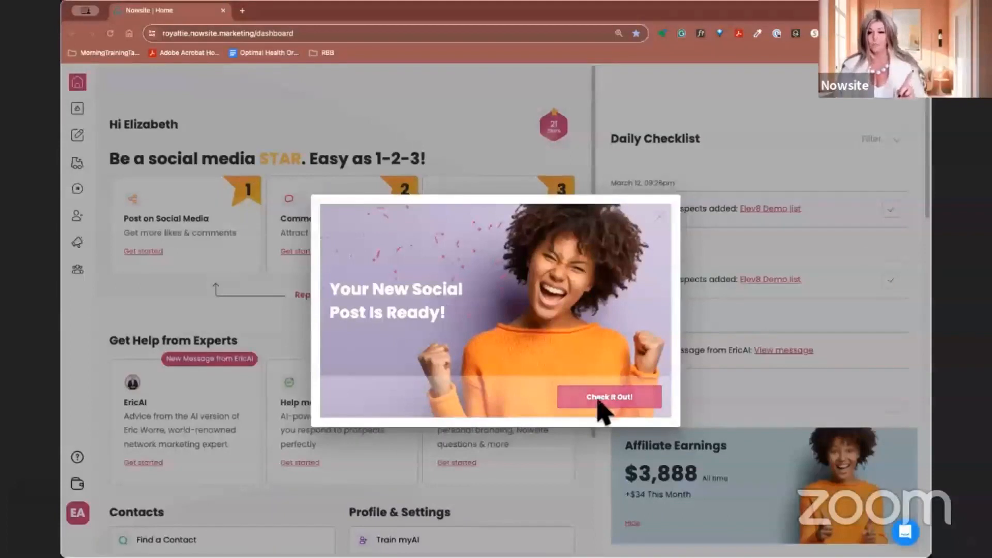
Open the newly generated Trailblazers leadership post in the Facebook preview via 'Check It Out!'.
click(608, 397)
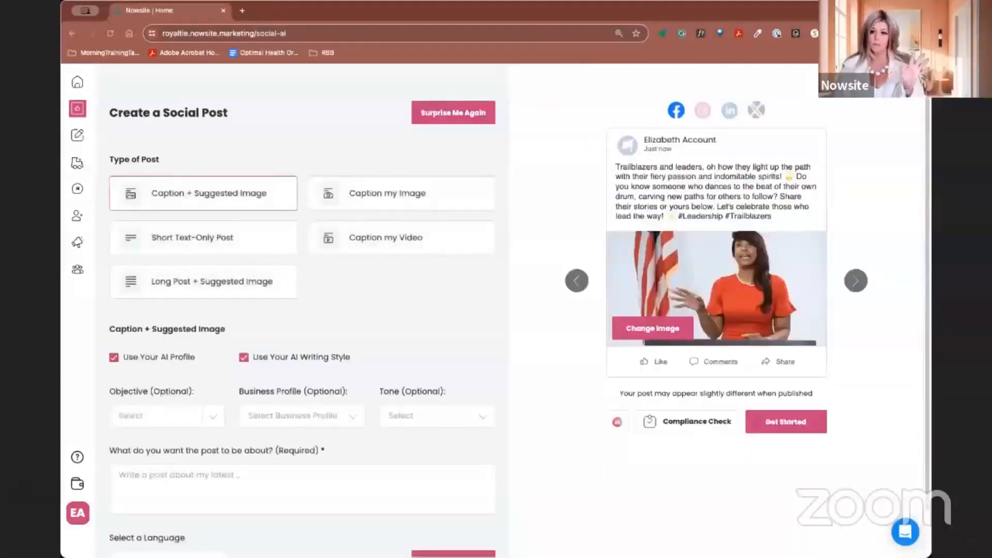
mouse_move(746, 209)
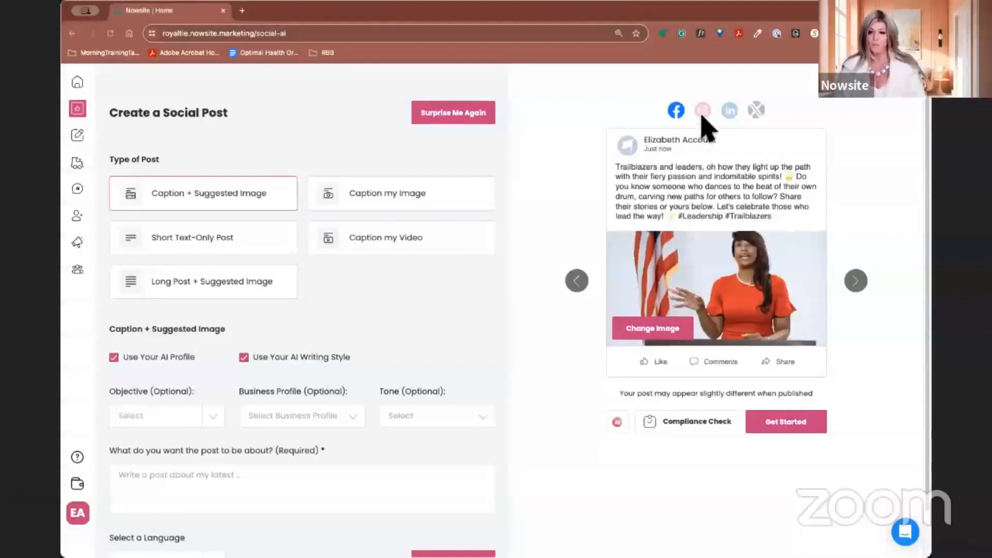
Switch the Trailblazers post preview to Instagram and view its longer caption.
click(703, 110)
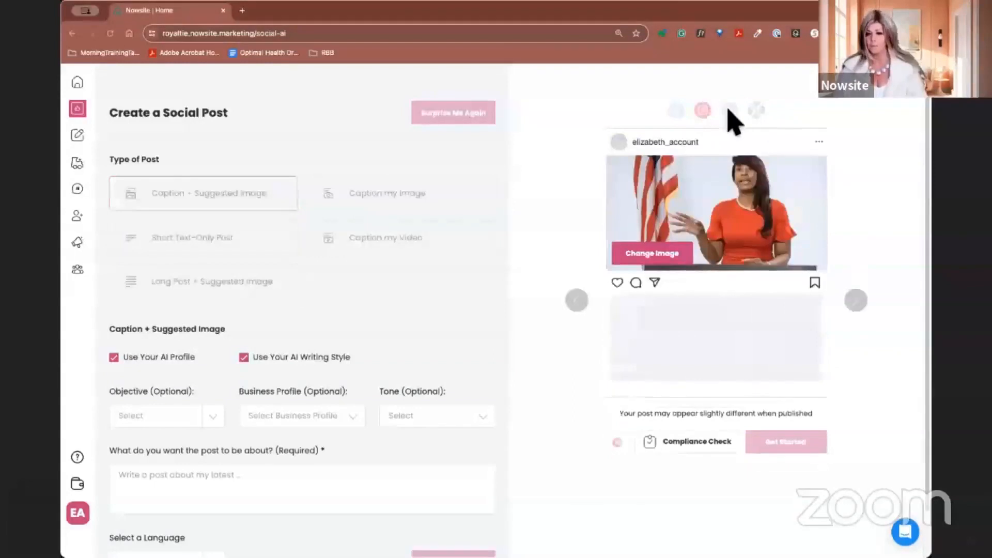
mouse_move(686, 126)
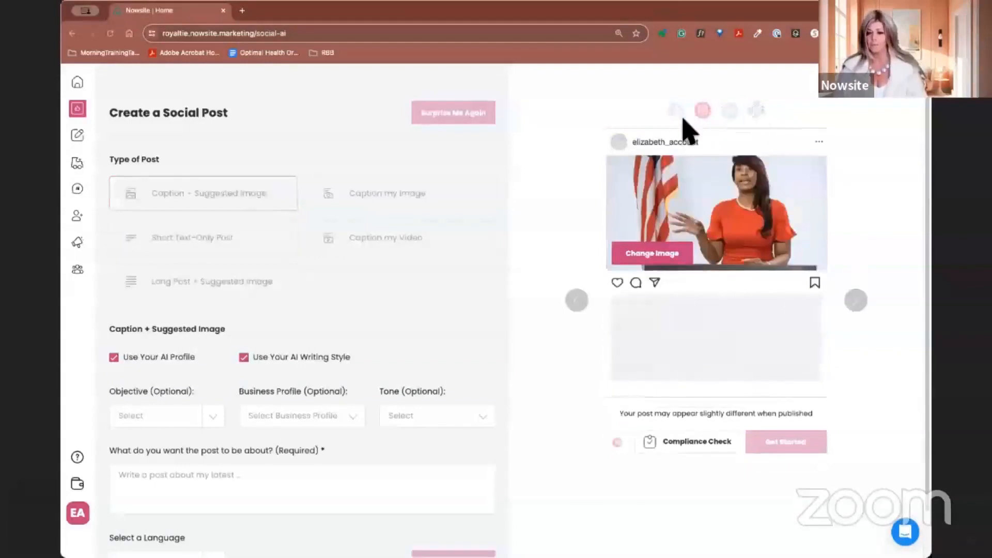
scroll(down, 3)
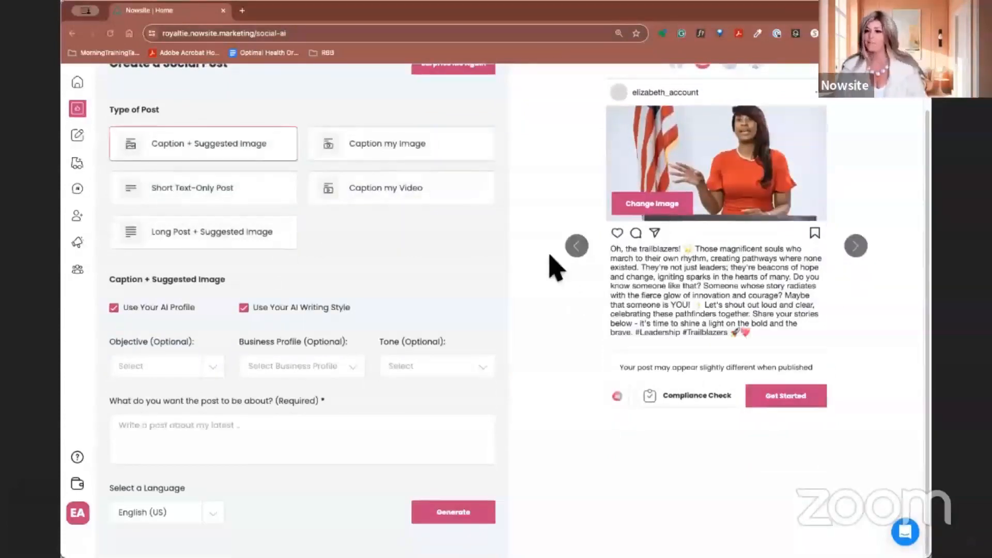
mouse_move(530, 366)
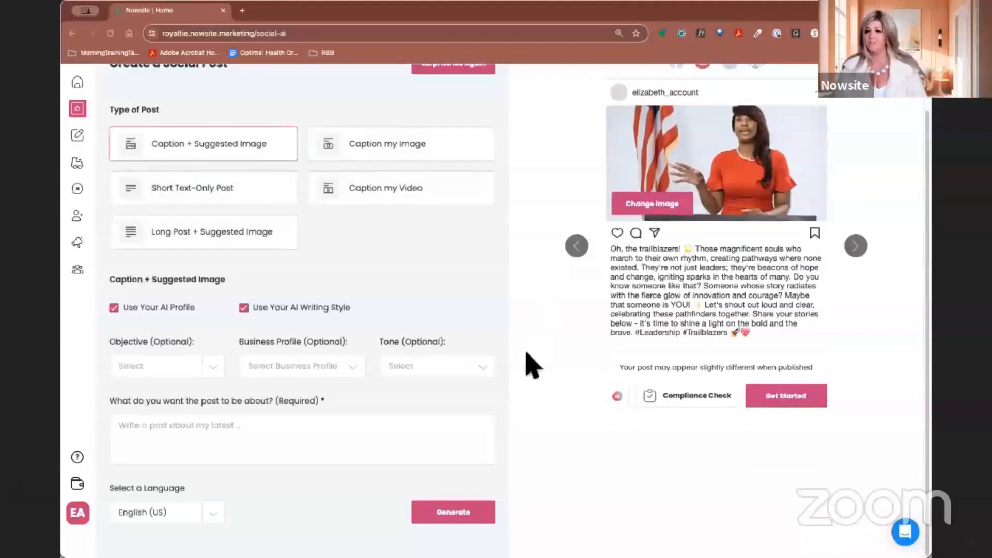
Move to the Estes Park mountain post and switch its preview to LinkedIn.
click(453, 512)
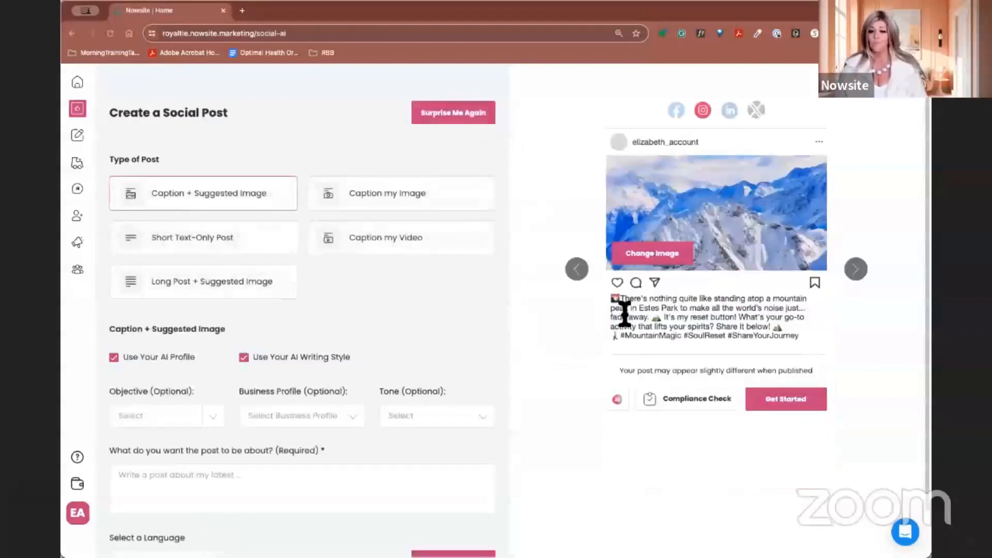
mouse_move(638, 323)
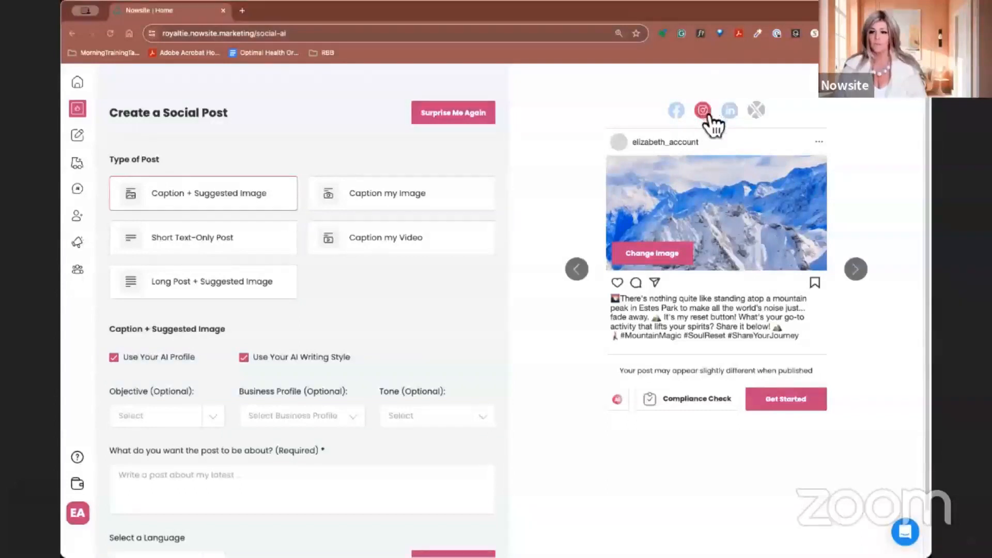
click(728, 111)
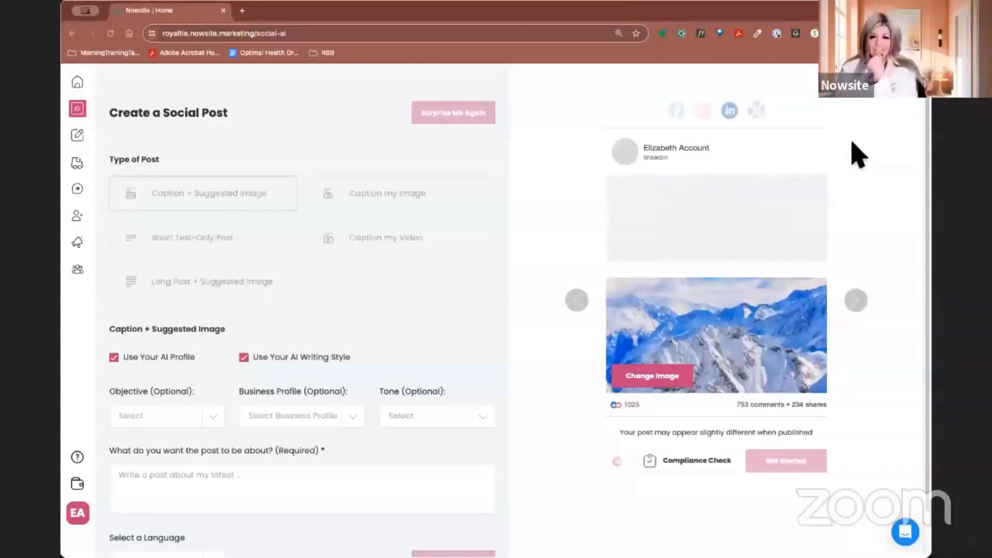
Start Change Image on the mountain post and show the My Images library.
click(452, 112)
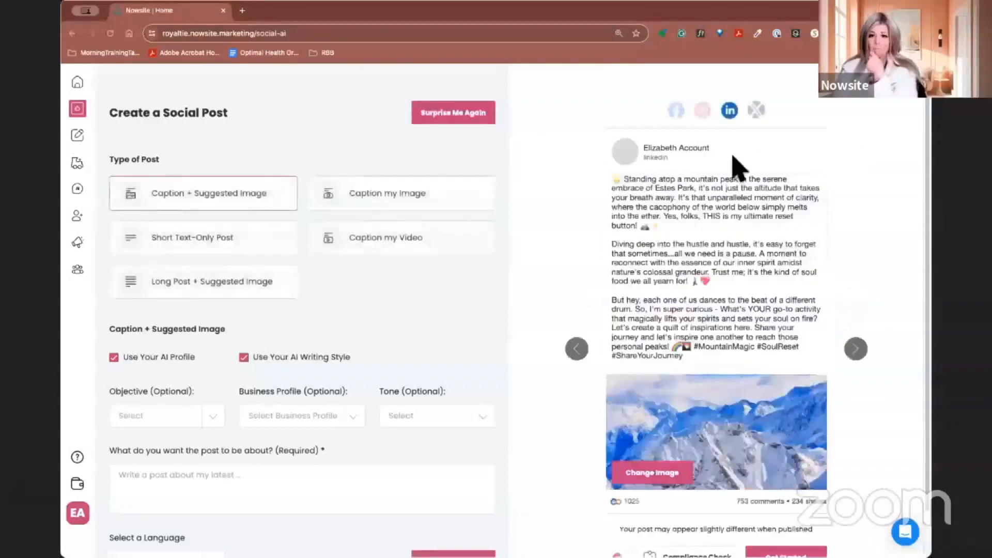
mouse_move(658, 215)
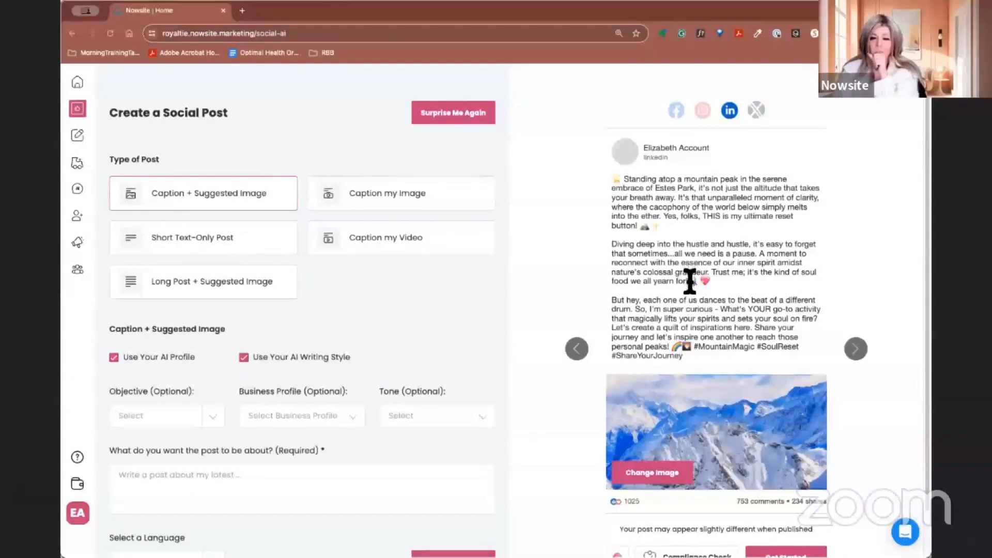
mouse_move(670, 300)
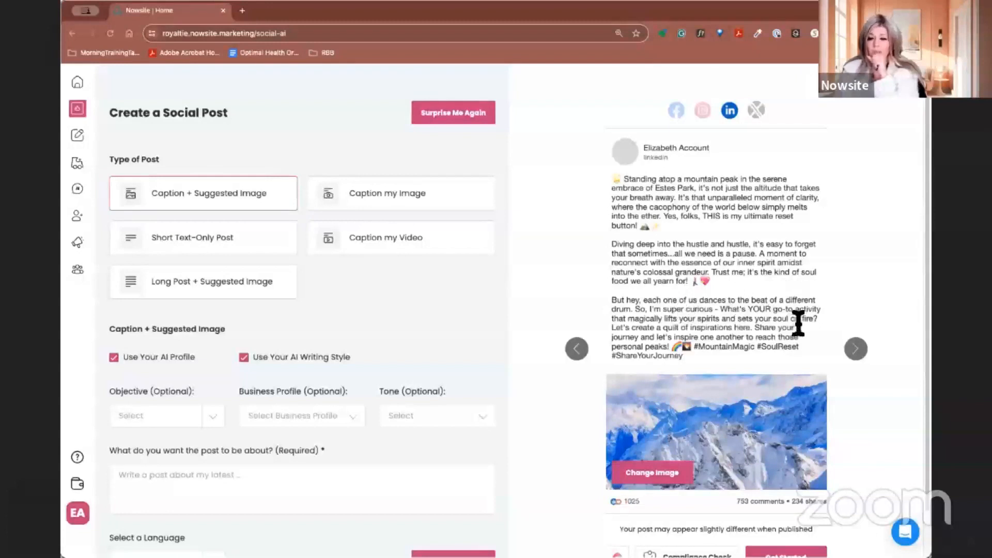
mouse_move(715, 328)
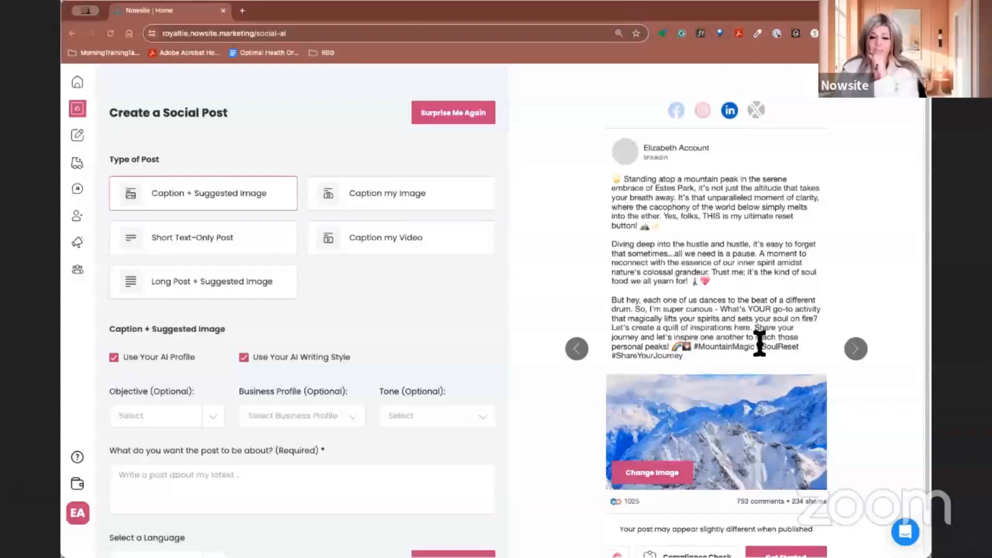
mouse_move(713, 361)
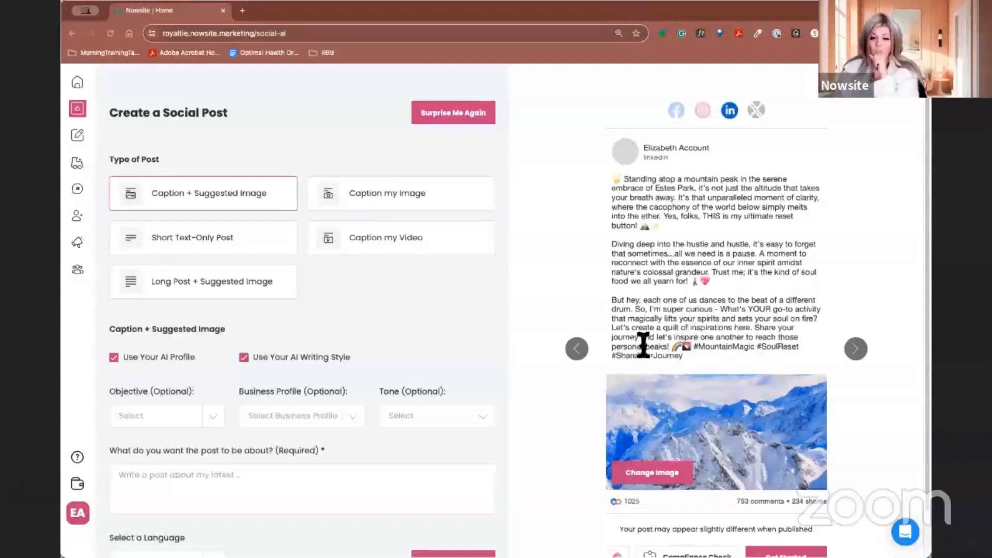
scroll(down, 3)
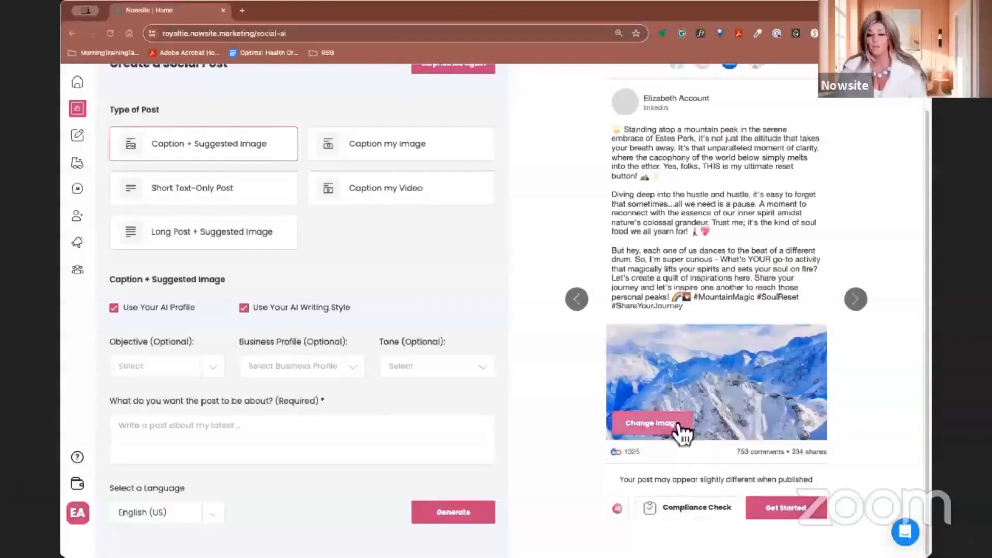
mouse_move(667, 440)
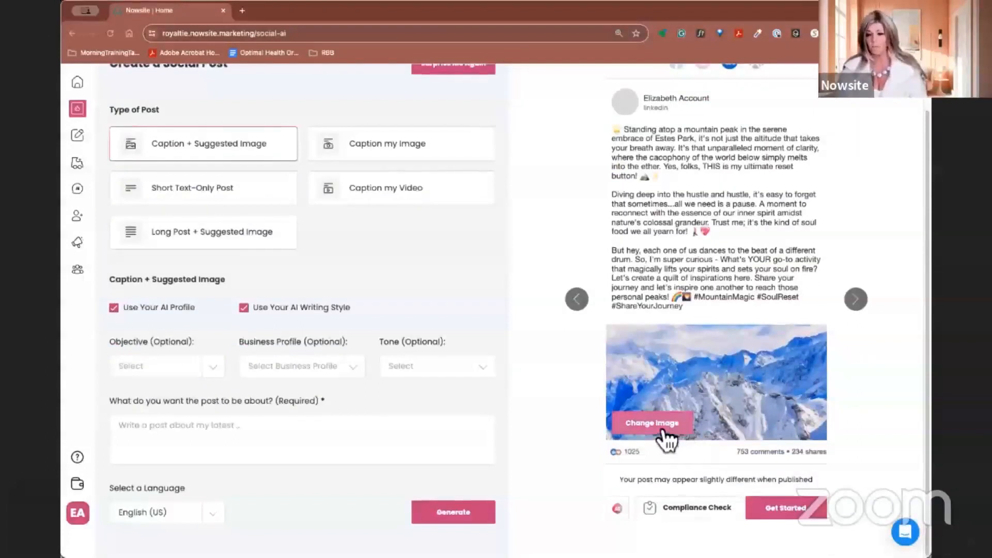
click(651, 423)
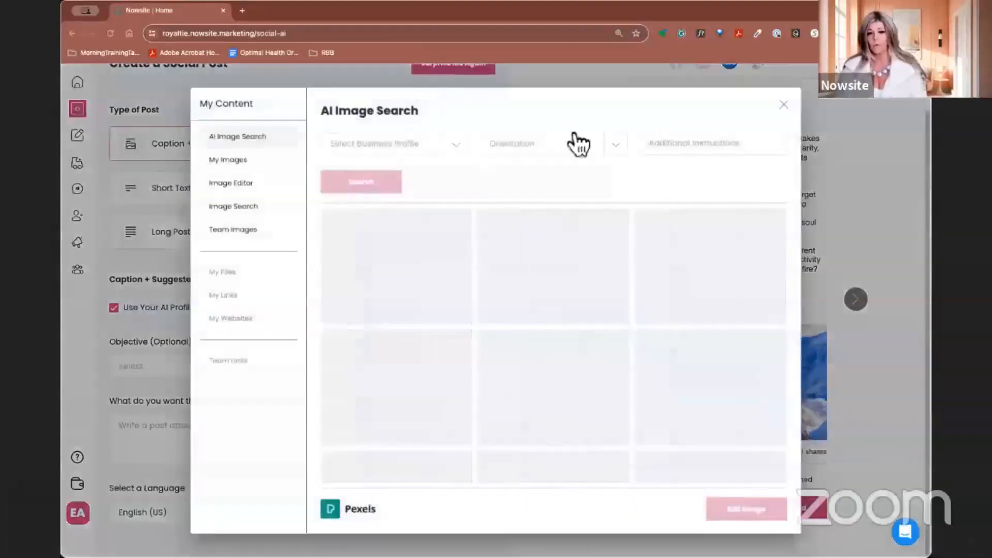
click(228, 159)
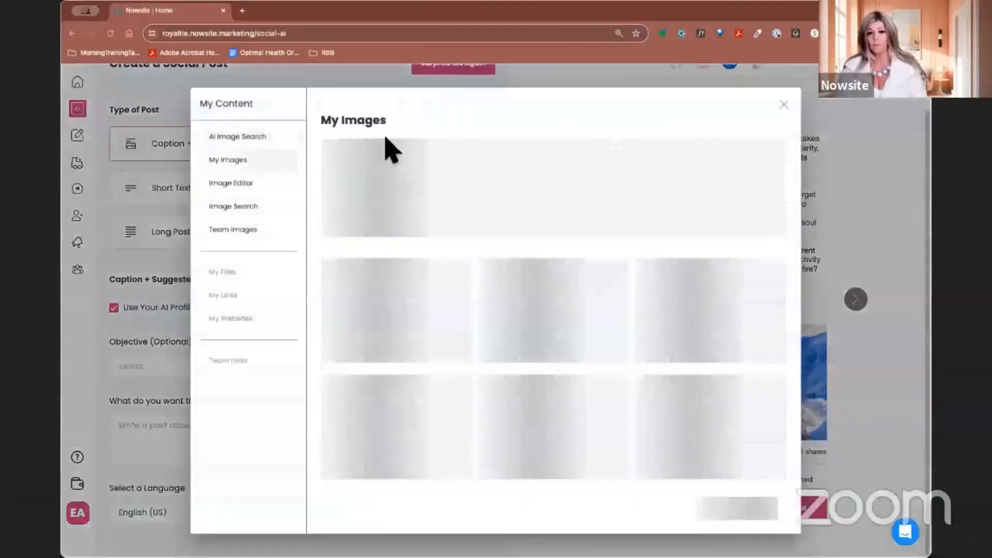
mouse_move(247, 215)
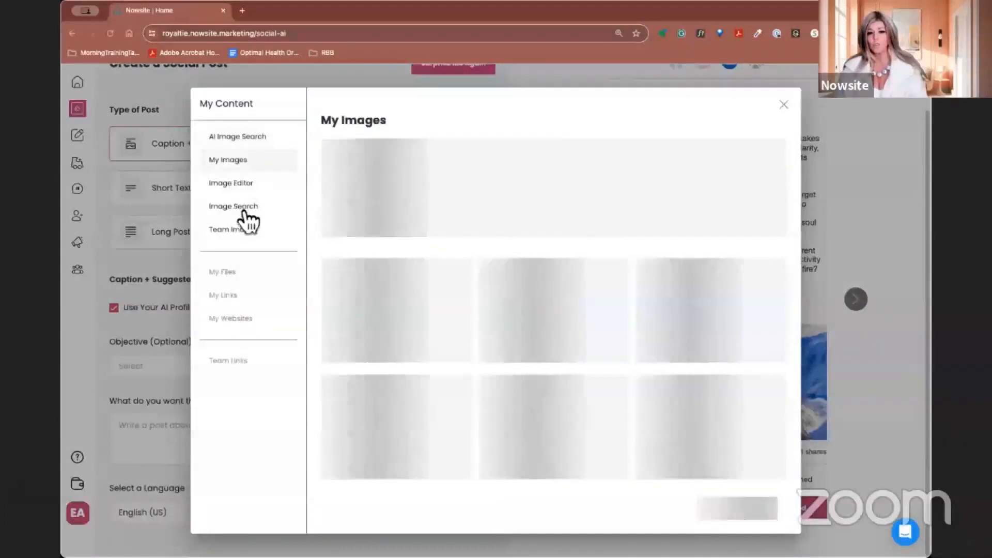
Search Pixabay for 'mountain' and choose the sunrise-over-clouds photo for the post.
click(233, 206)
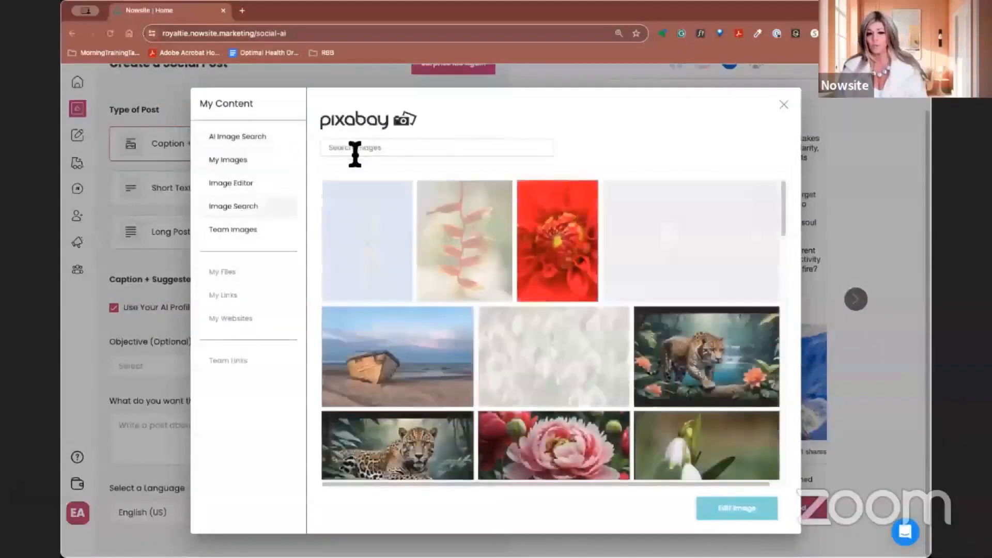
text(mountain)
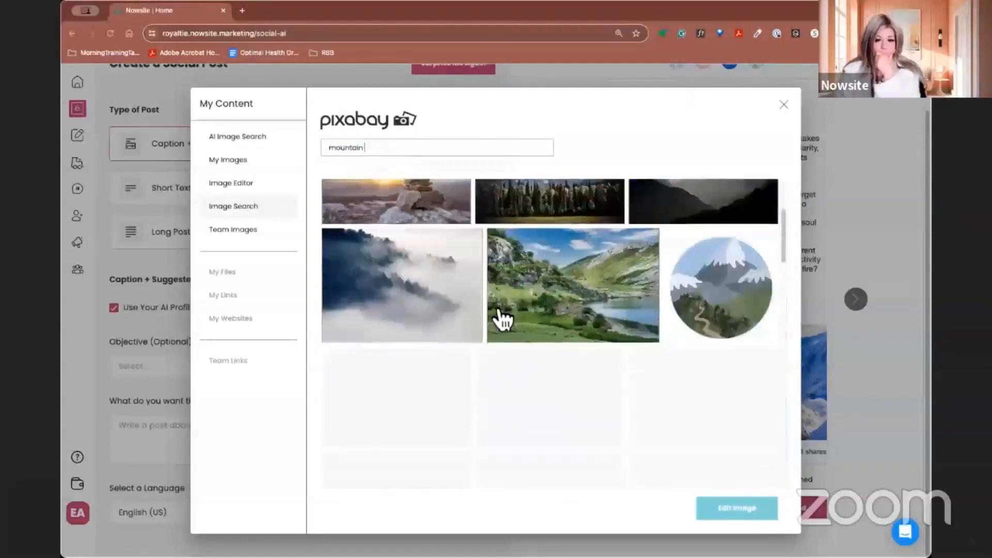
scroll(down, 3)
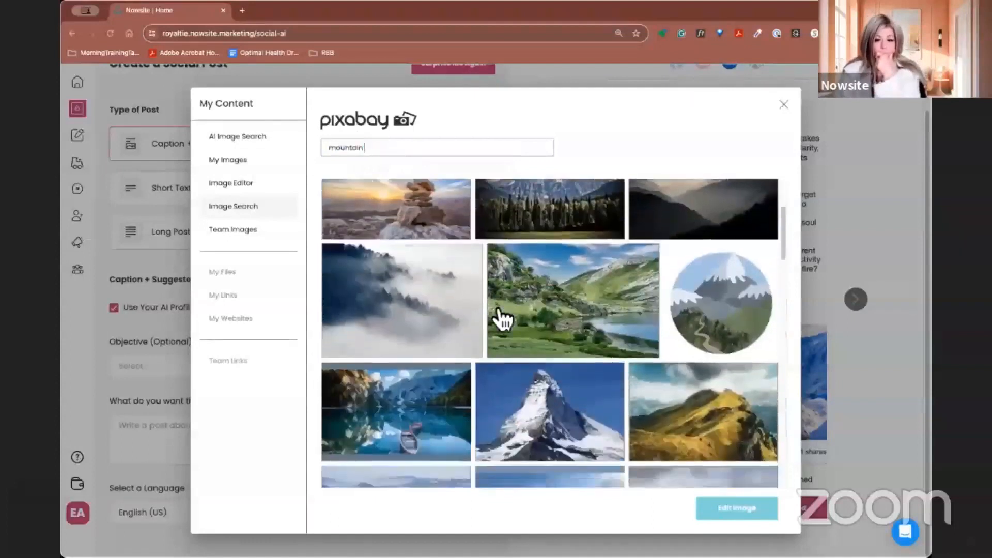
scroll(down, 3)
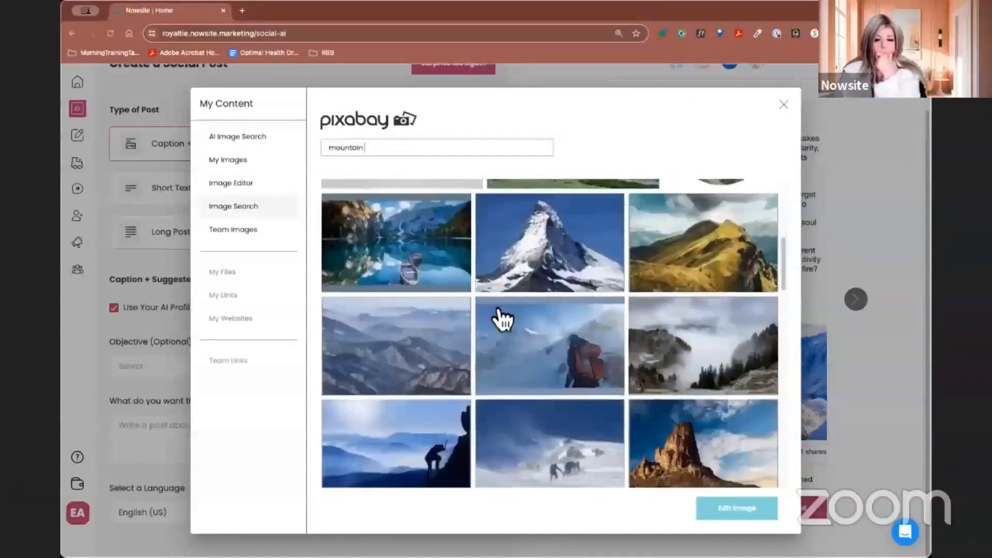
scroll(down, 3)
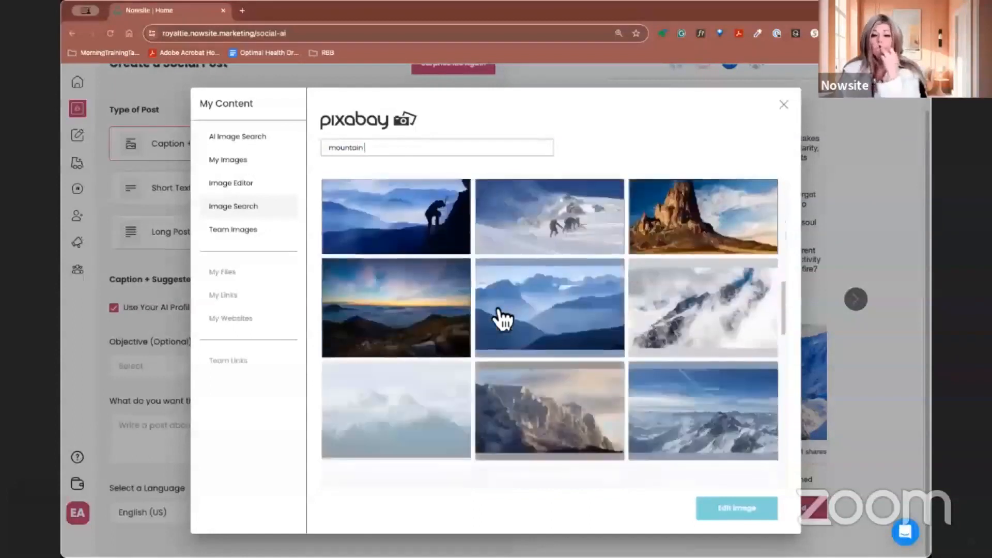
scroll(down, 3)
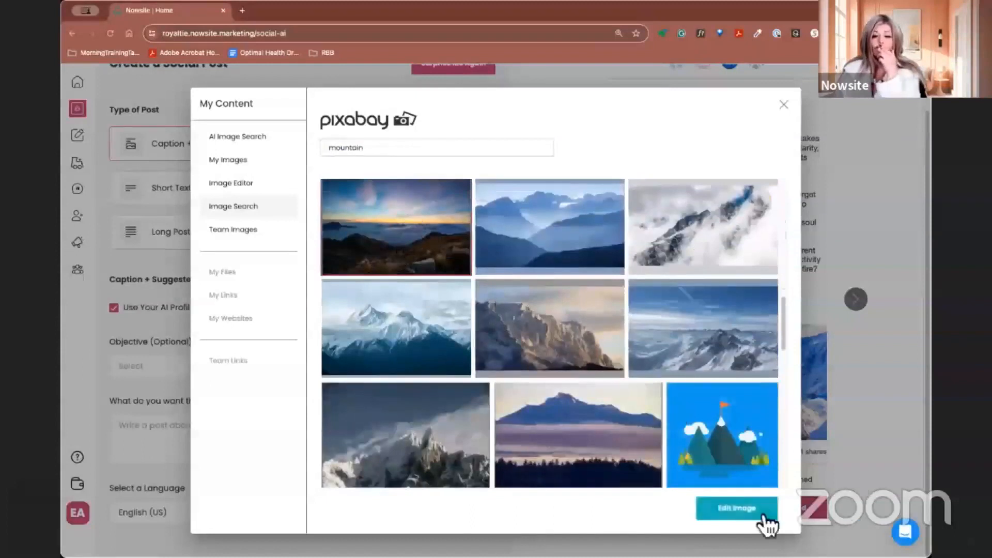
click(736, 509)
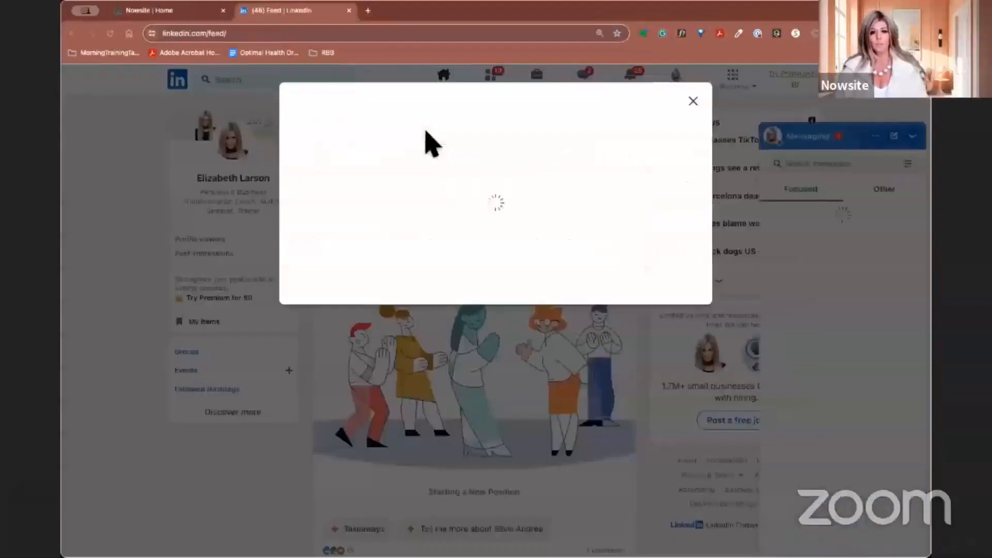
Paste the Estes Park caption with #MountainMagic #SoulReset #ShareYourJourney into the LinkedIn composer.
click(692, 102)
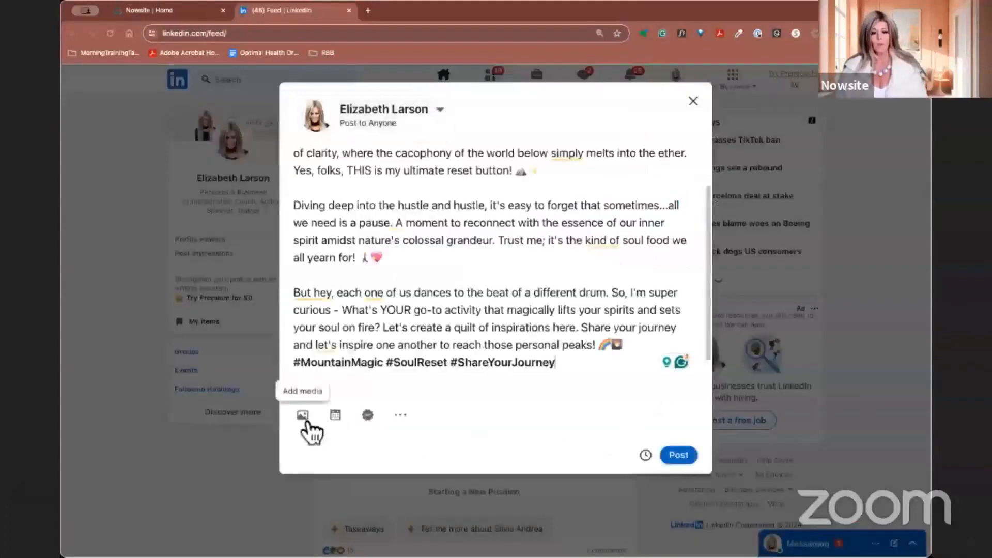
Upload the sunrise-over-clouds mountain photo from the computer and attach it to the post.
click(302, 416)
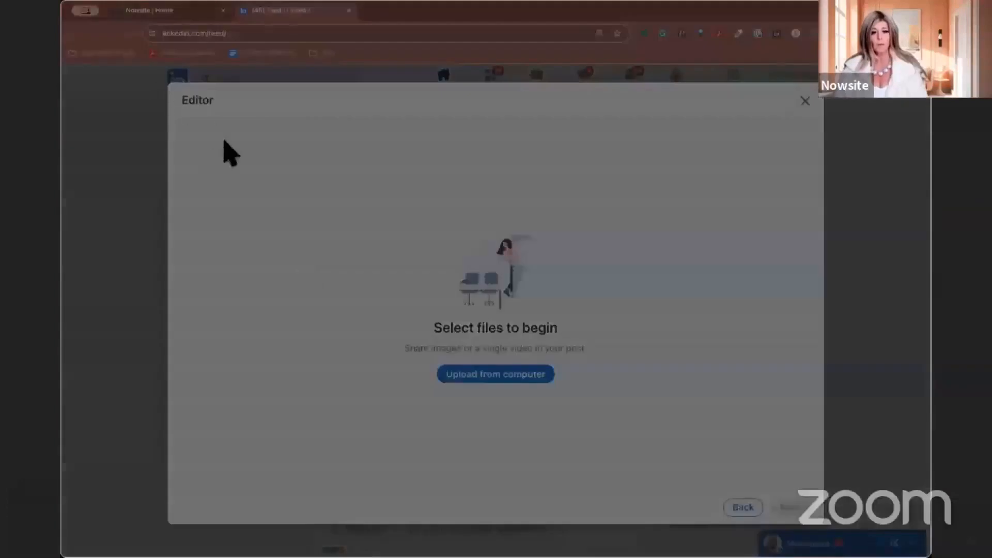
mouse_move(854, 483)
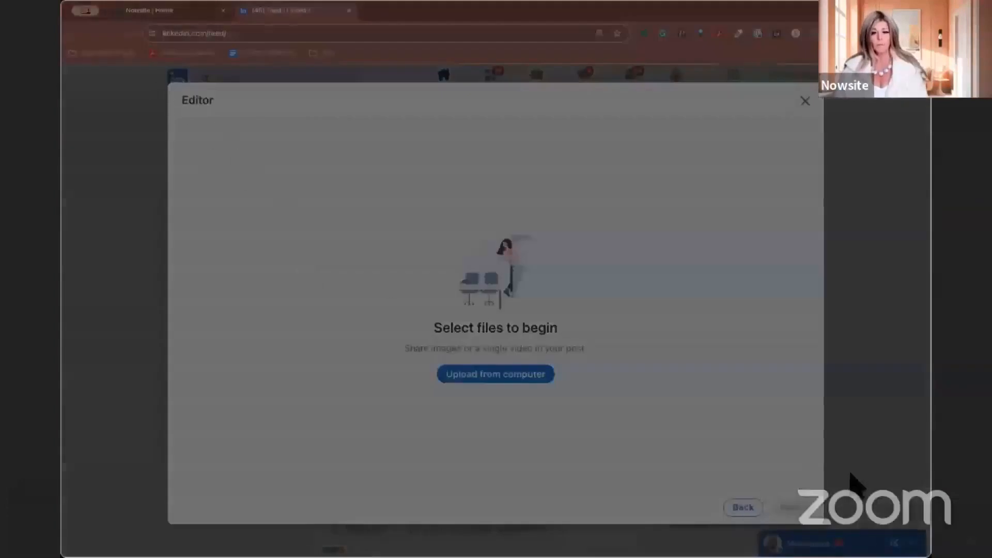
click(495, 373)
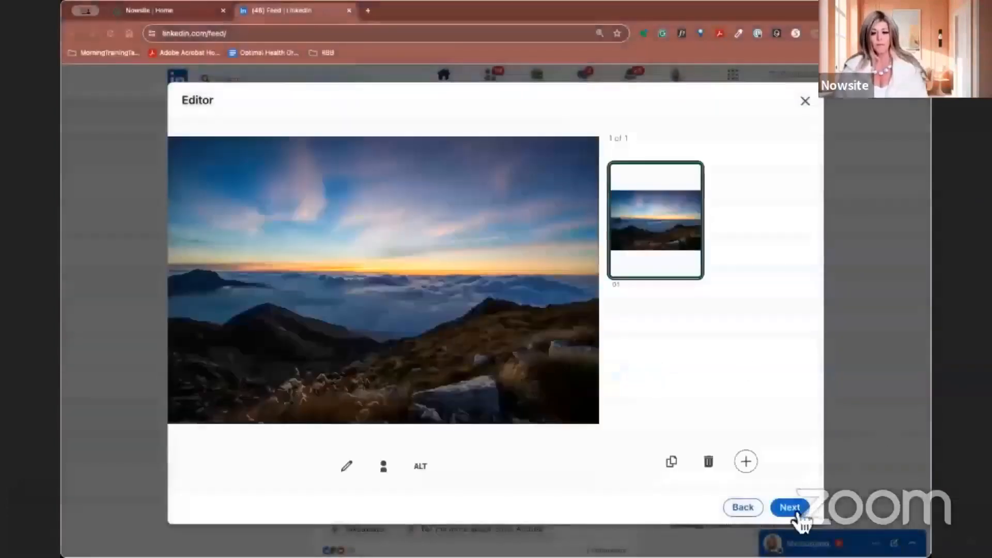
click(789, 506)
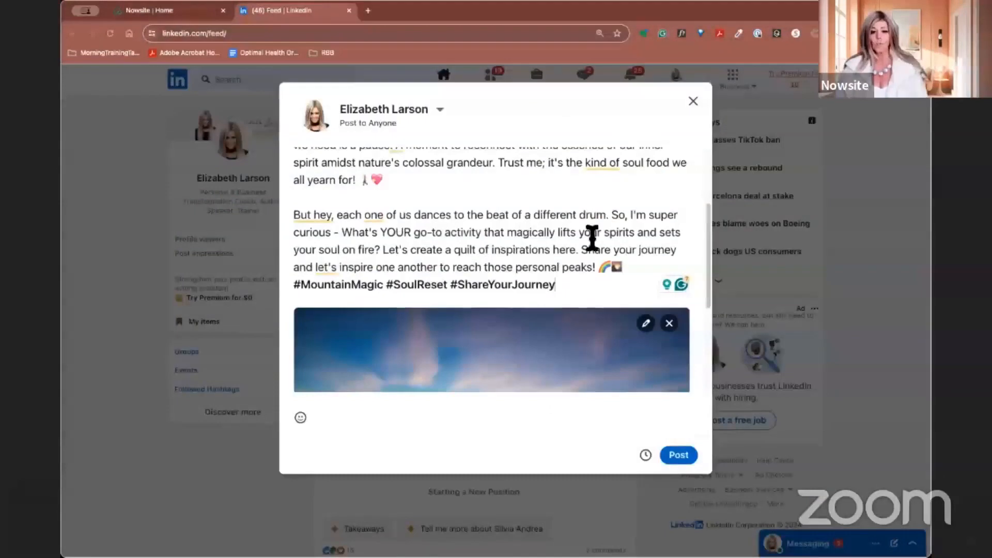
mouse_move(418, 253)
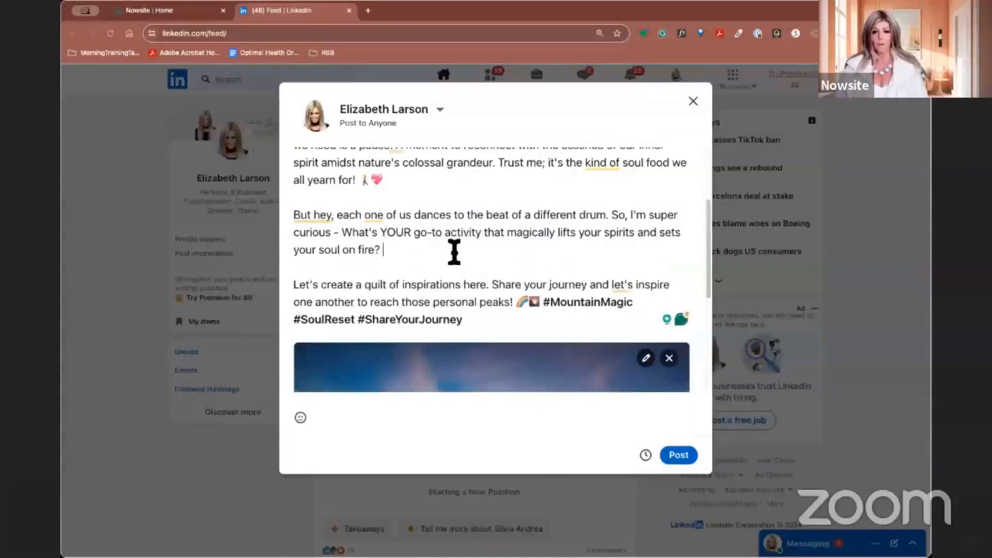
Add 'Let me know in the comments below.' and publish the mountain post on LinkedIn.
text(Let me kn)
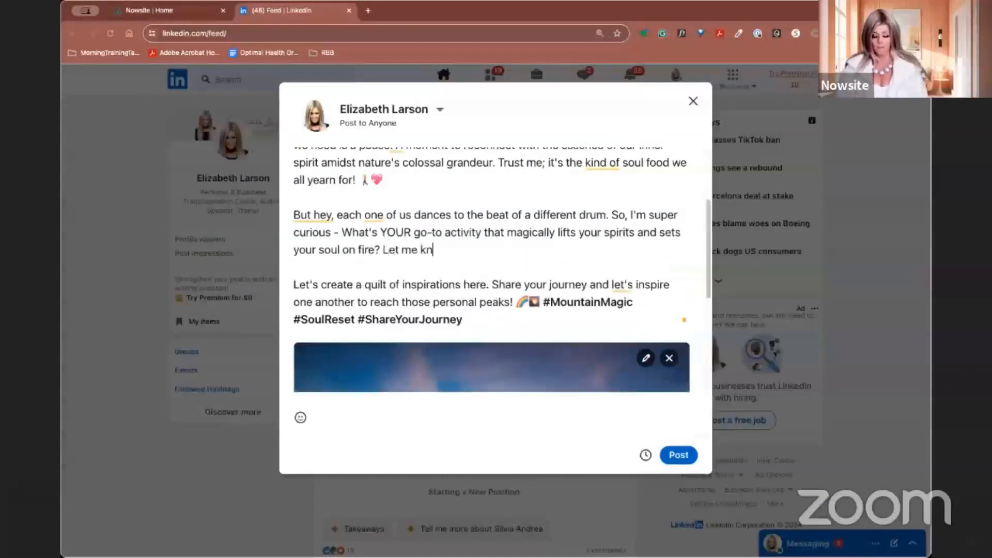
text(ow in the co)
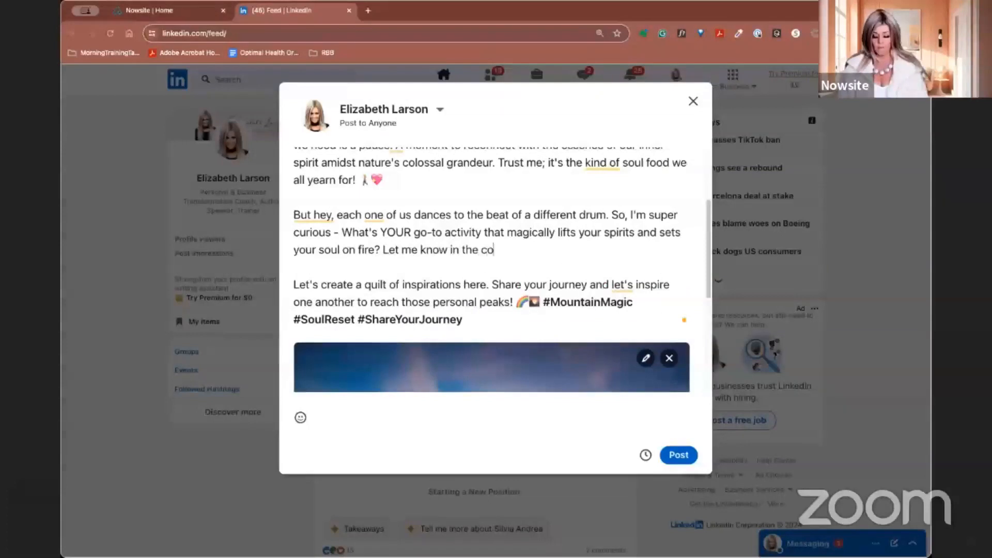
text(mments below.)
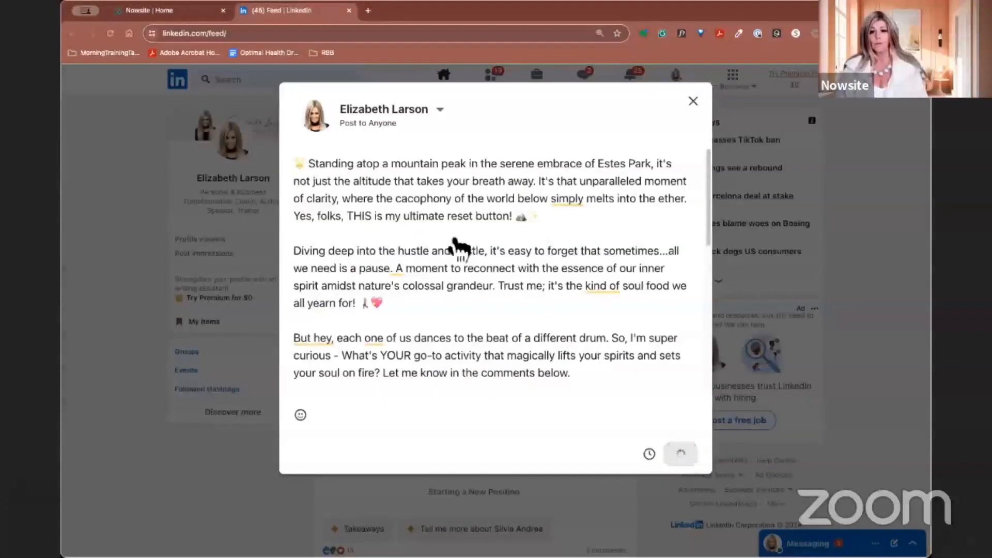
mouse_move(503, 221)
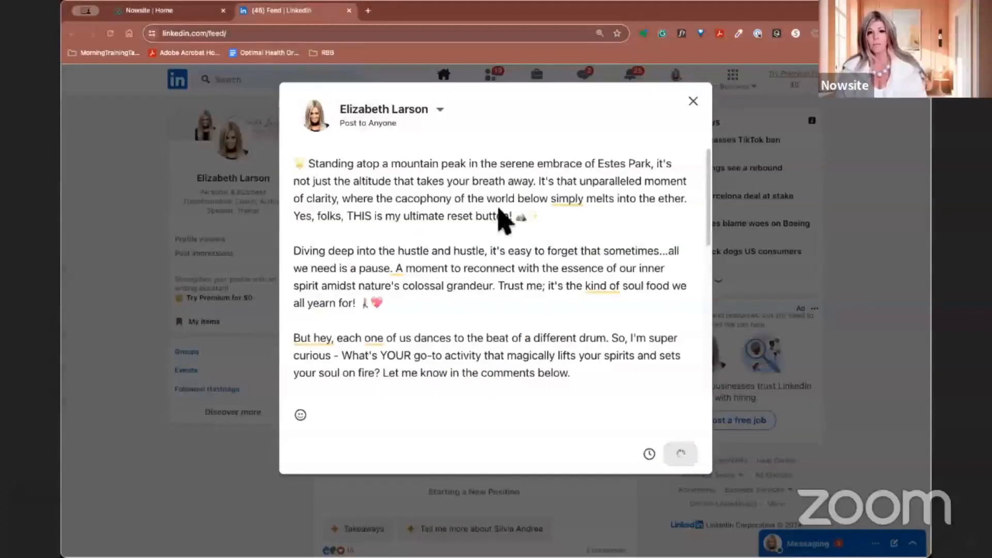
click(680, 454)
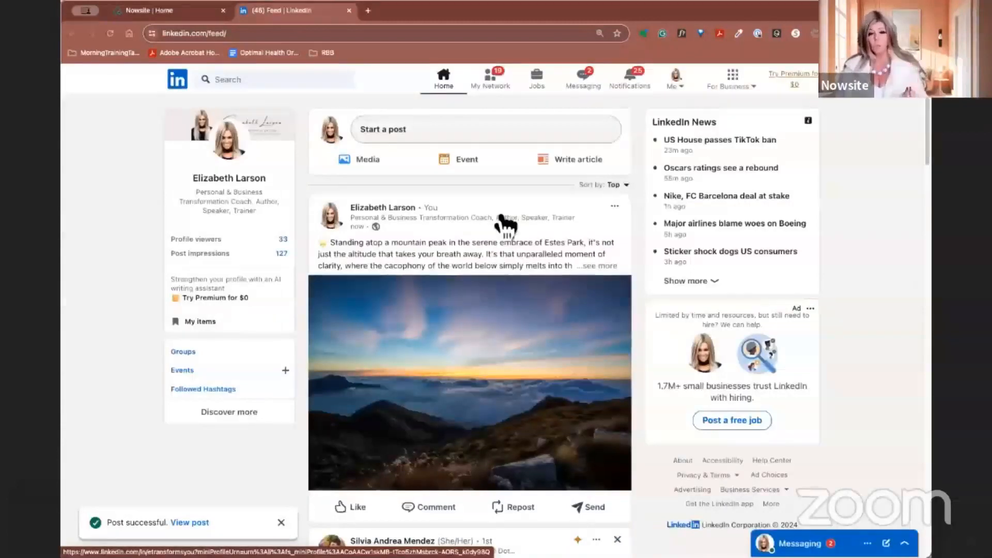
Return to Nowsite and choose Short Text-Only Post, ready to describe the topic.
click(170, 10)
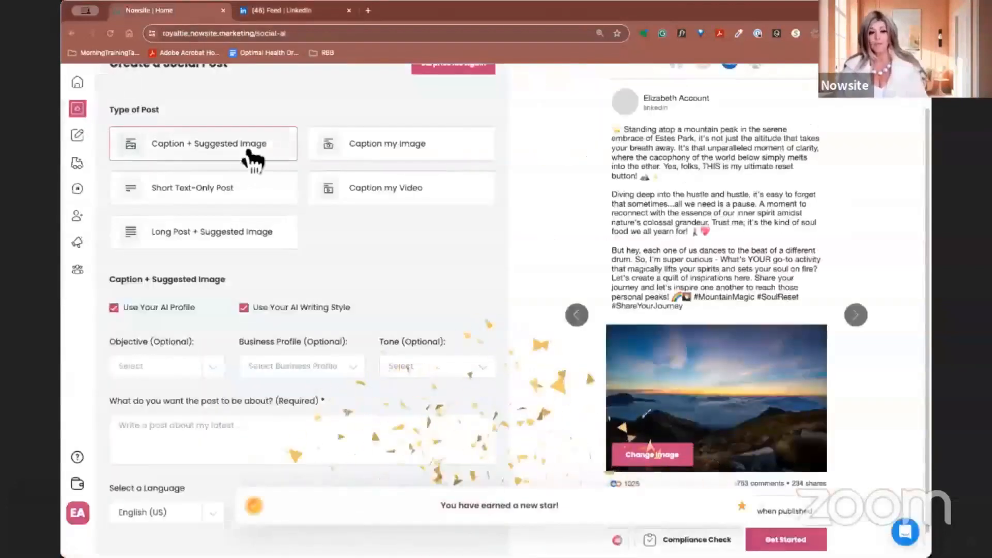
click(203, 187)
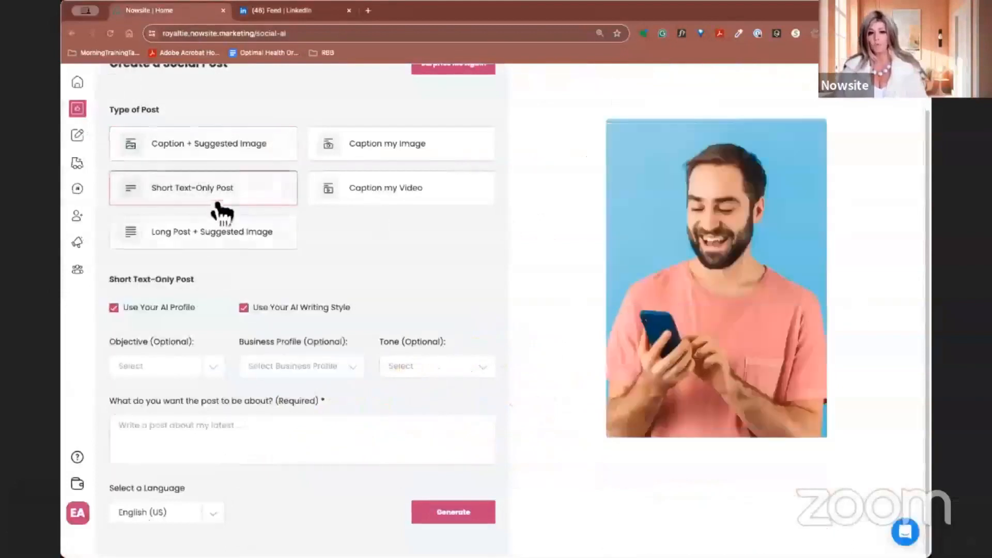
click(302, 439)
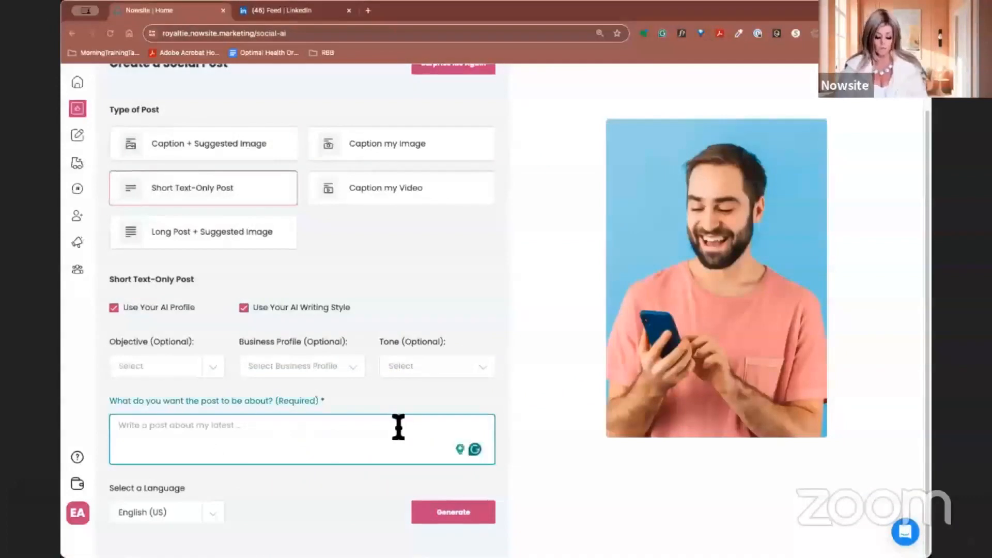
Enter the topic 'Write me a post about #WisdomWed'.
text(#w)
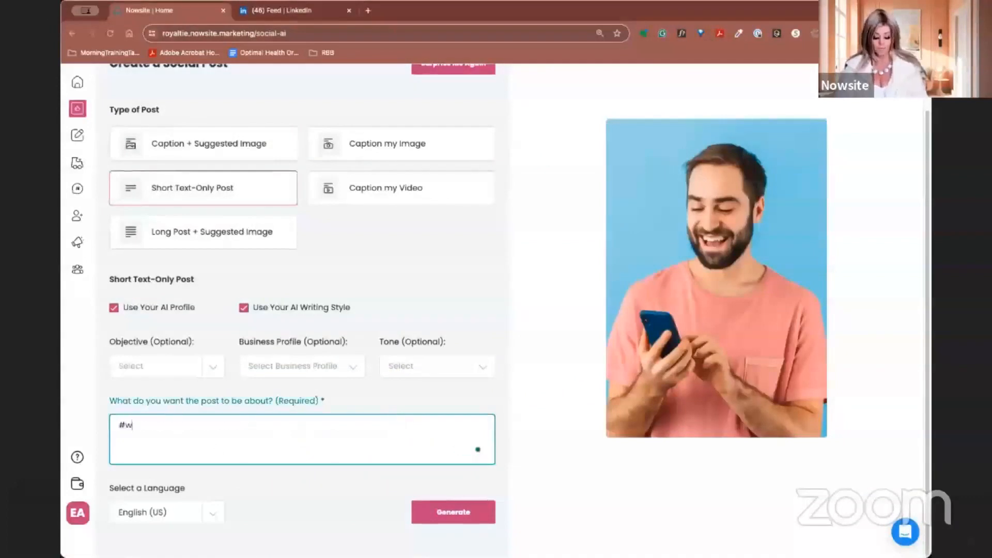
key(Backspace)
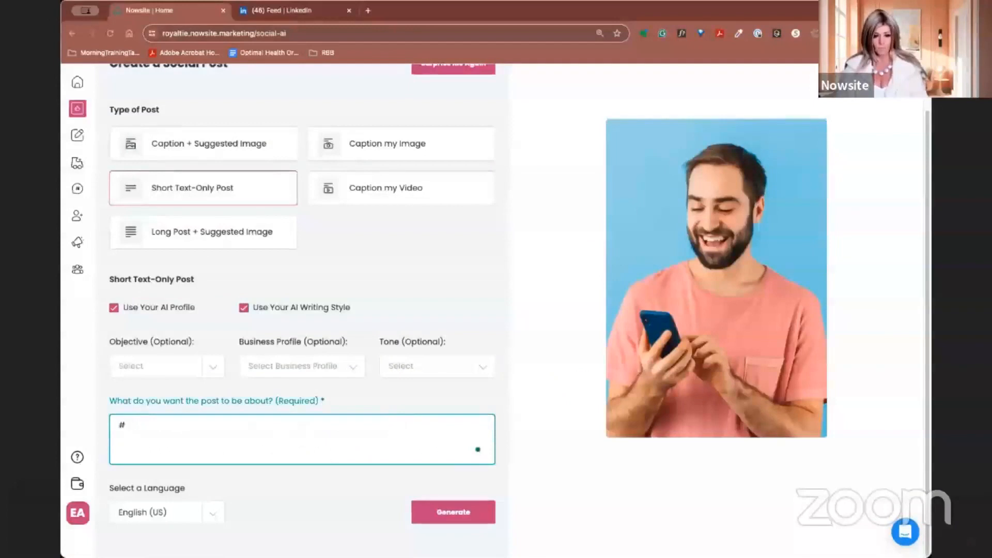
text(wisdom)
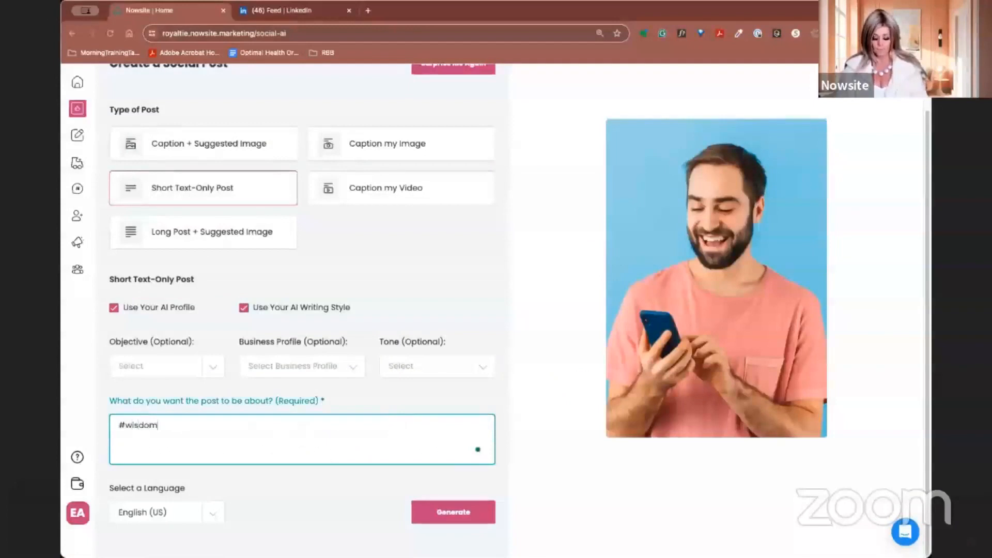
text(Wed)
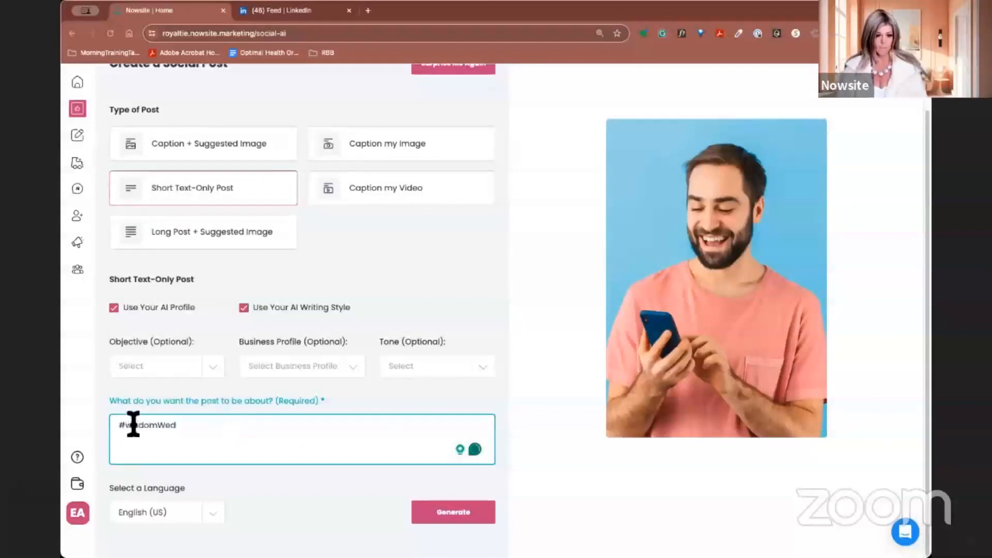
text(WisdomWed)
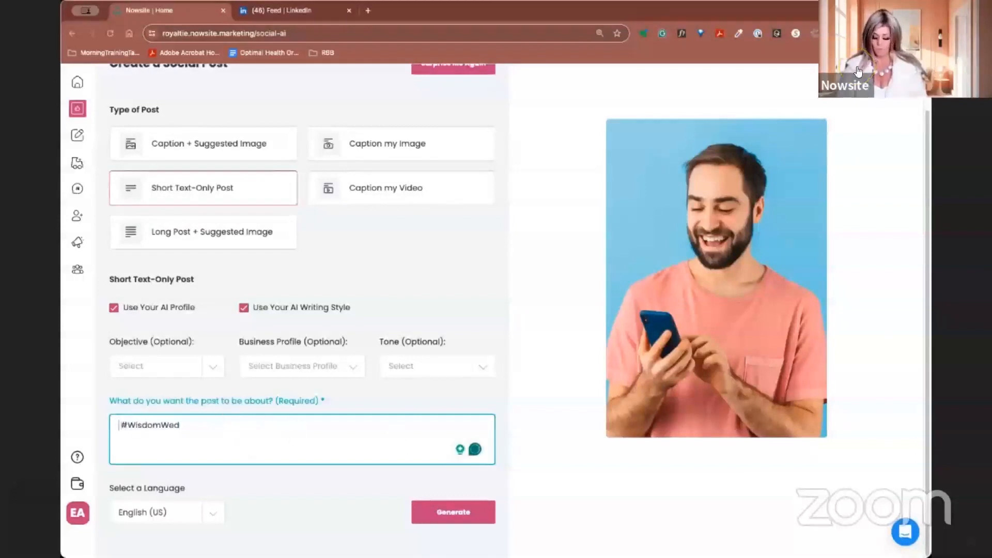
text(Write me a post about)
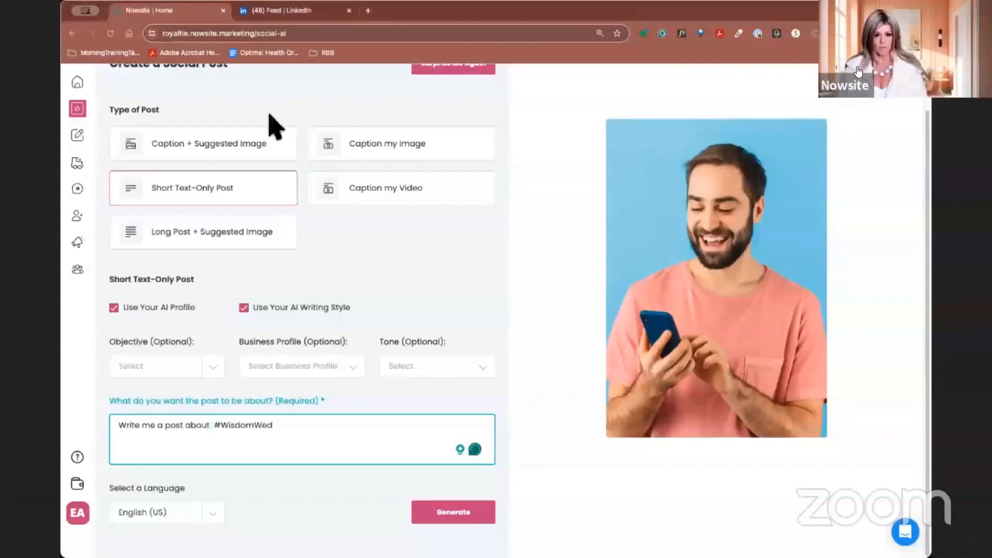
Switch to Caption + Suggested Image and expand the prompt: relationships over money, people who have your back make life beautiful.
click(202, 143)
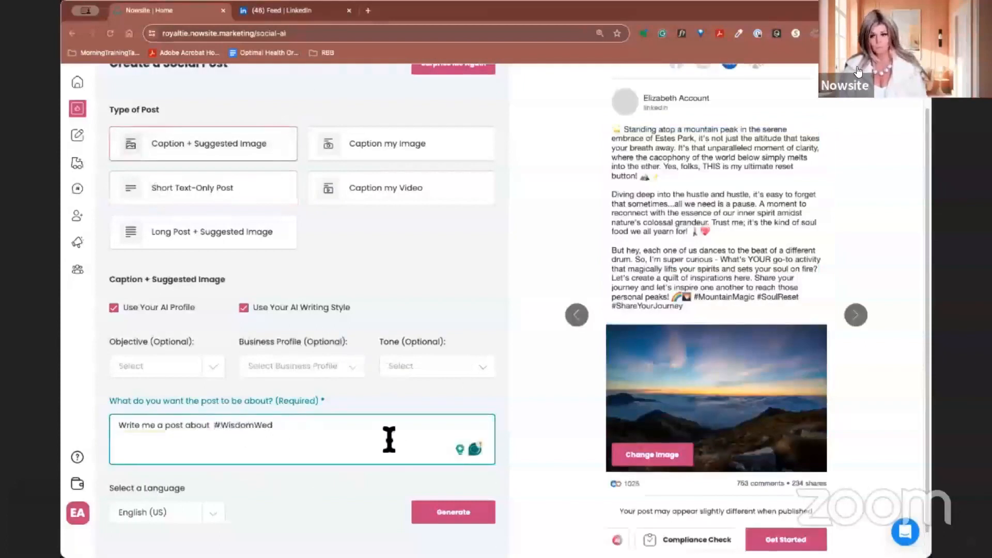
text(the importance of our relationships and making sure people feel)
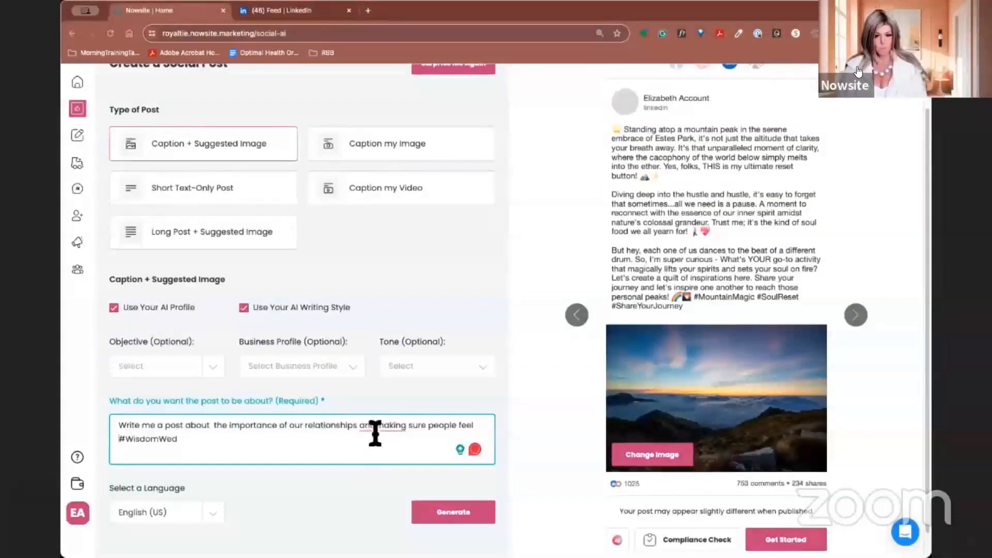
text(and)
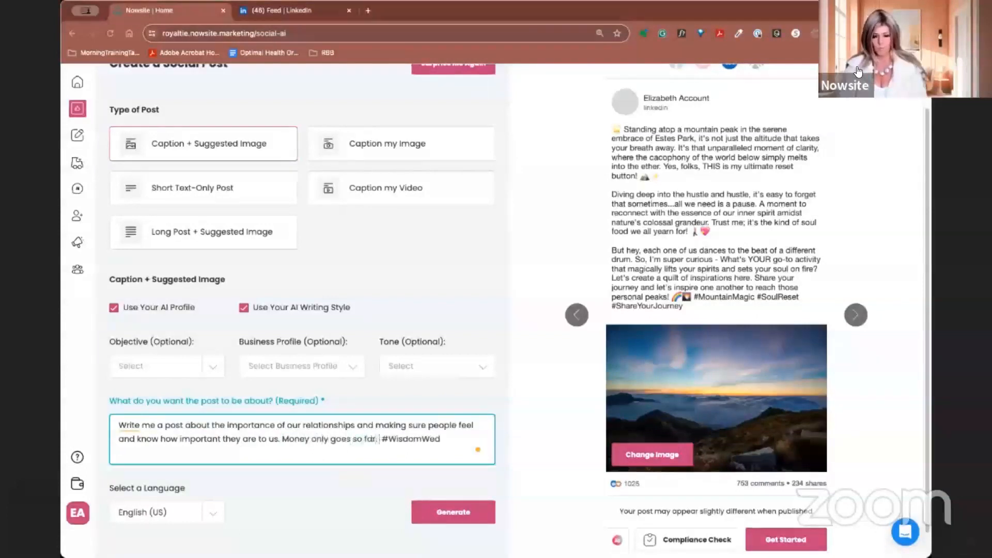
text(The people)
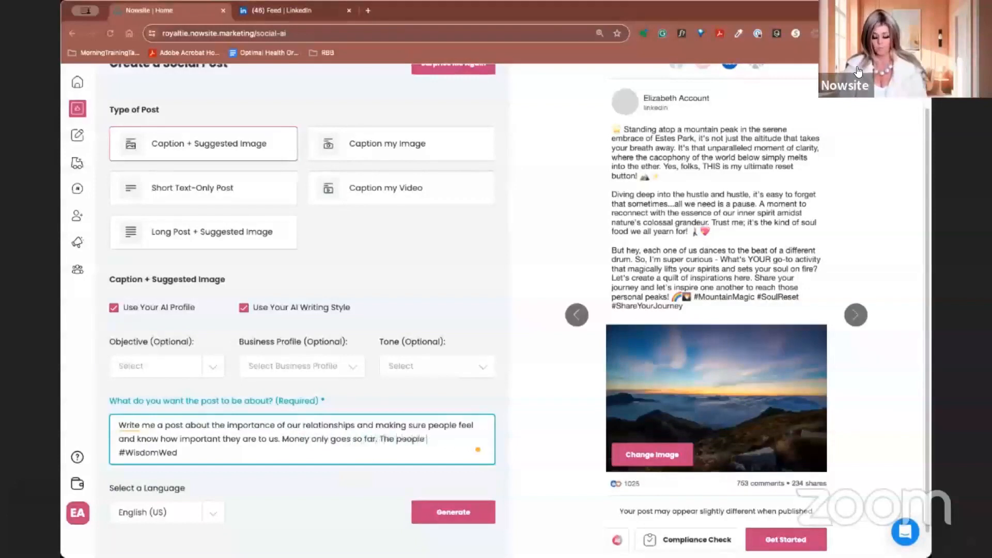
text(who have your back are the ones who help you make life b.)
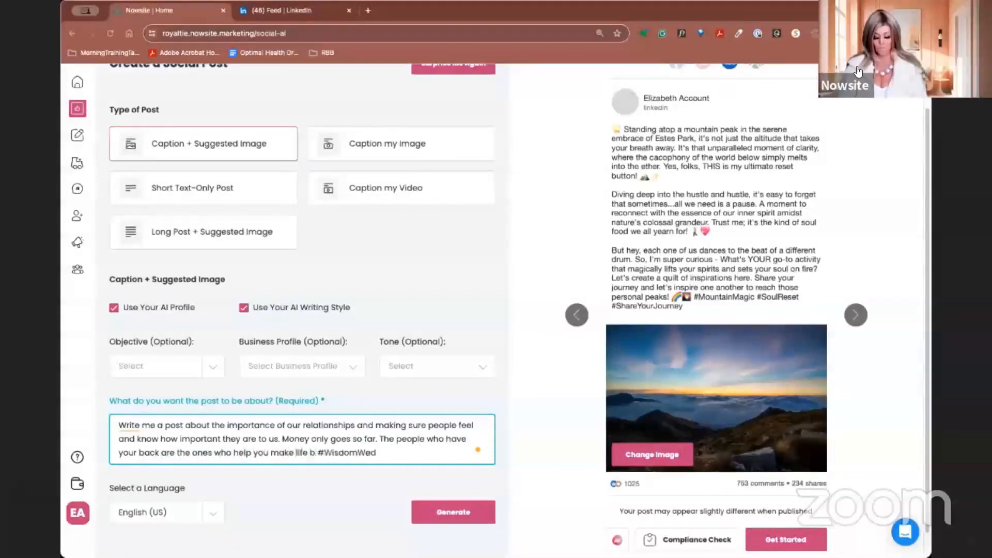
text(eautiful)
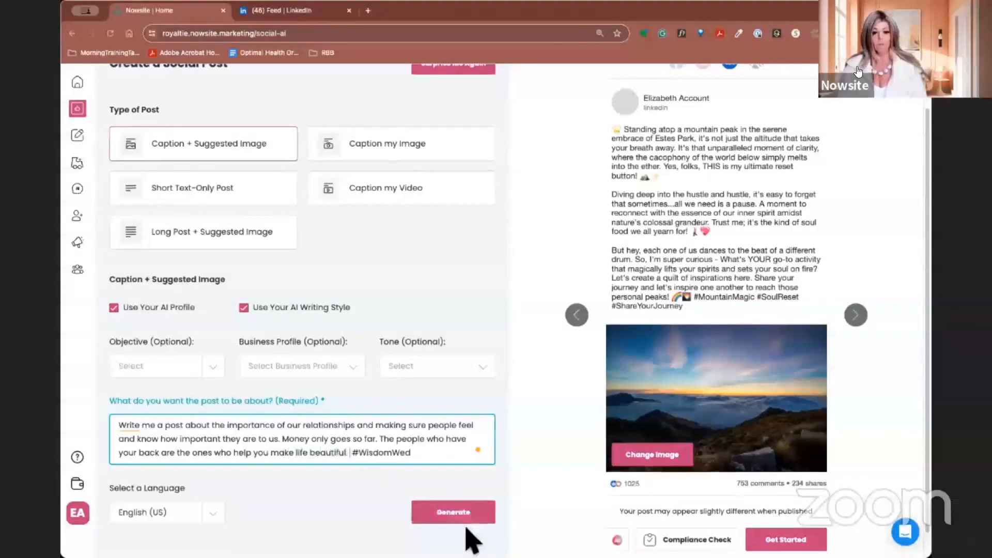
Generate the #WisdomWed caption about relationships mattering more than money with a team photo.
click(453, 512)
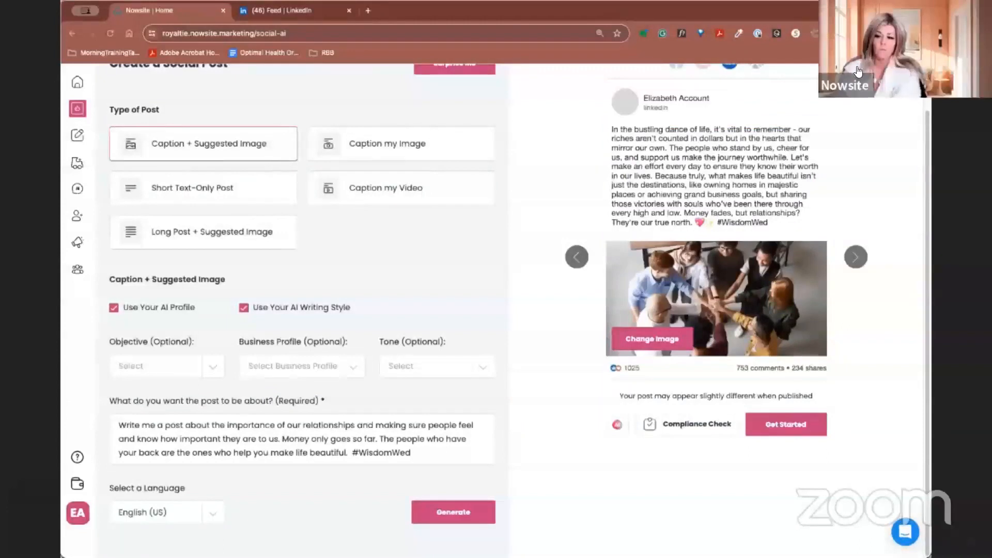
mouse_move(623, 182)
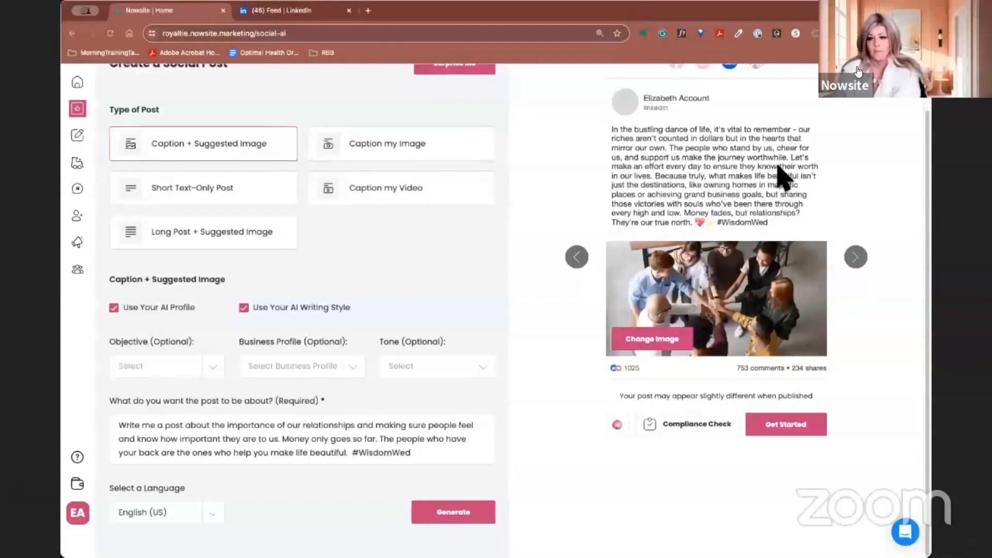
mouse_move(673, 170)
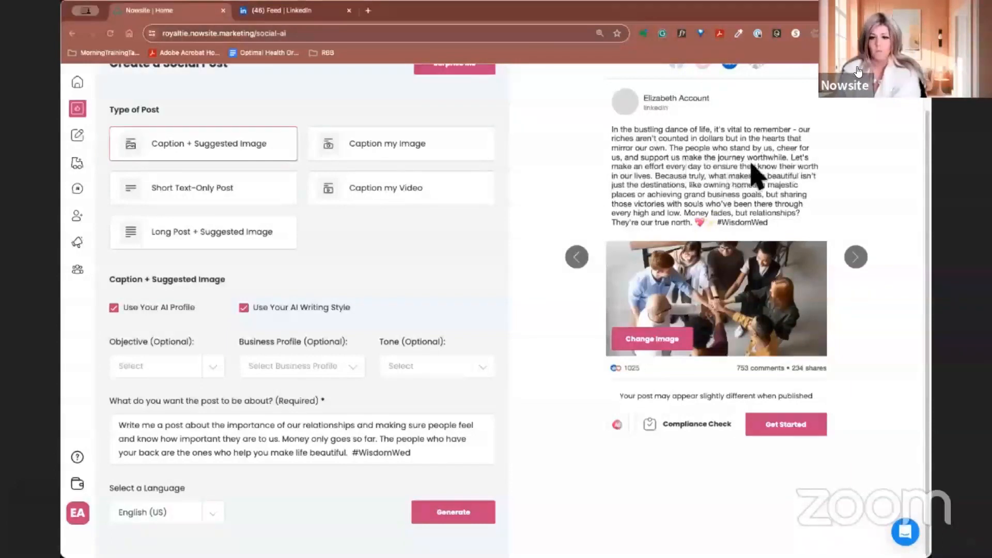
mouse_move(753, 180)
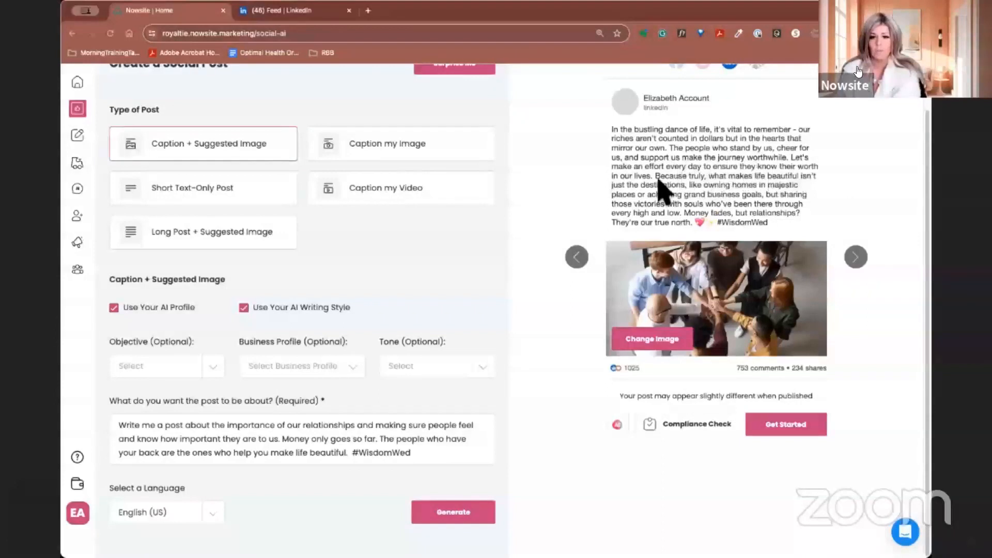
mouse_move(810, 184)
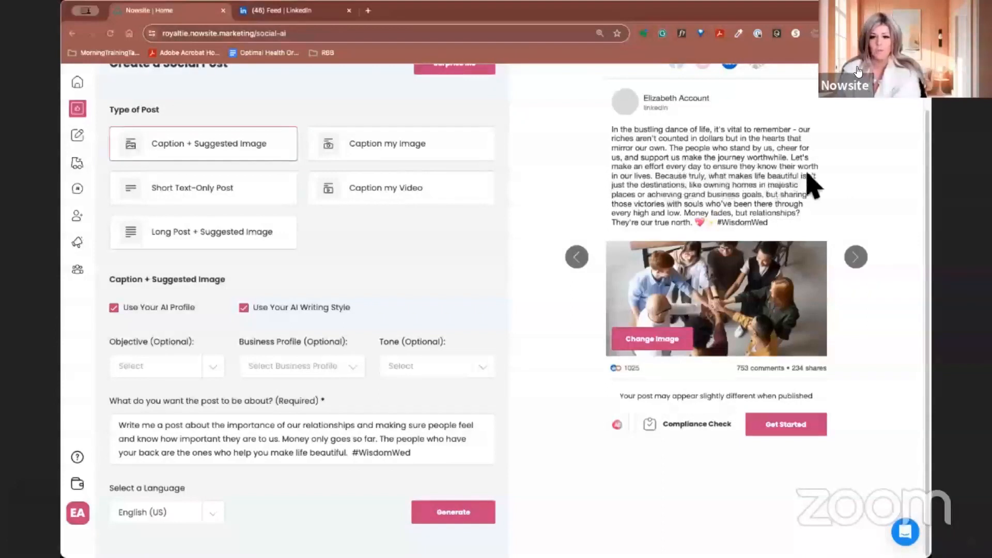
mouse_move(709, 193)
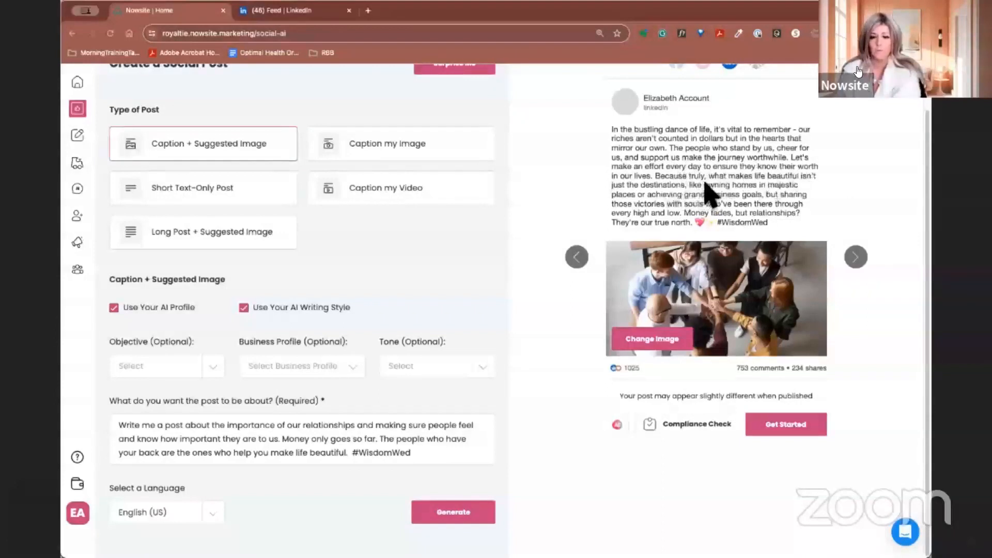
mouse_move(804, 193)
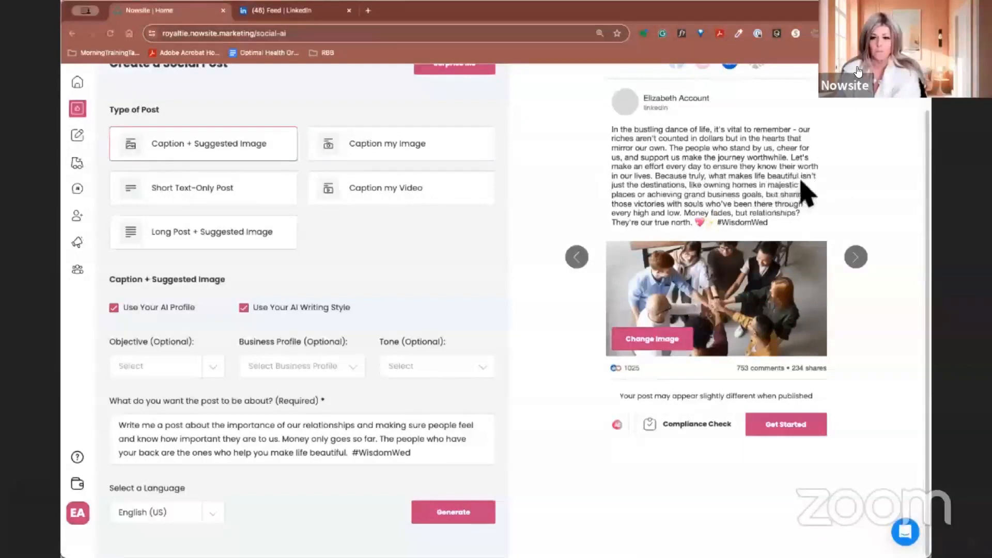
mouse_move(754, 203)
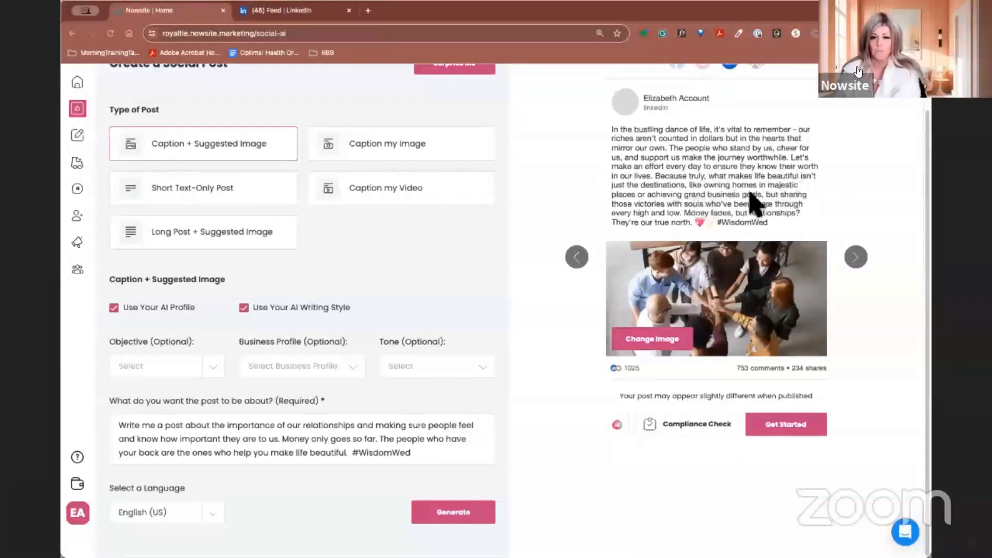
mouse_move(686, 212)
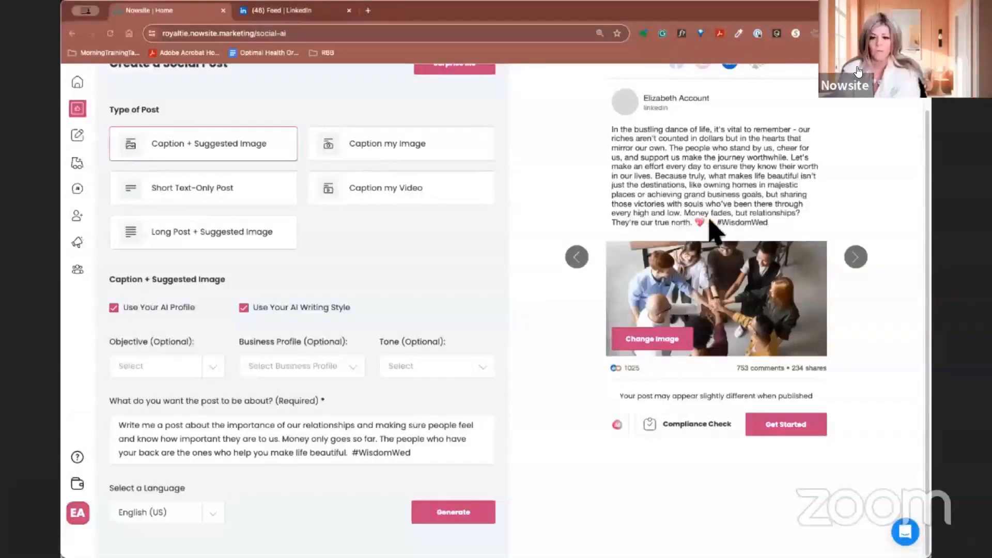
mouse_move(800, 227)
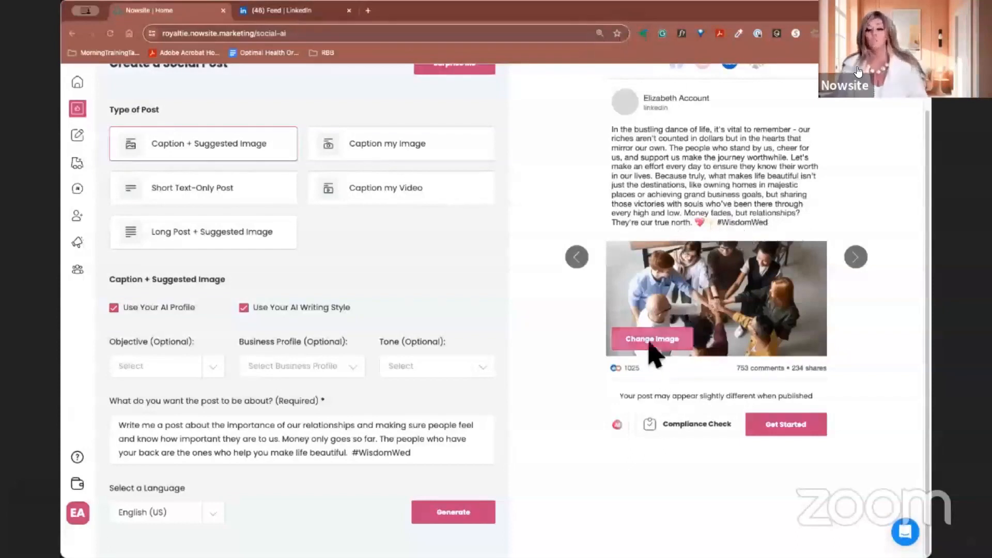
Replace the suggested photo via a Pixabay search for friends, choosing the wheat-field friends photo.
click(651, 339)
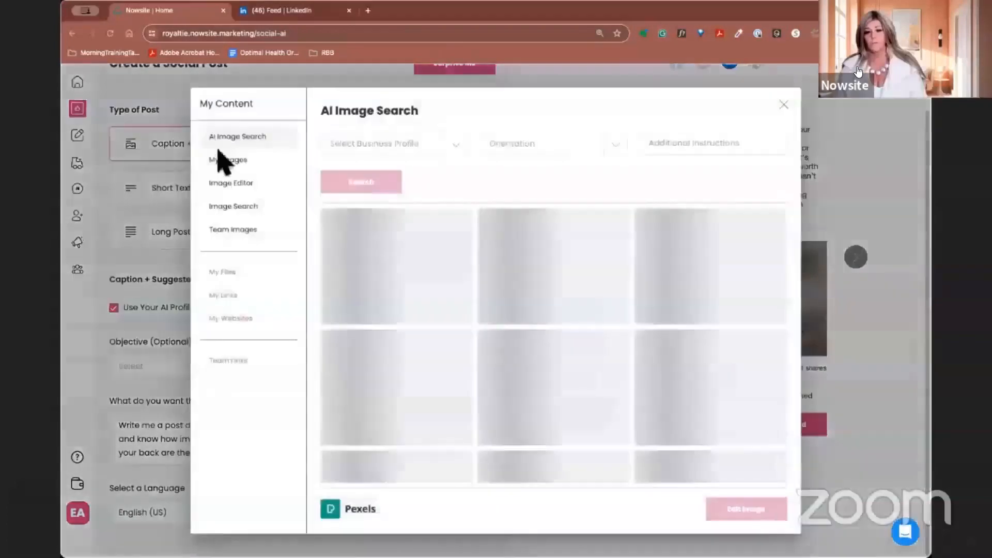
click(233, 206)
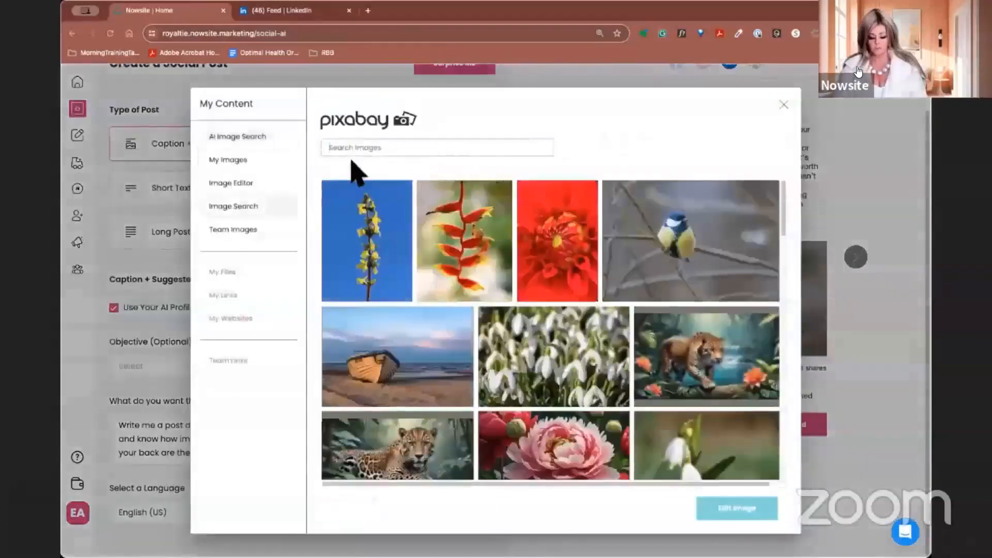
text(fre)
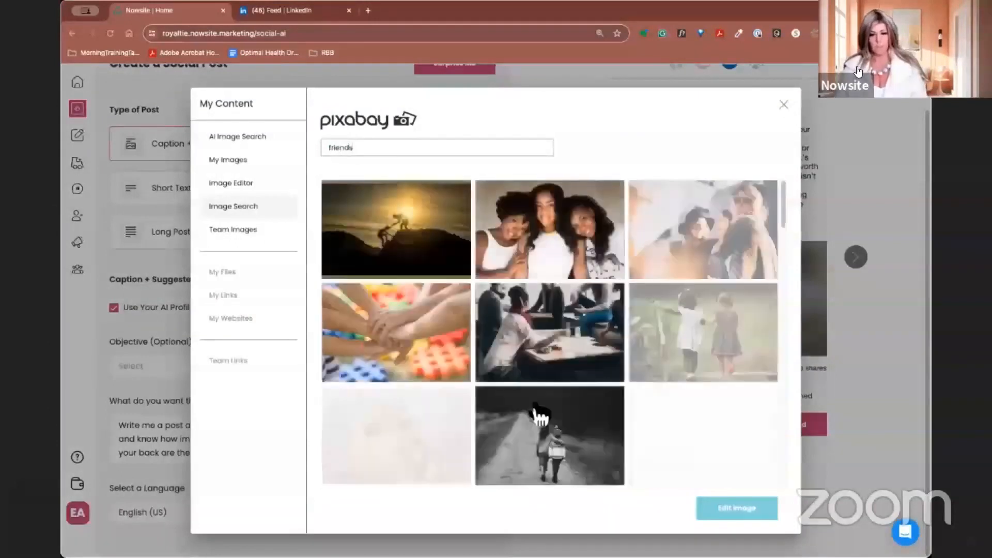
scroll(down, 3)
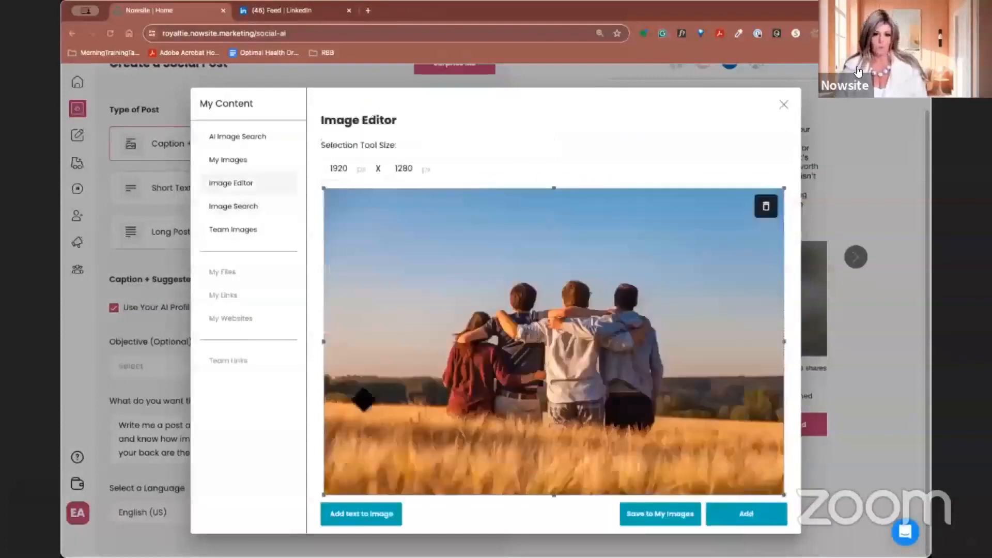
Add the quote 'Life is more beautiful with people who love us and want to be on the journey with us.' to the photo.
click(361, 513)
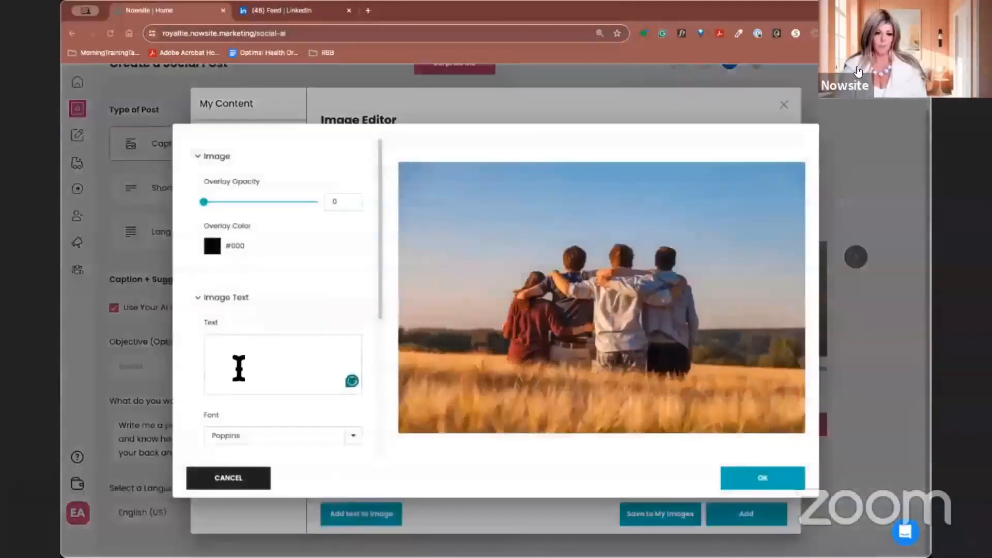
text(Life is more beautiful with people who love US)
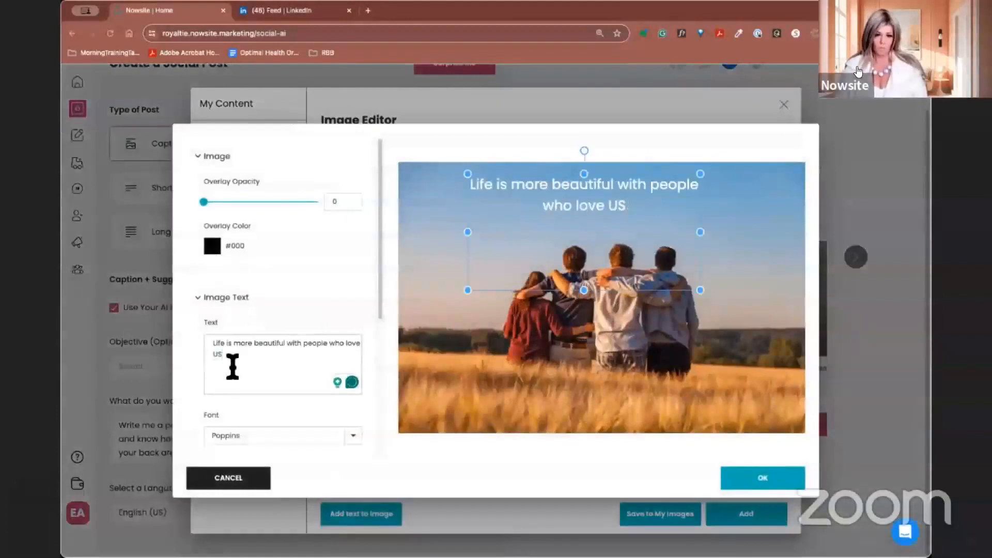
click(283, 363)
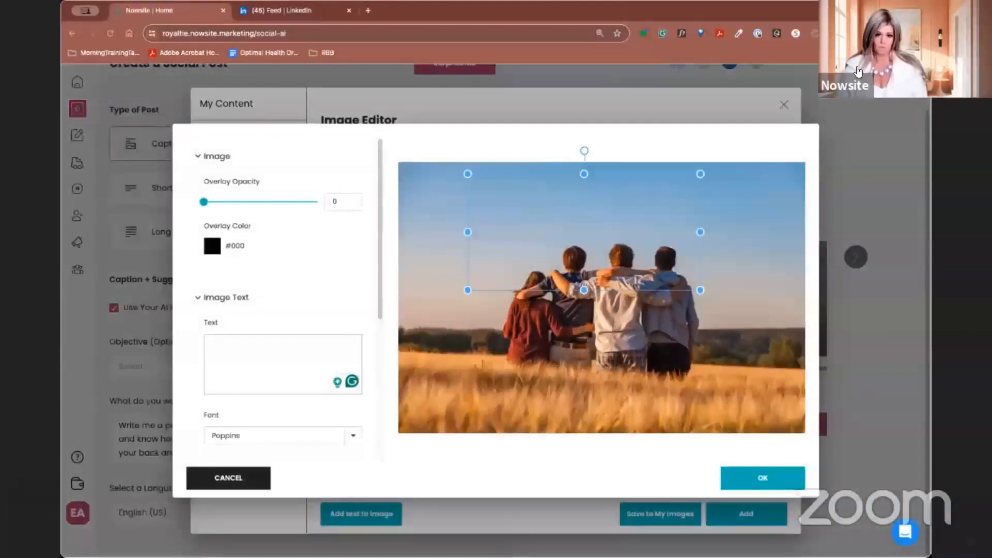
text(Life is more beautiful with people who love us and want to be on the journey with us.)
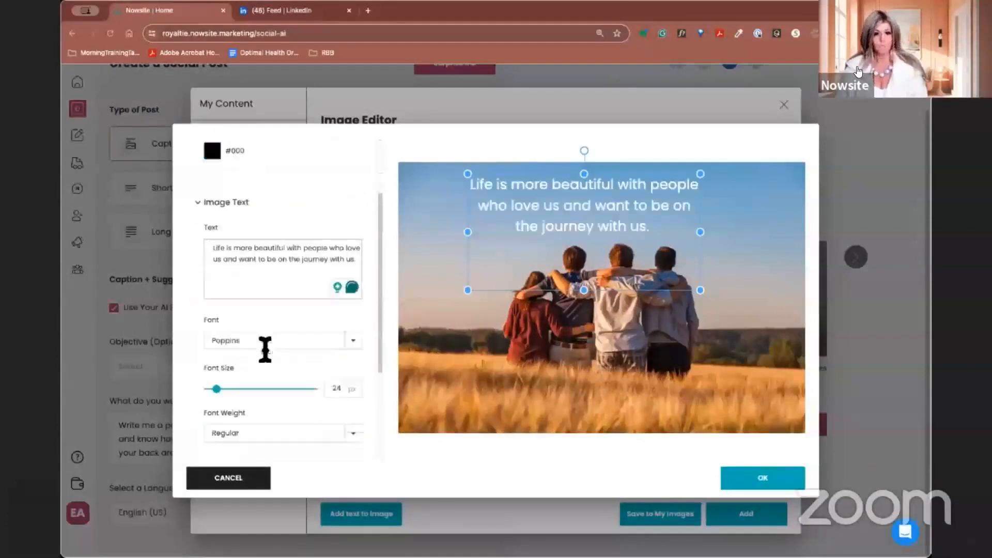
Enlarge and position the quote over the photo and use the captioned image in the post.
drag(216, 389, 238, 381)
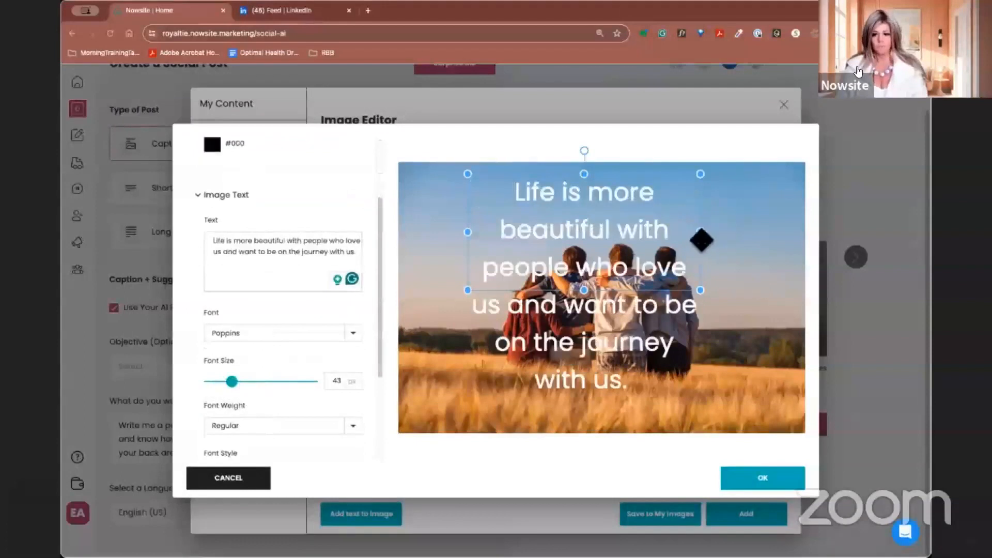
drag(232, 382, 237, 382)
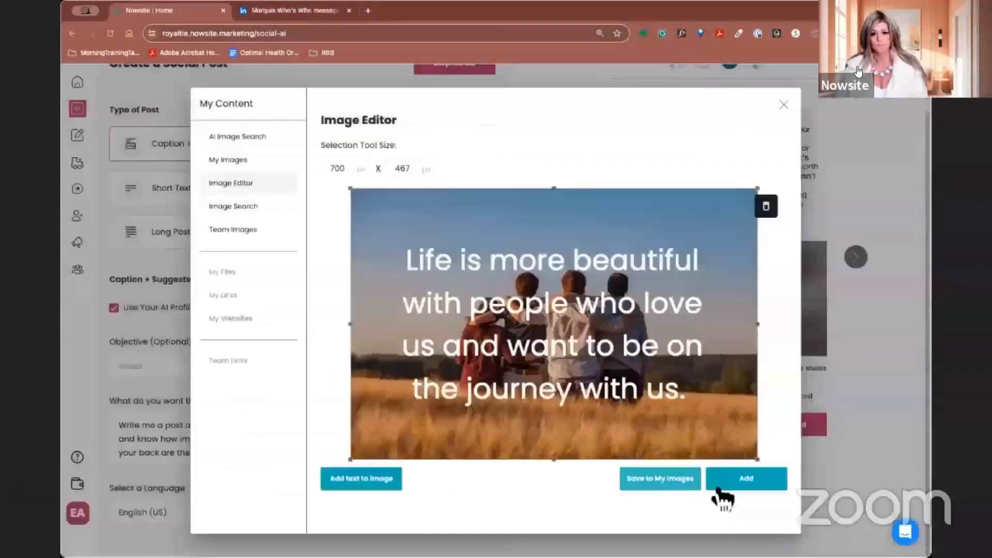
click(745, 478)
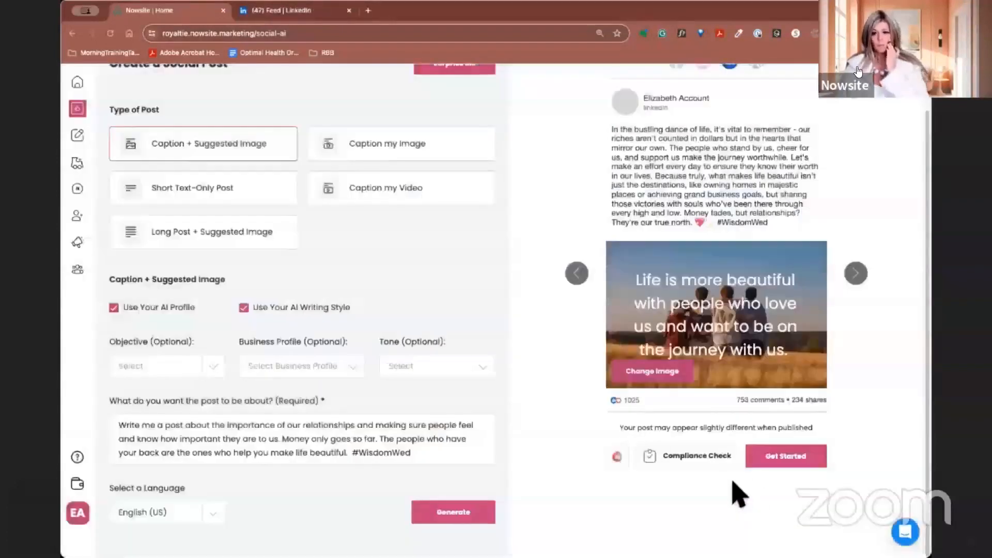
Copy the post text and download its image for LinkedIn, then dismiss the instructions.
click(785, 456)
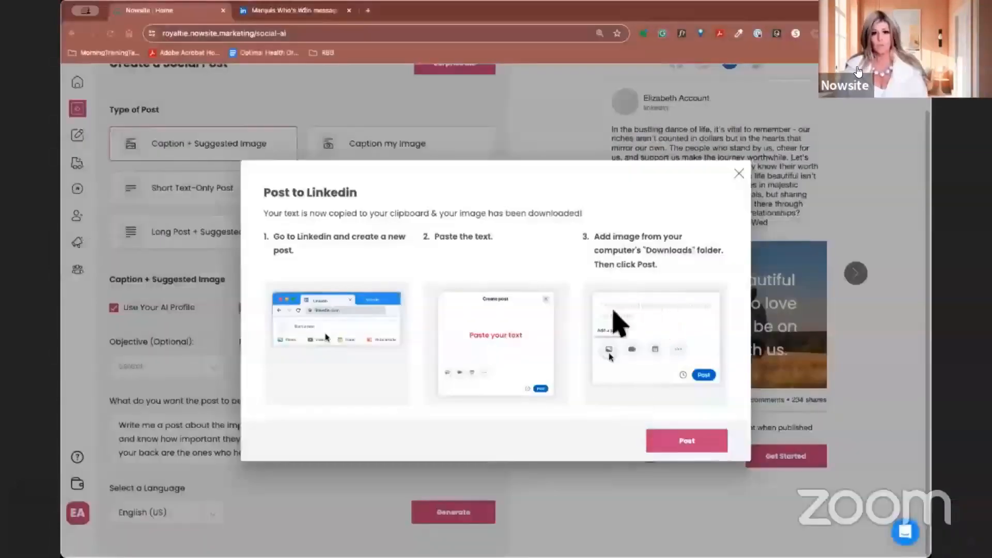
click(687, 441)
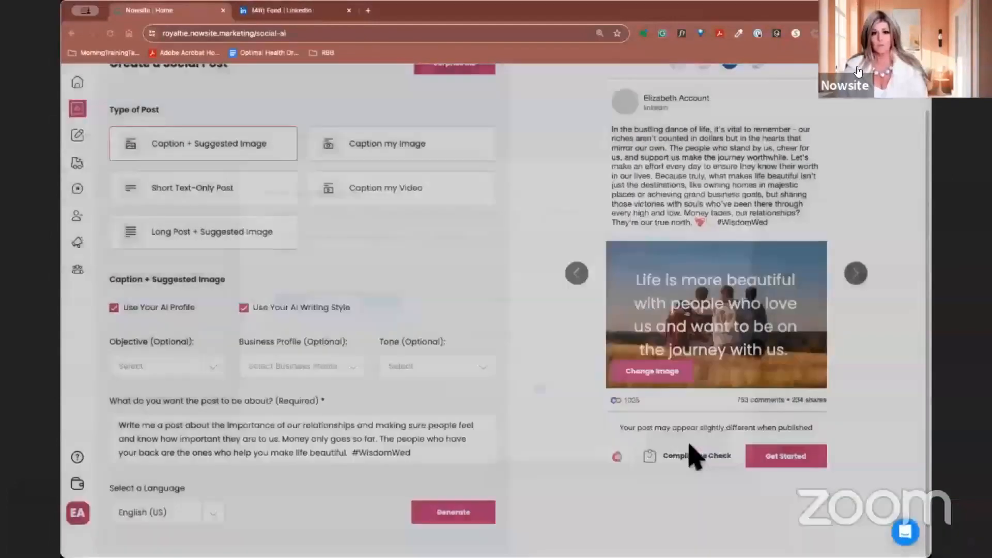
In LinkedIn, draft the post with the relationships caption, #wisdomwednesday and the uploaded quote photo.
click(294, 11)
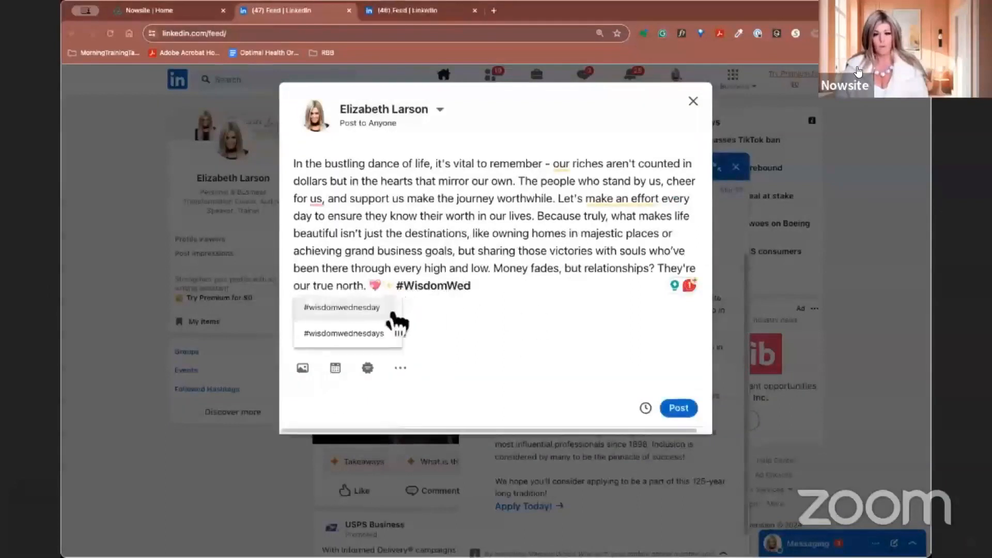
click(342, 307)
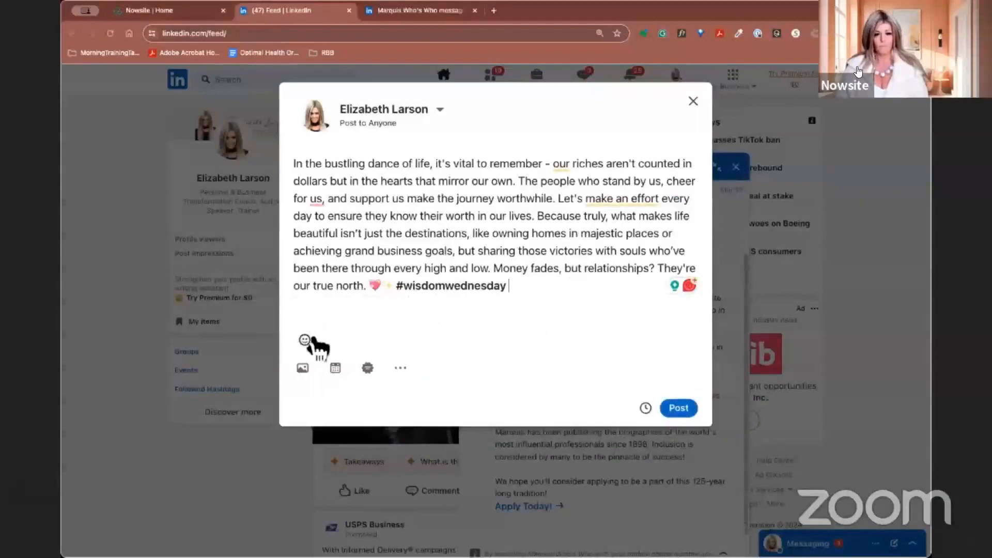
click(303, 368)
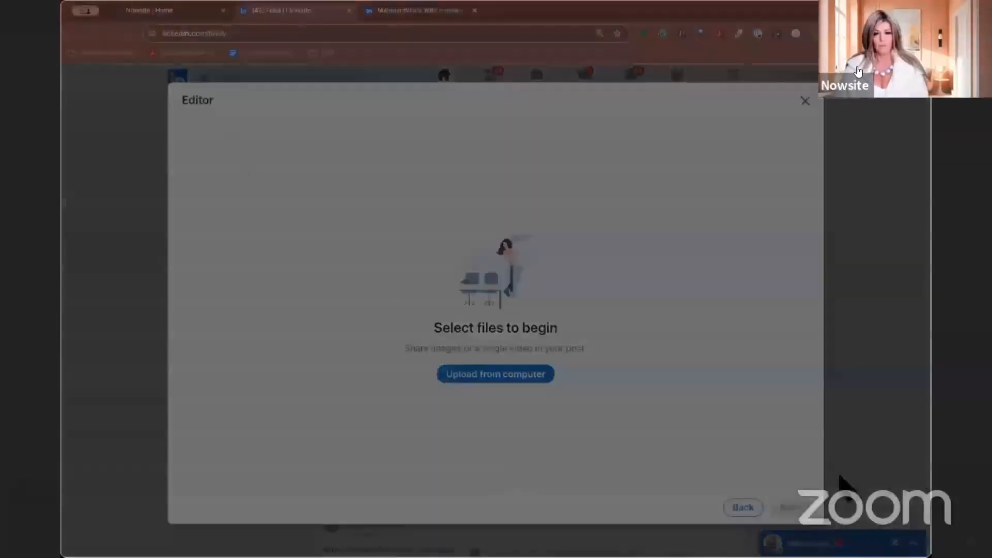
click(495, 374)
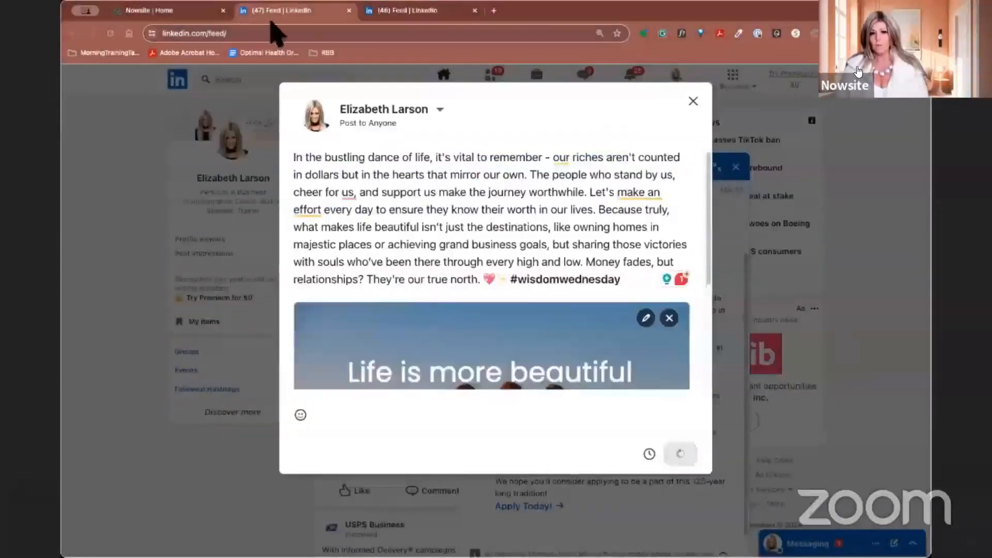
click(680, 454)
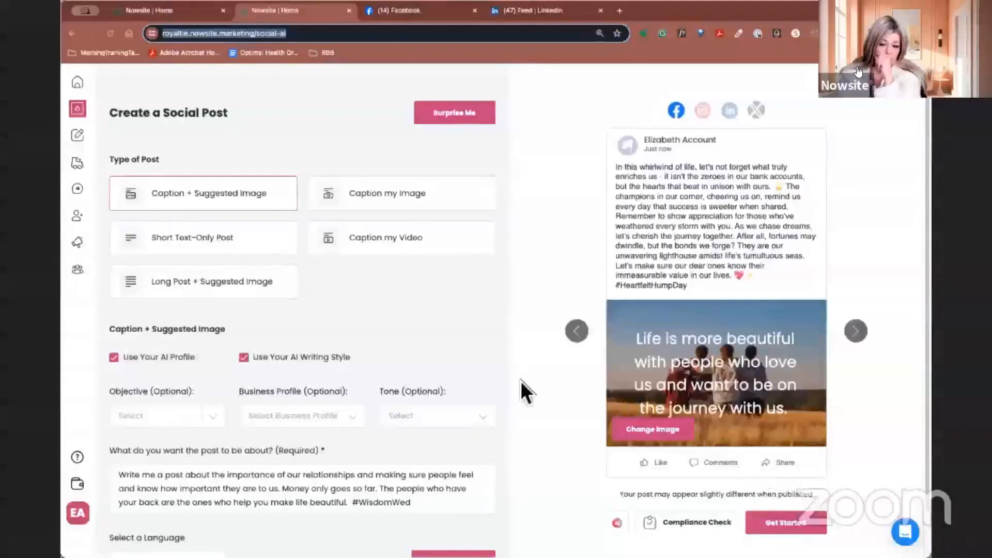
scroll(down, 3)
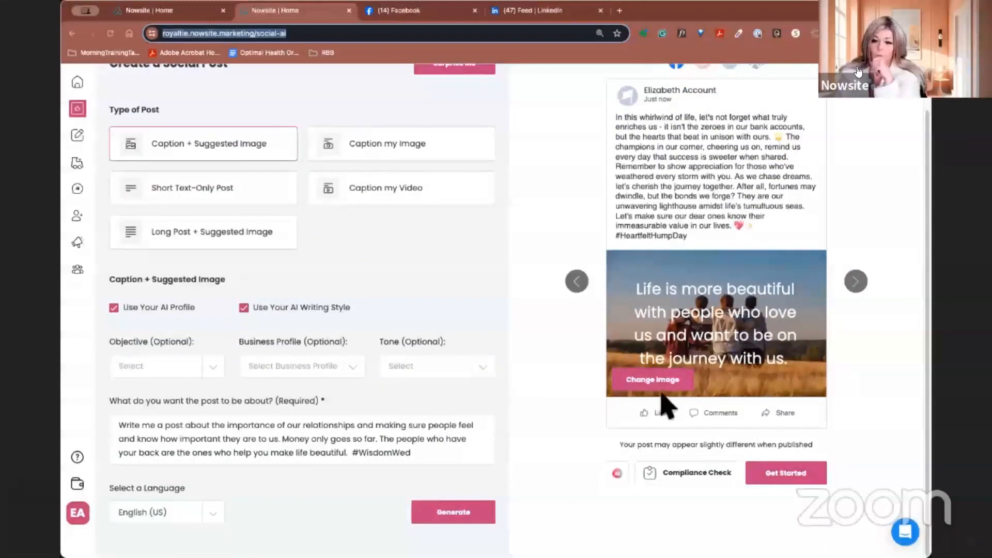
Search AI images for 'friendship, support' and choose the pensive woman photo as replacement.
click(652, 379)
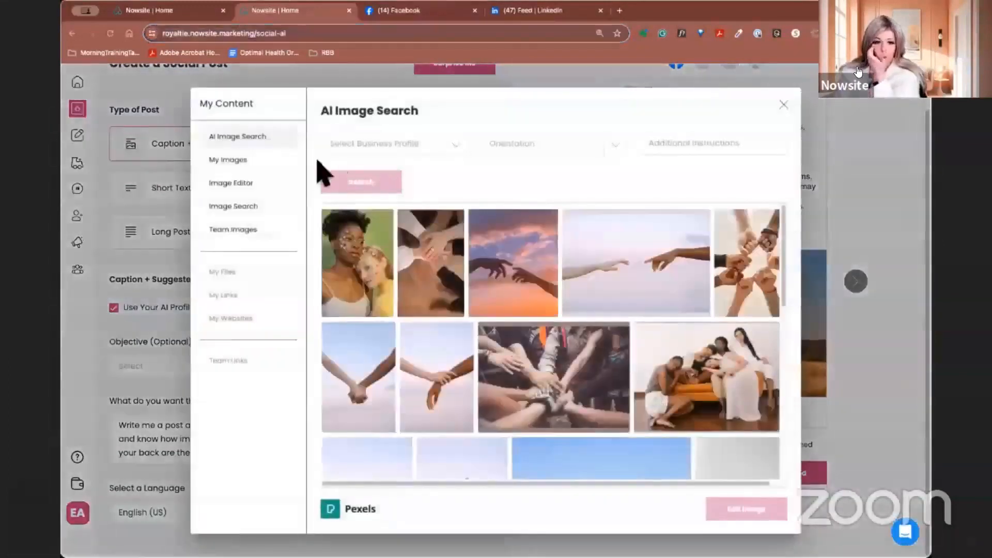
text(friendship, support)
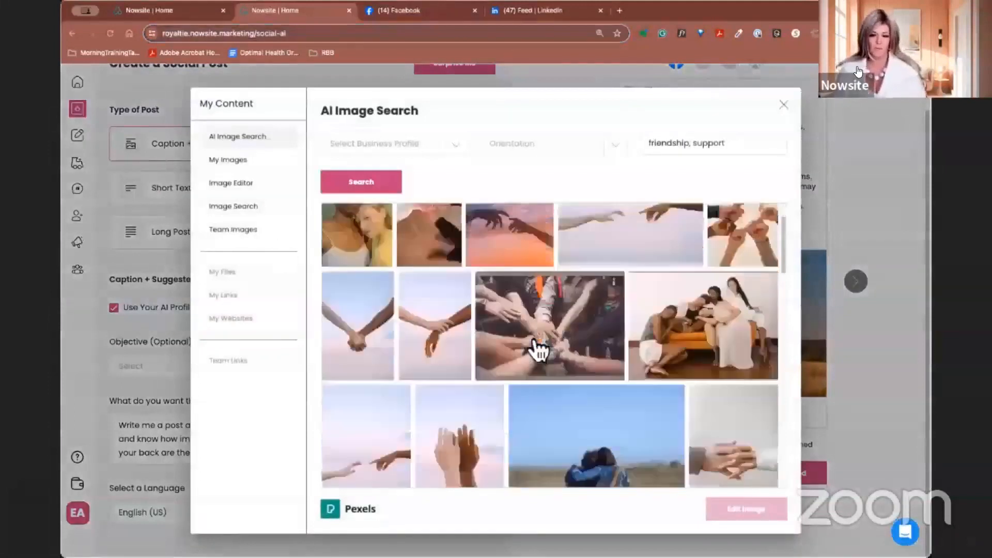
scroll(down, 3)
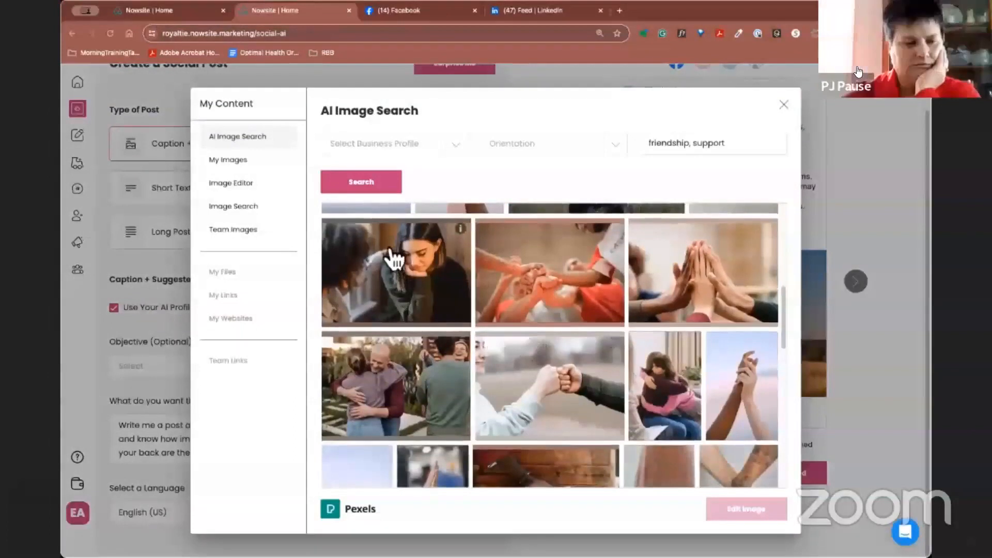
click(396, 272)
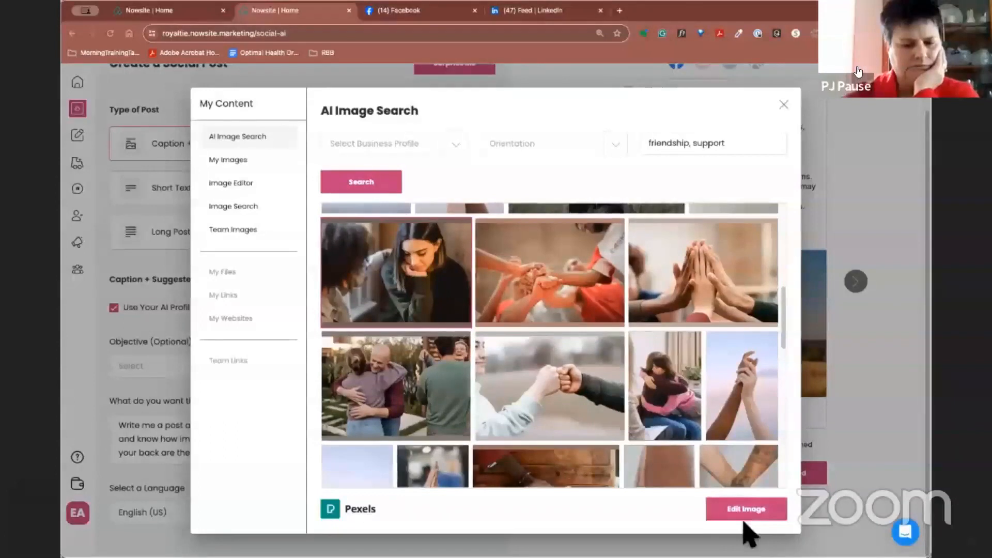
mouse_move(394, 287)
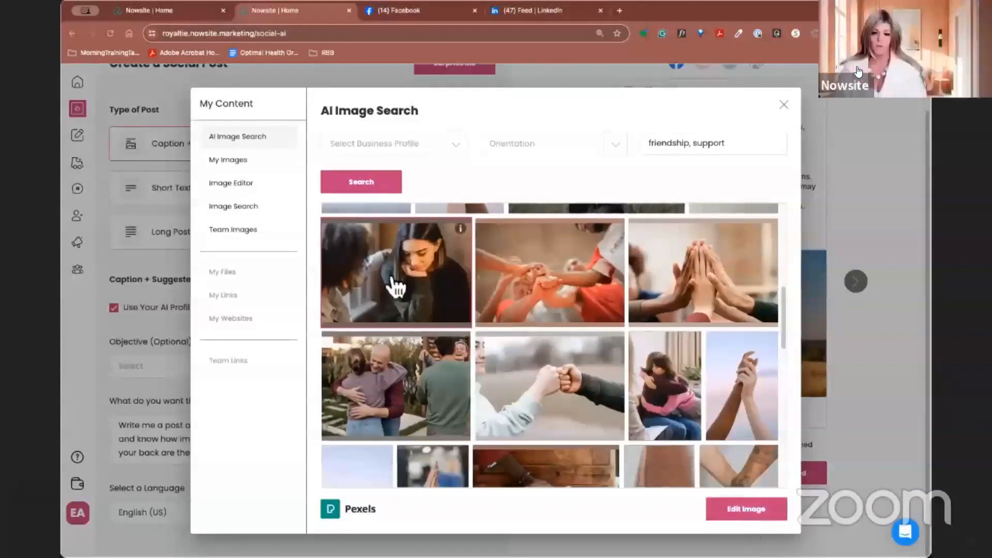
mouse_move(342, 250)
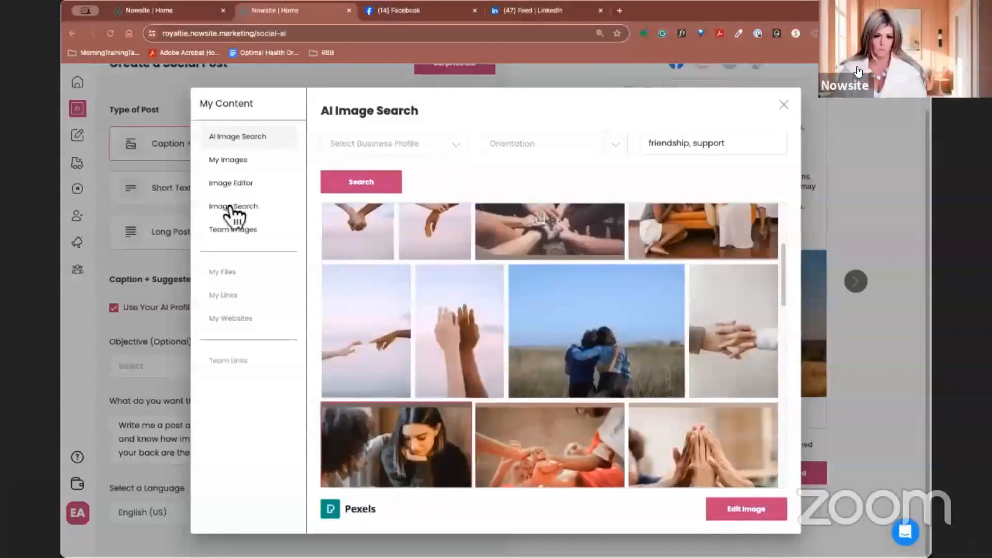
Switch to the Pixabay stock library and choose the wooden boat on a beach photo.
click(232, 206)
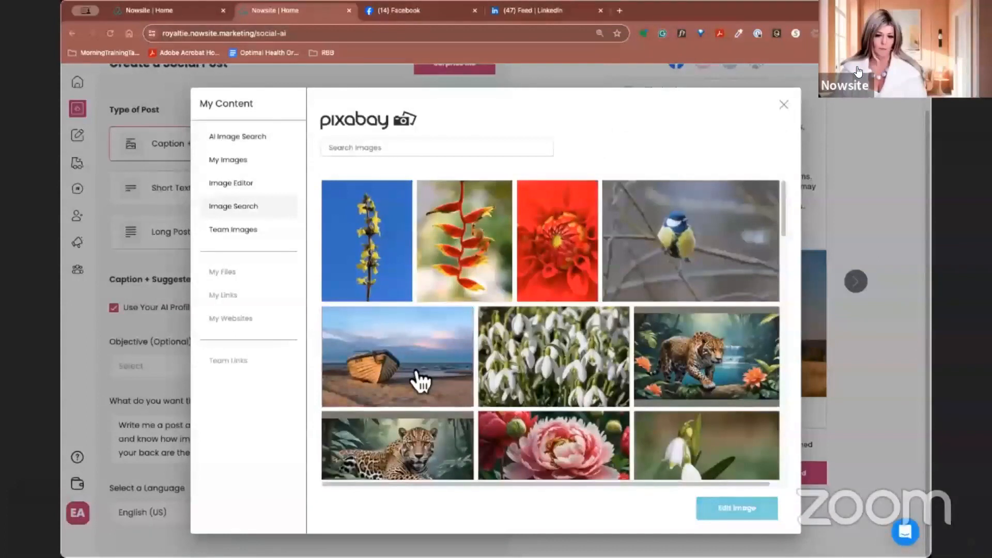
mouse_move(380, 179)
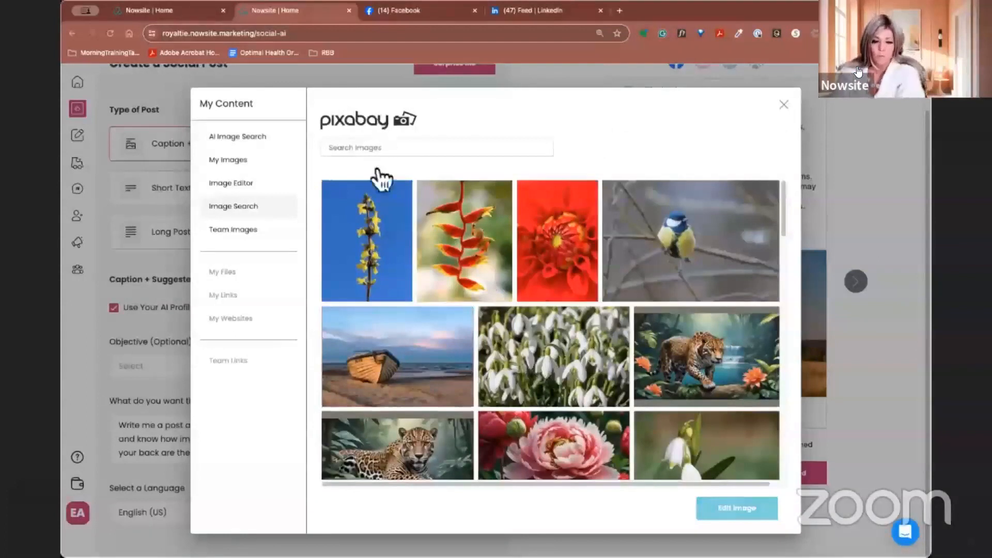
mouse_move(405, 376)
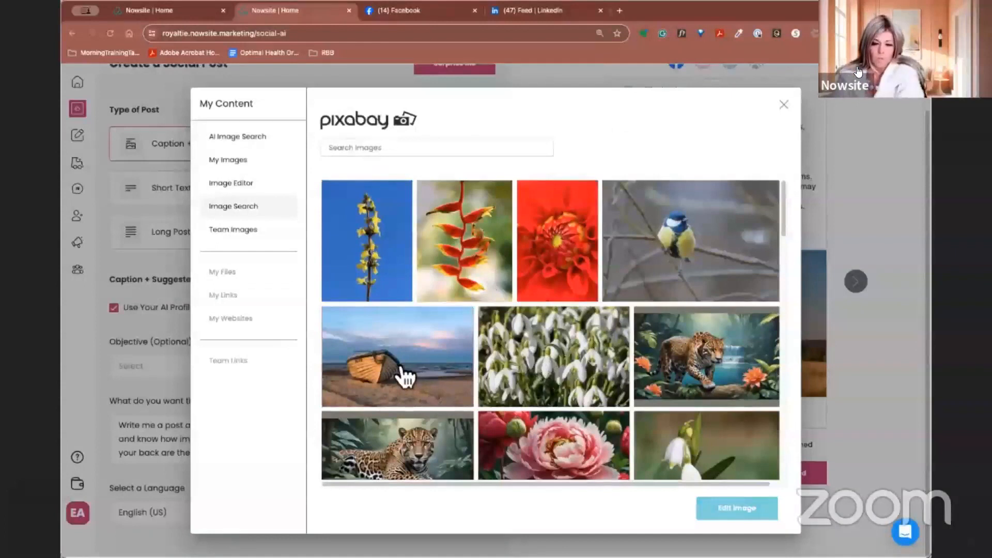
click(397, 357)
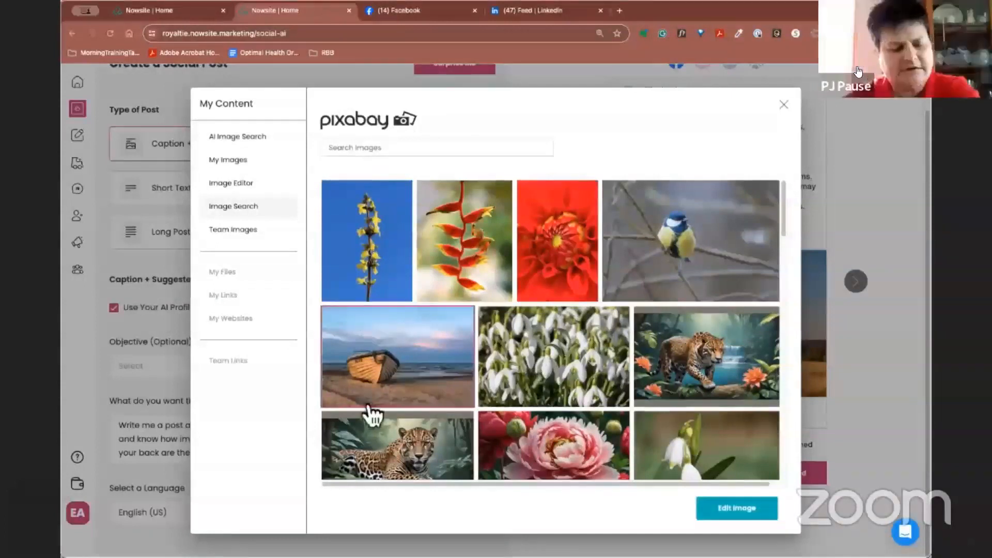
mouse_move(731, 534)
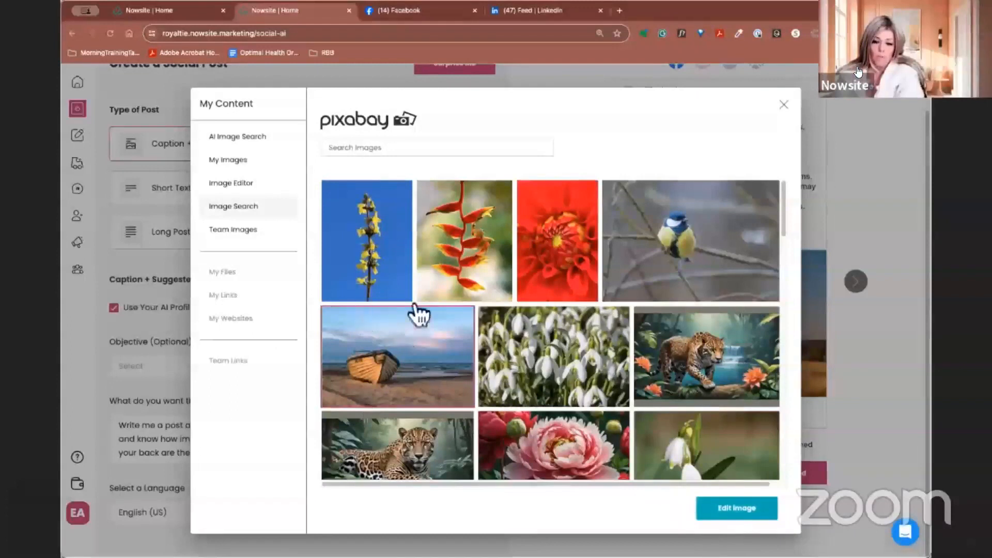
mouse_move(393, 370)
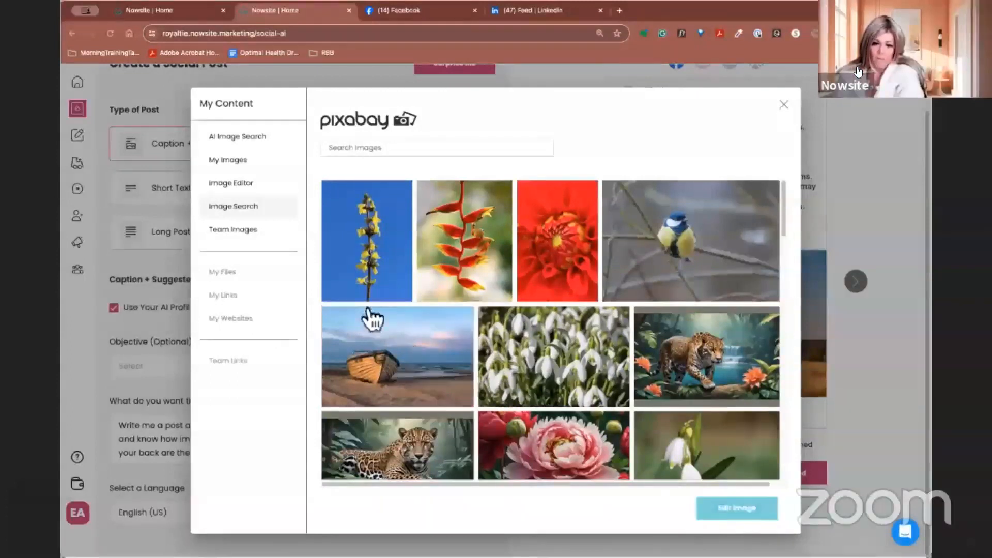
mouse_move(775, 513)
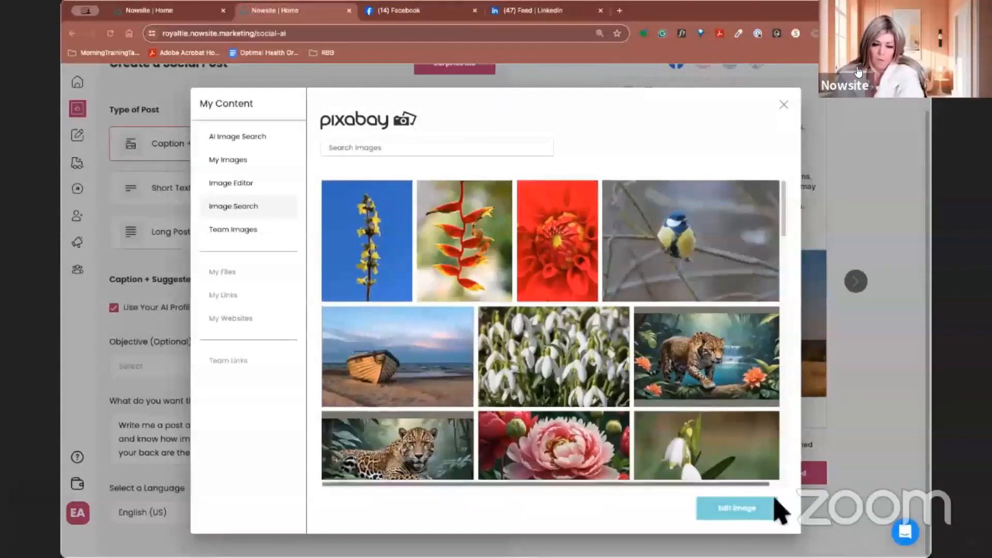
mouse_move(661, 516)
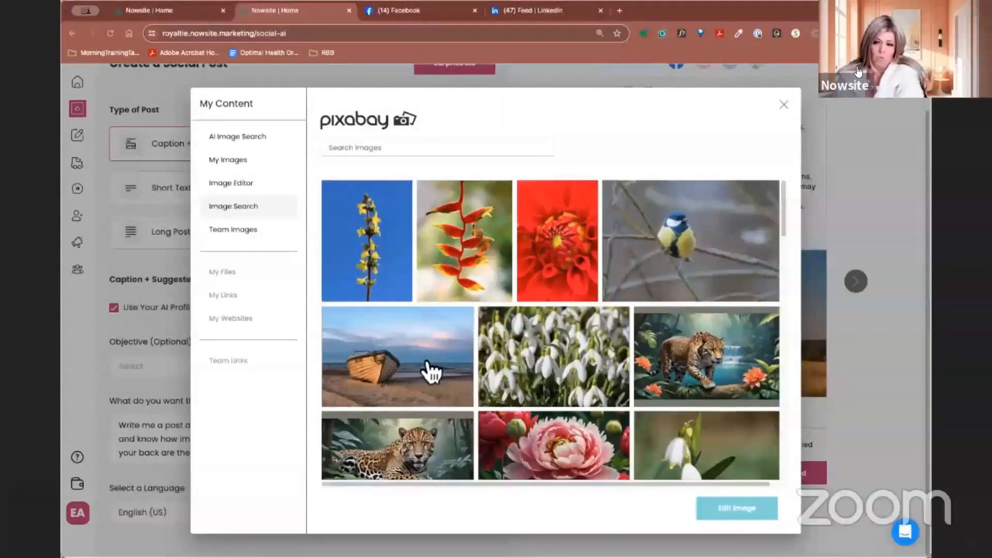
click(397, 356)
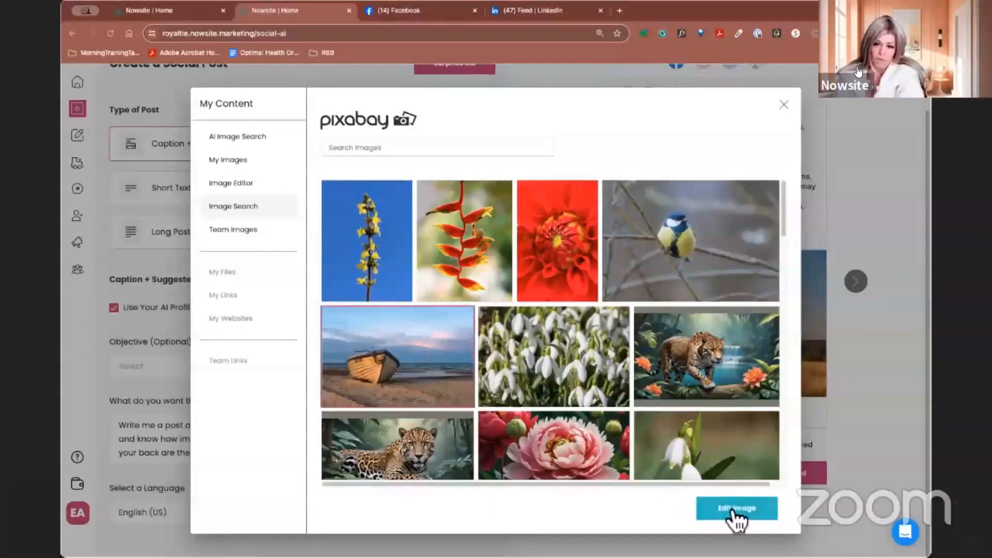
mouse_move(465, 452)
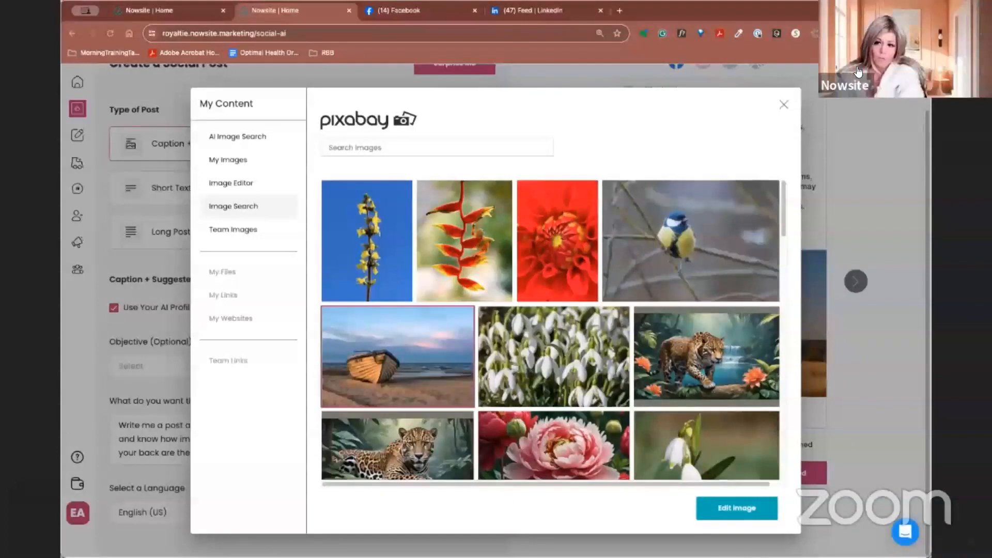
mouse_move(846, 132)
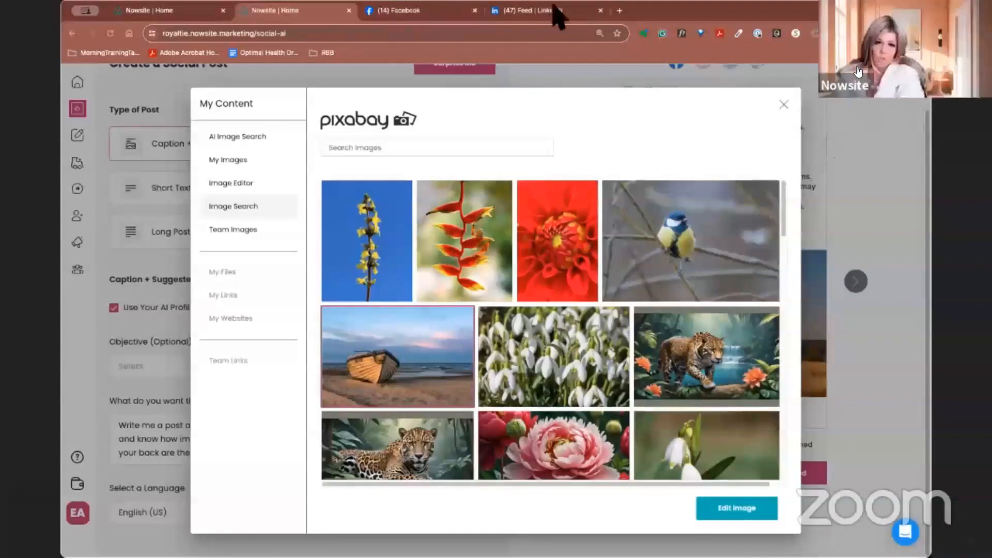
mouse_move(627, 215)
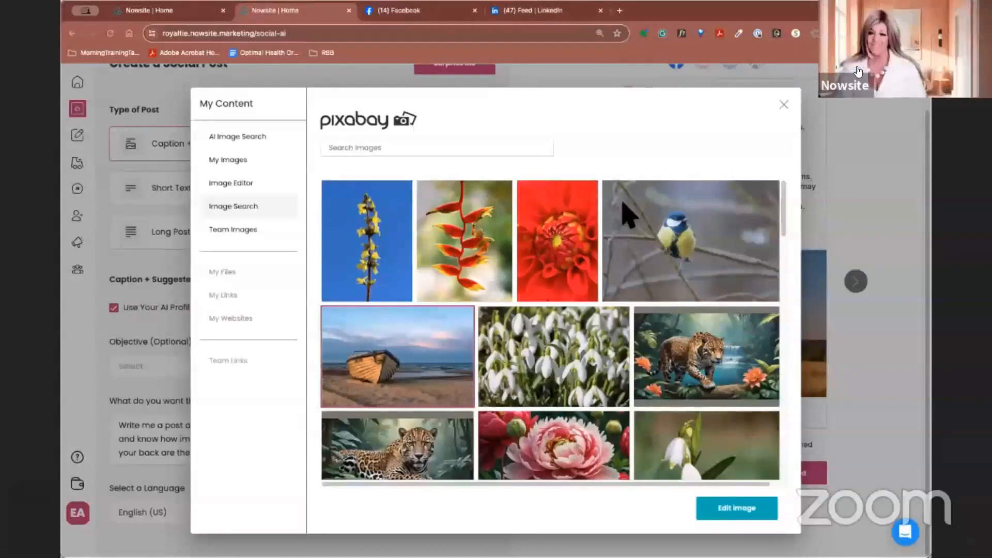
mouse_move(762, 104)
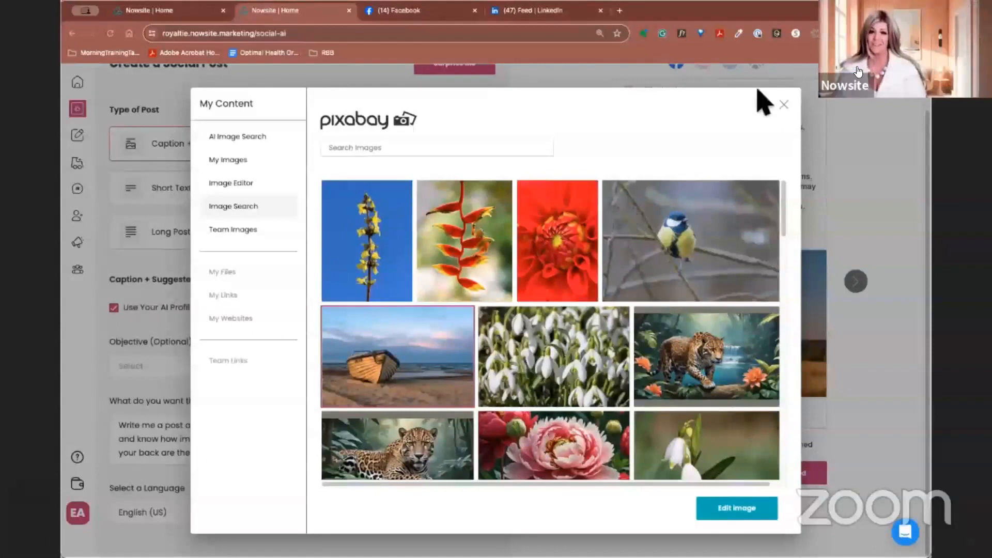
mouse_move(796, 117)
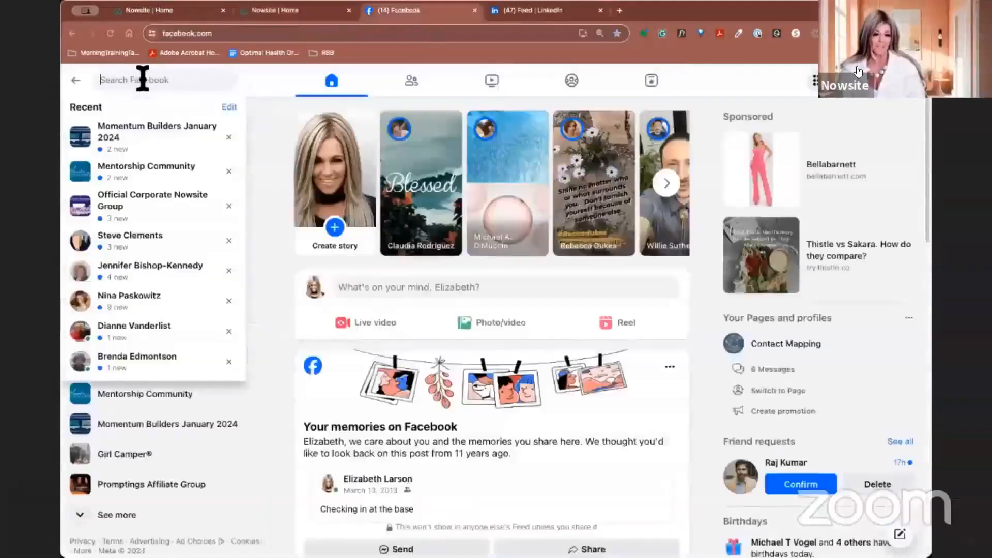
text(ar)
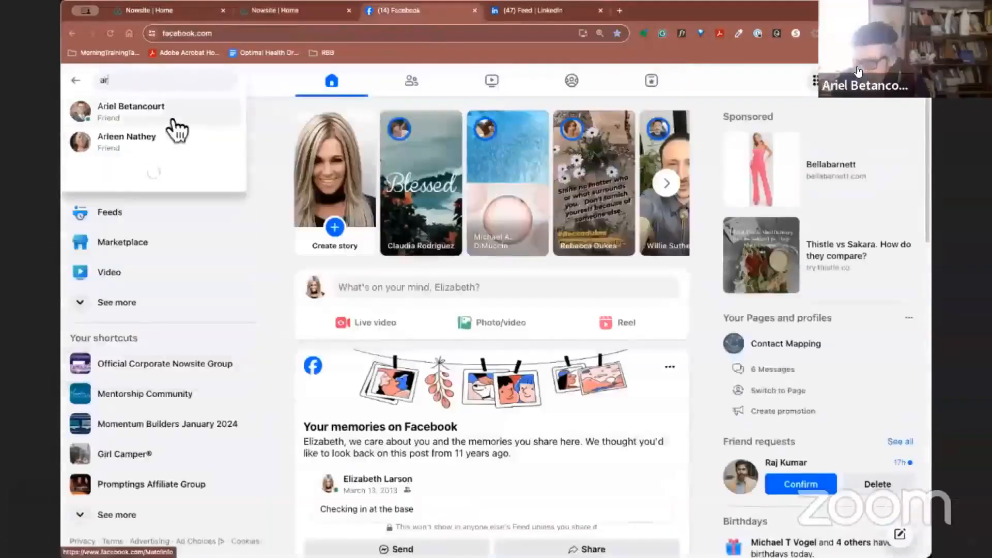
click(131, 110)
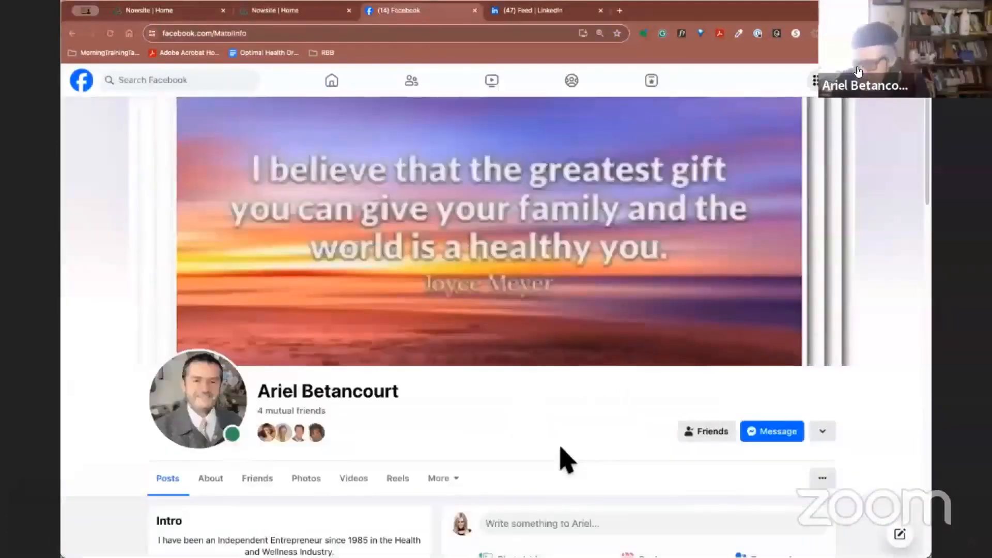
scroll(down, 3)
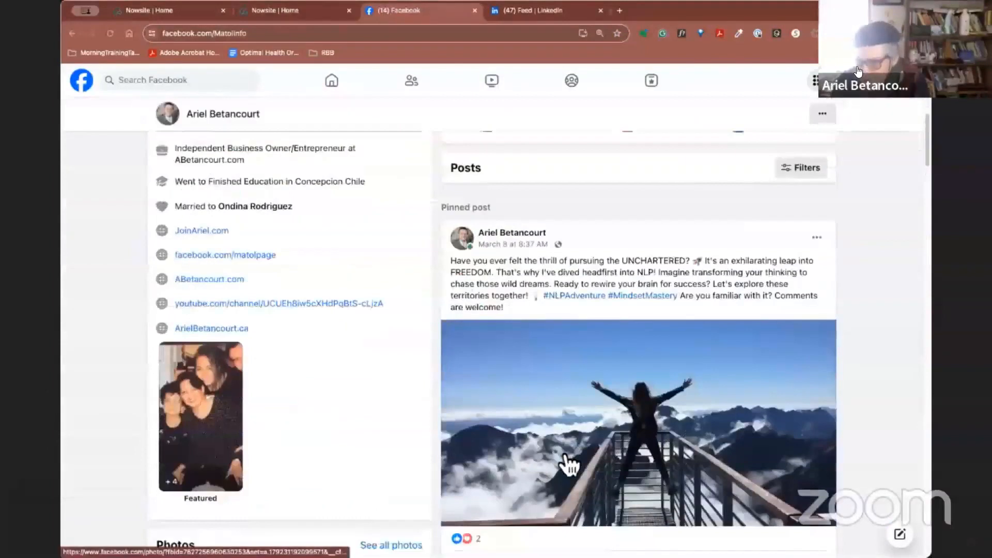
scroll(down, 3)
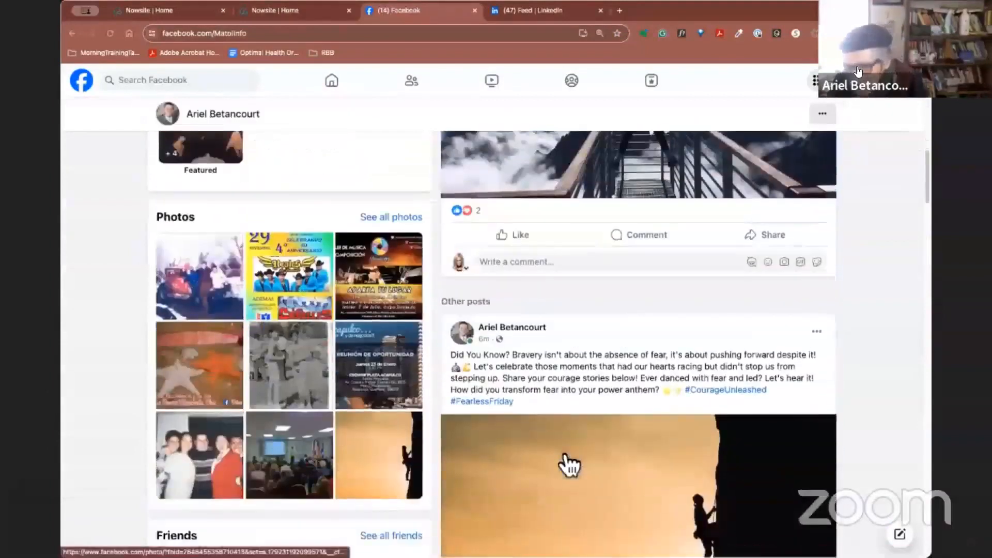
scroll(down, 3)
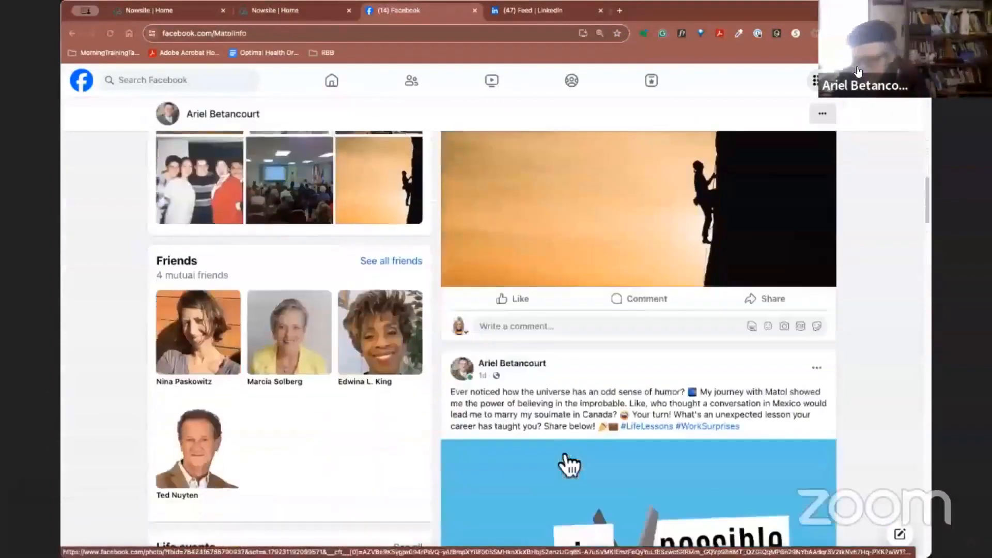
scroll(down, 3)
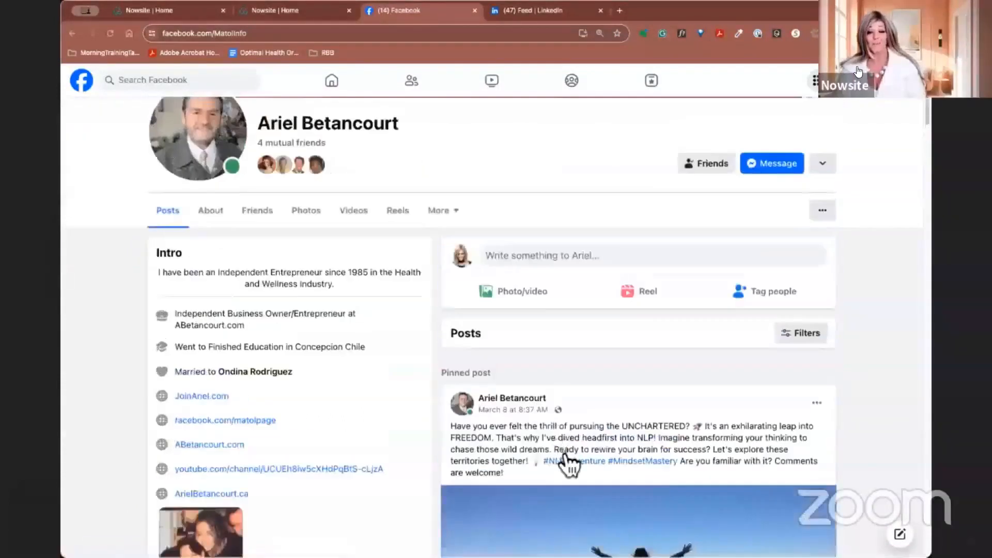
scroll(down, 3)
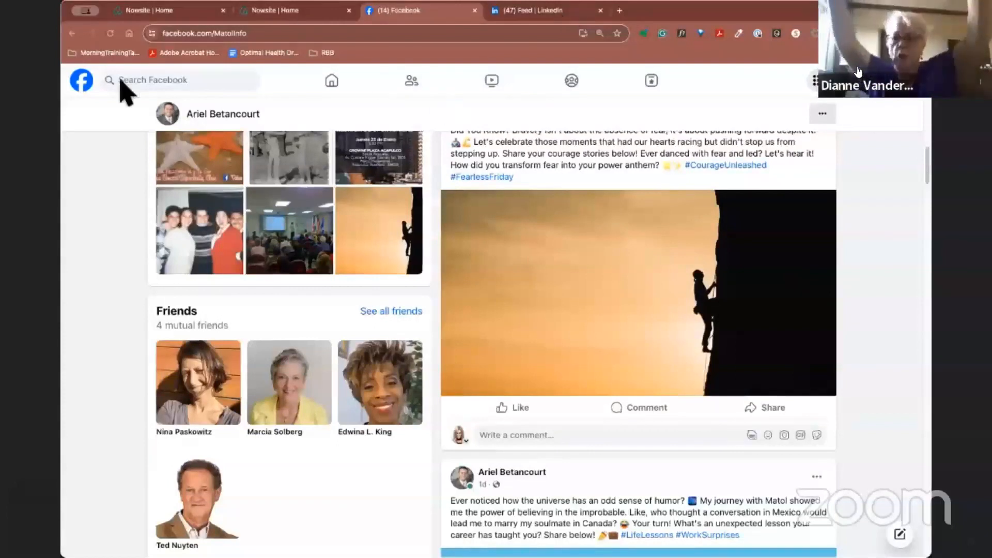
text(dian)
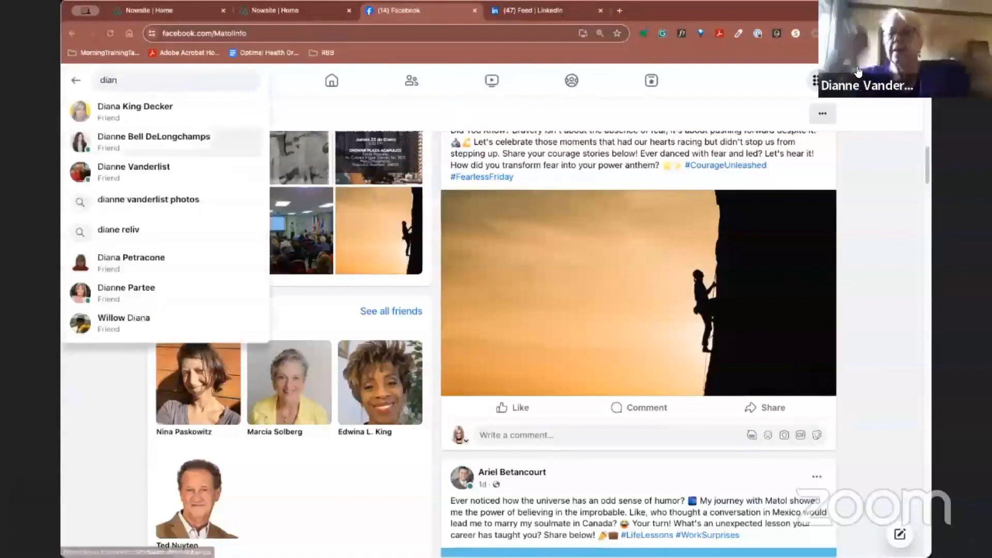
click(134, 171)
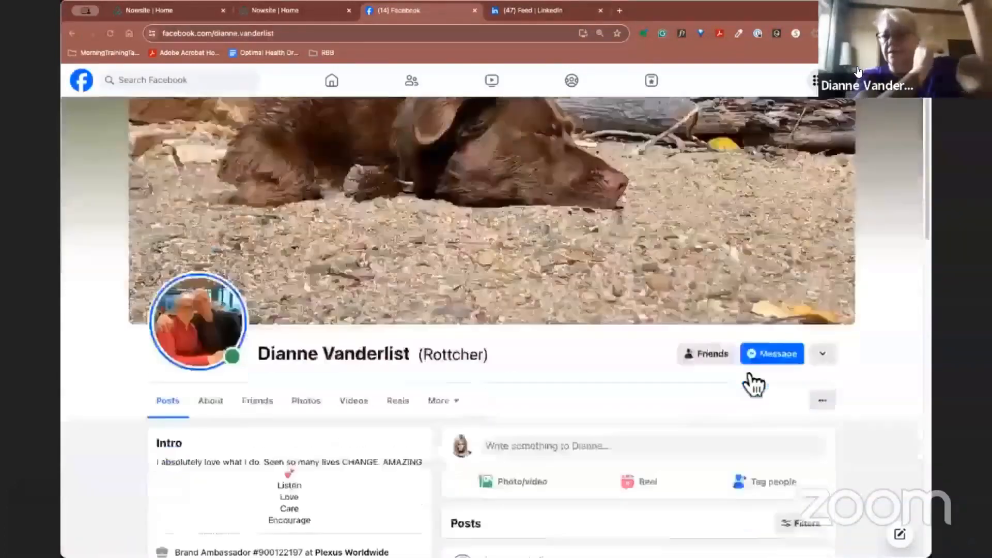
scroll(down, 3)
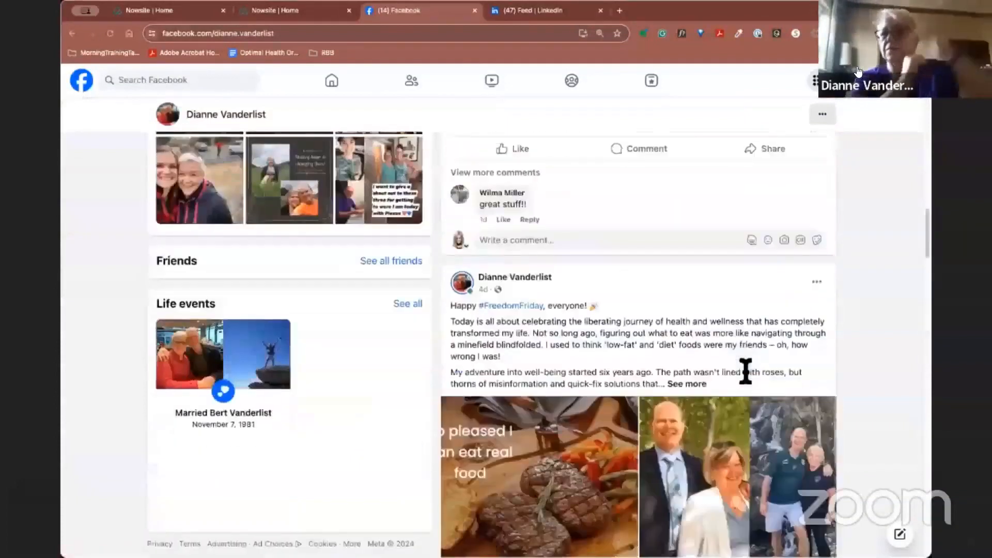
scroll(down, 3)
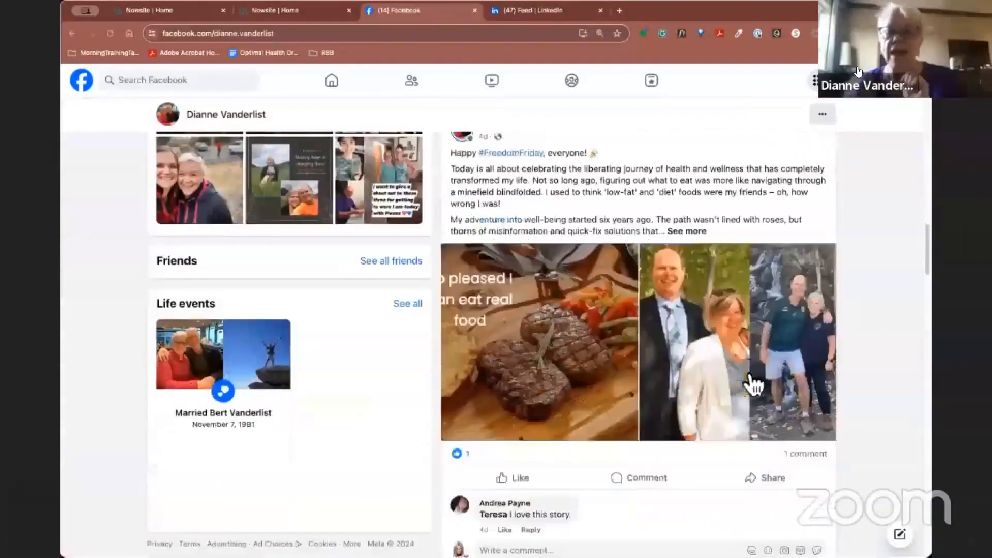
scroll(down, 3)
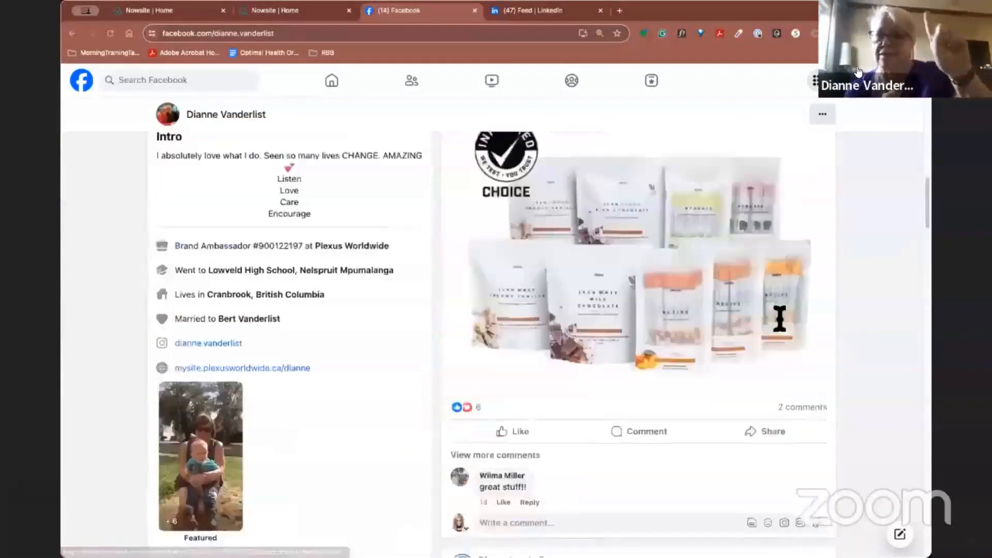
scroll(up, 3)
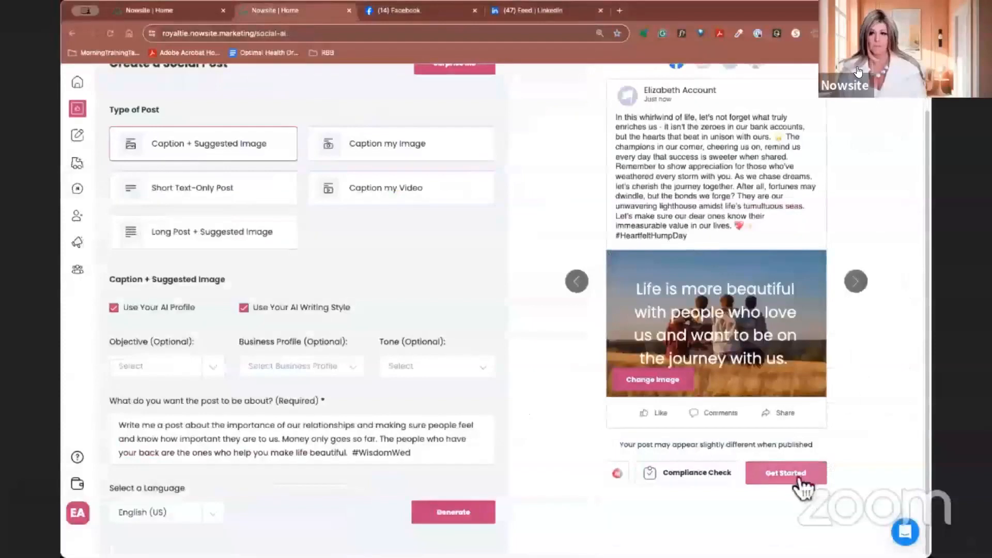
Begin sharing the #HeartfeltHumpDay relationships post to Facebook via Get Started.
click(785, 472)
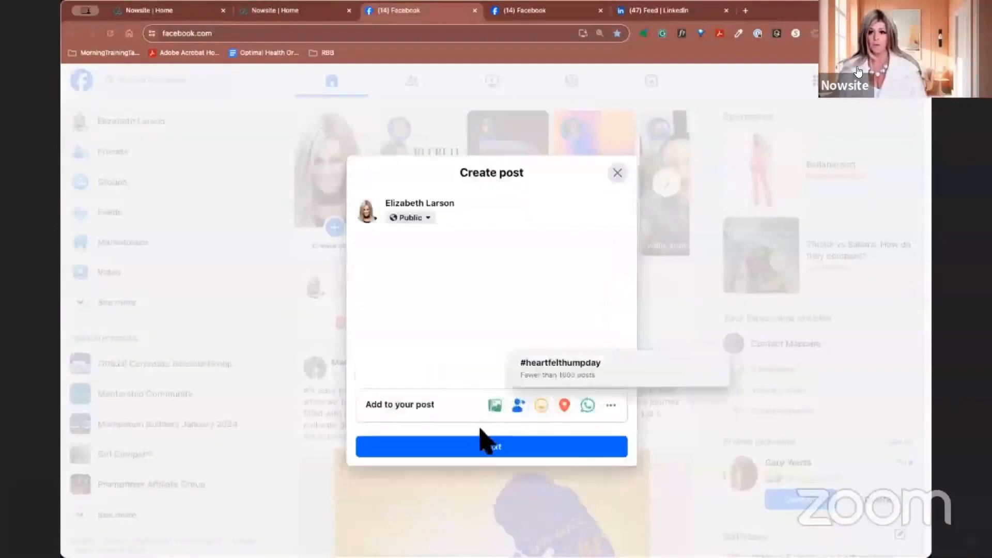
Discard the pasted 'In this whirlwind of life...' caption so the post draft is empty.
text(In this whirlwind of life, let's not forget what truly enriches us...)
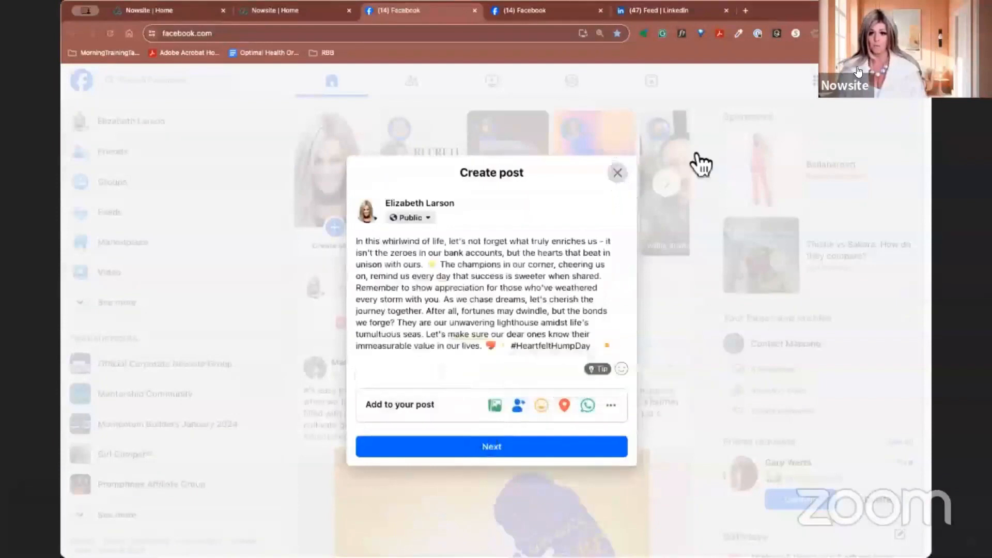
click(617, 172)
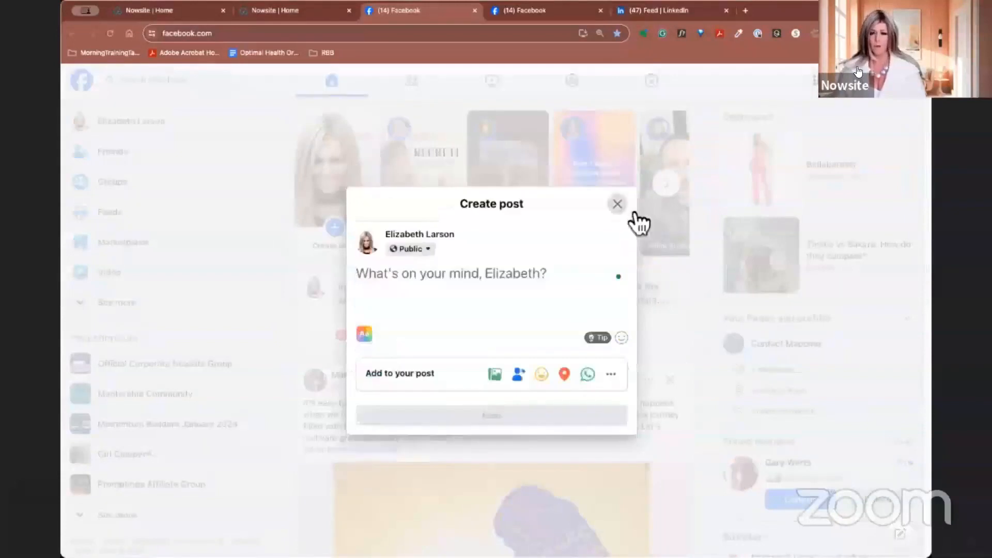
Close the empty Create post dialog and return to the Nowsite relationships post preview.
click(616, 204)
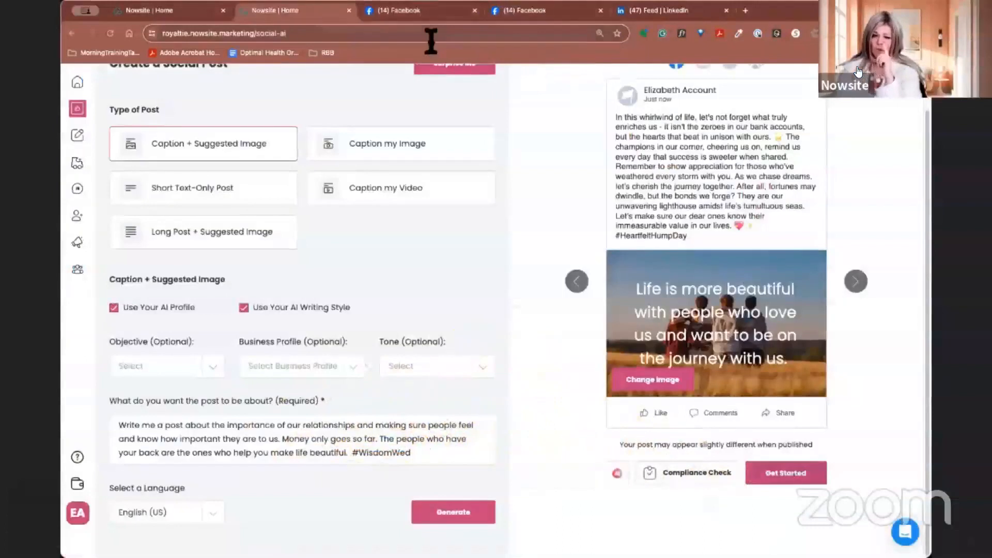
Switch back to the Facebook tab showing Elizabeth Larson's home feed.
click(399, 10)
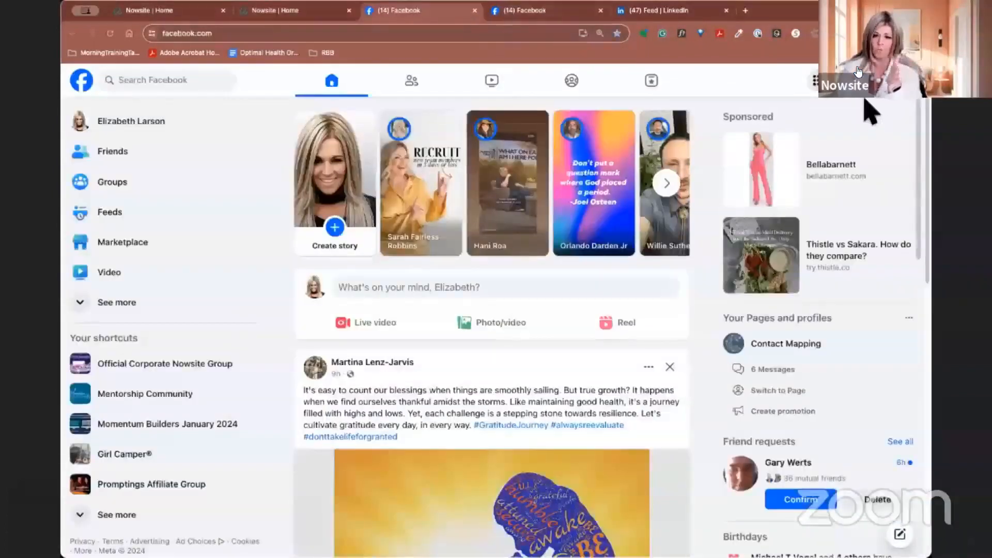
mouse_move(557, 35)
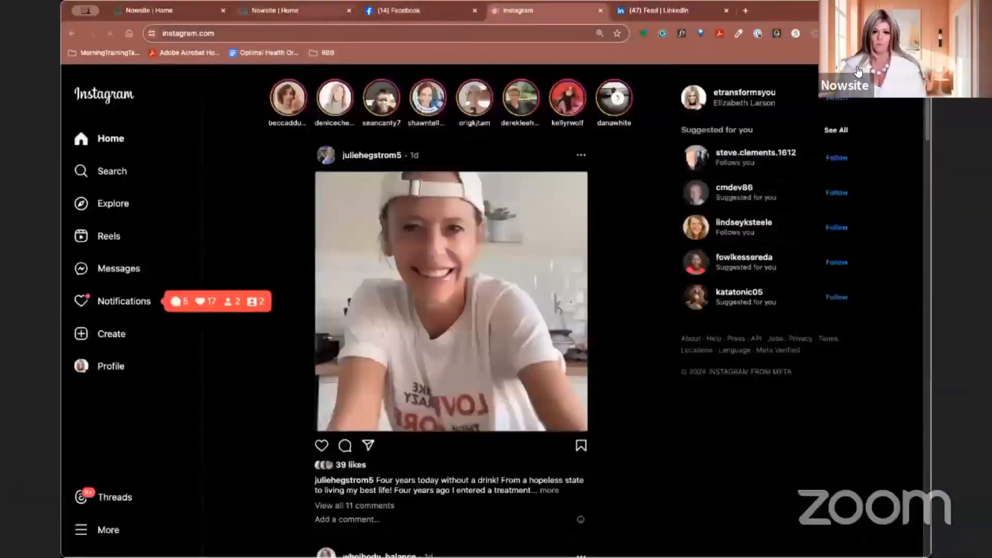
click(291, 10)
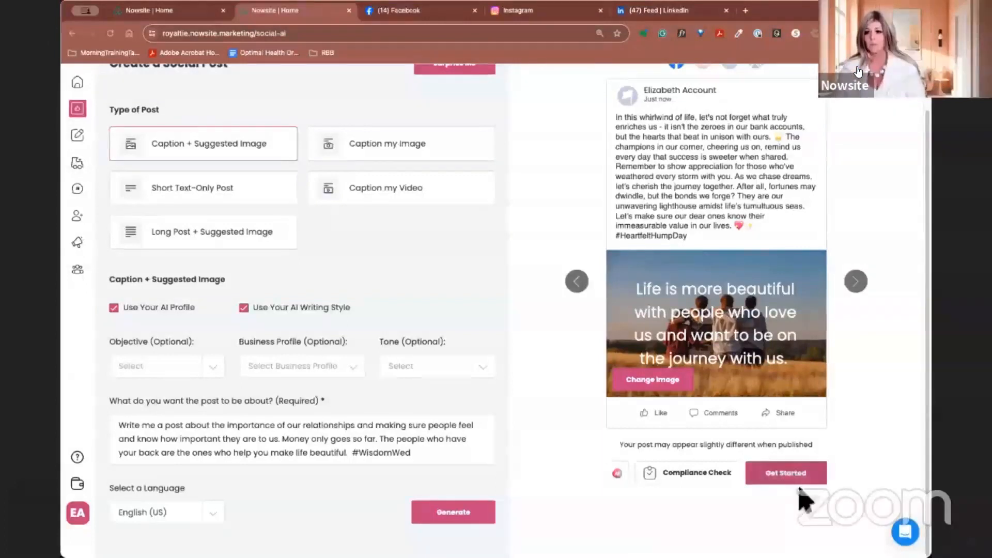
mouse_move(762, 522)
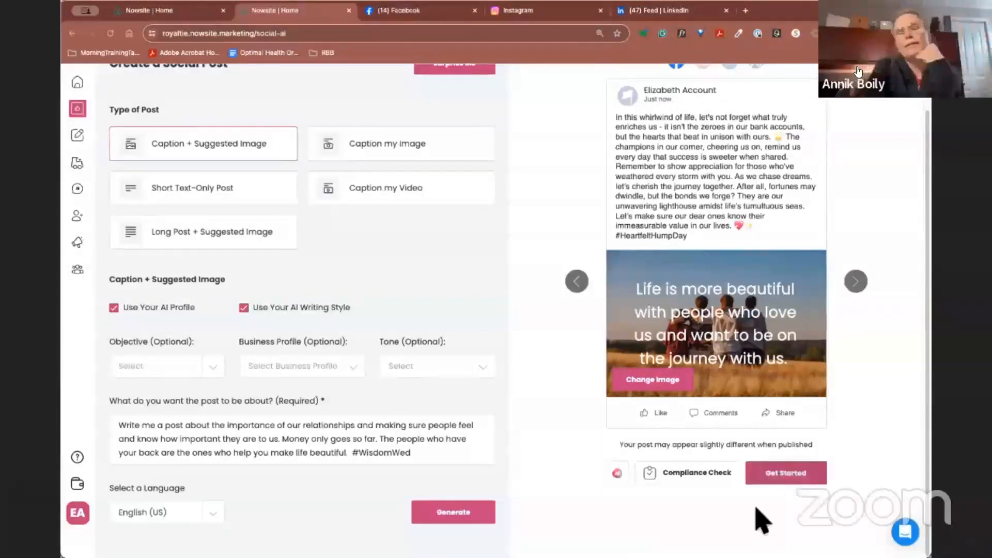
mouse_move(788, 515)
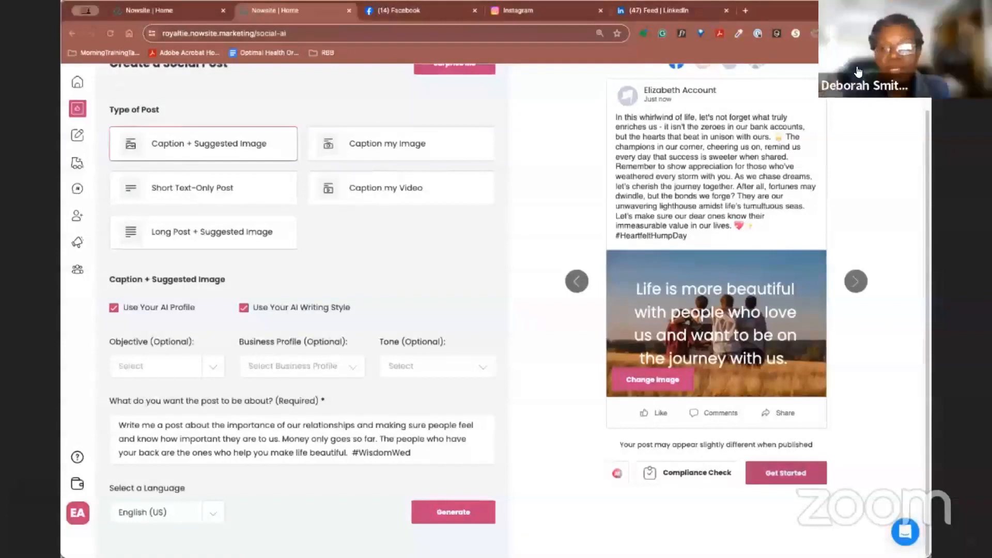
click(769, 11)
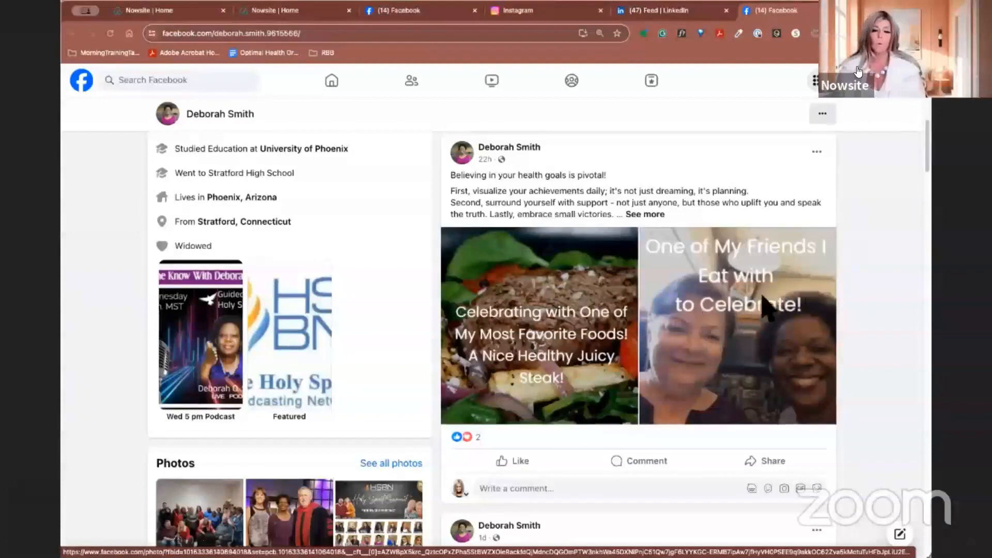
mouse_move(836, 297)
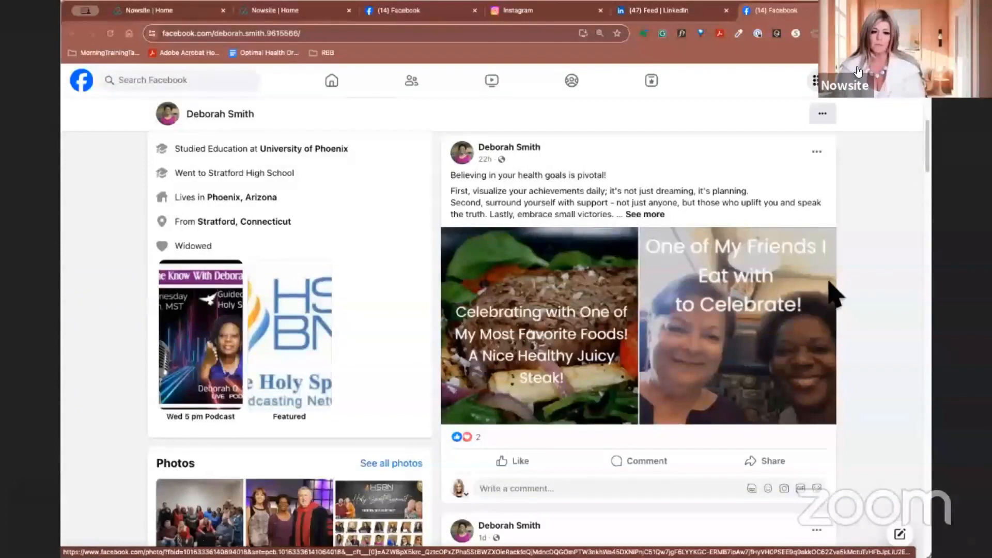
mouse_move(816, 281)
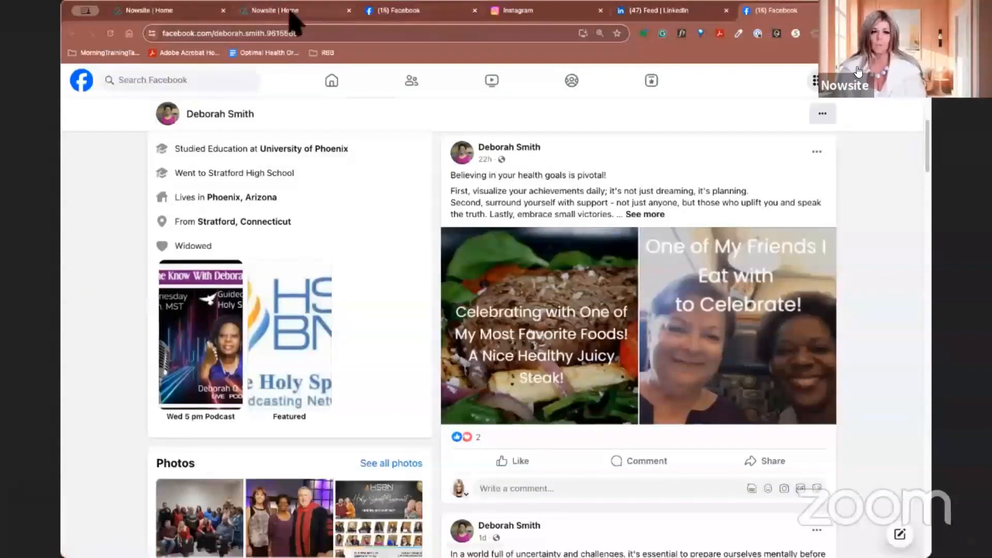
click(271, 10)
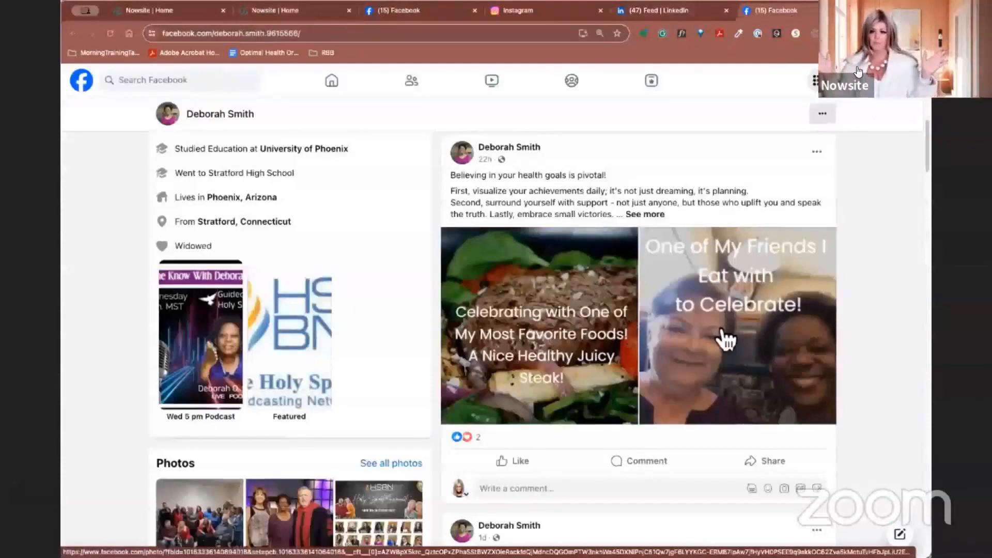
click(736, 326)
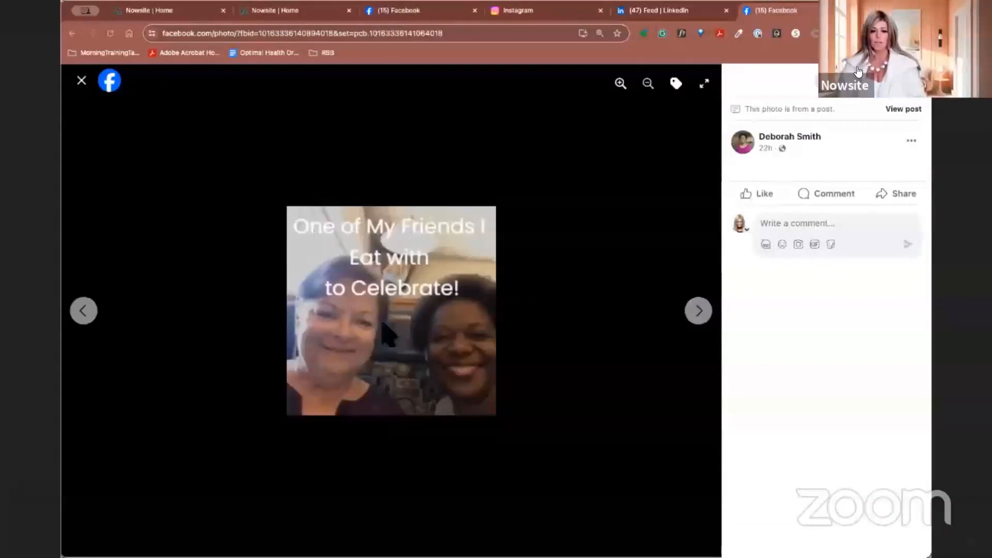
mouse_move(81, 81)
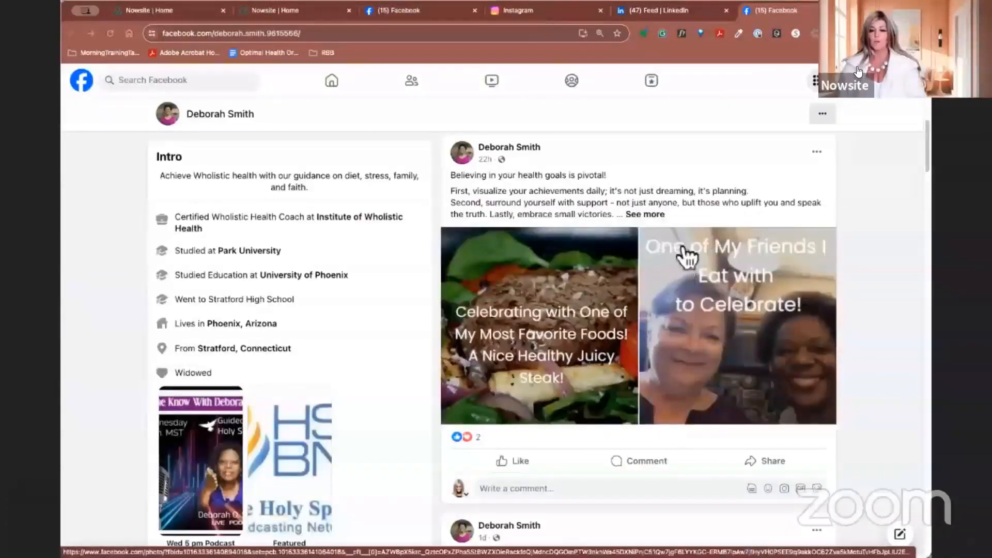
mouse_move(781, 323)
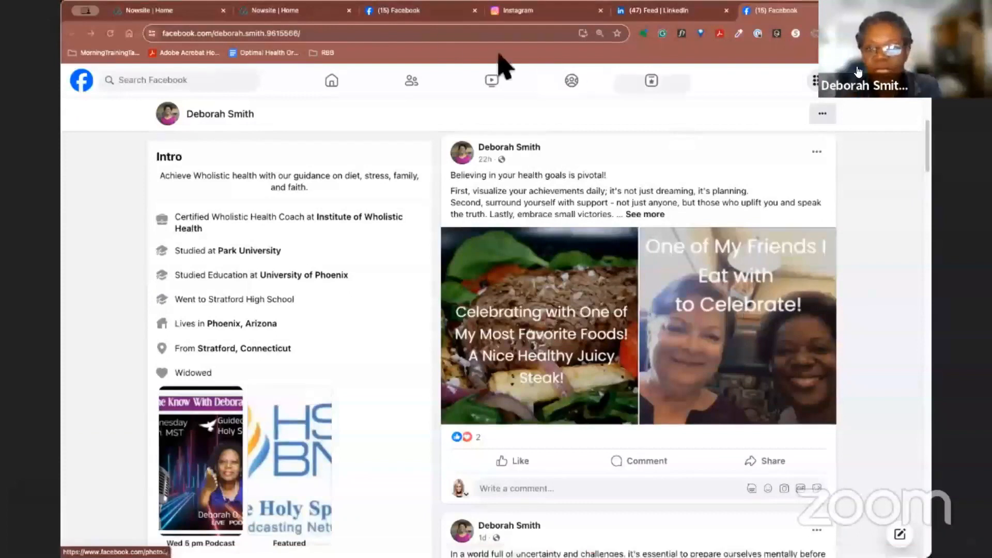
click(272, 10)
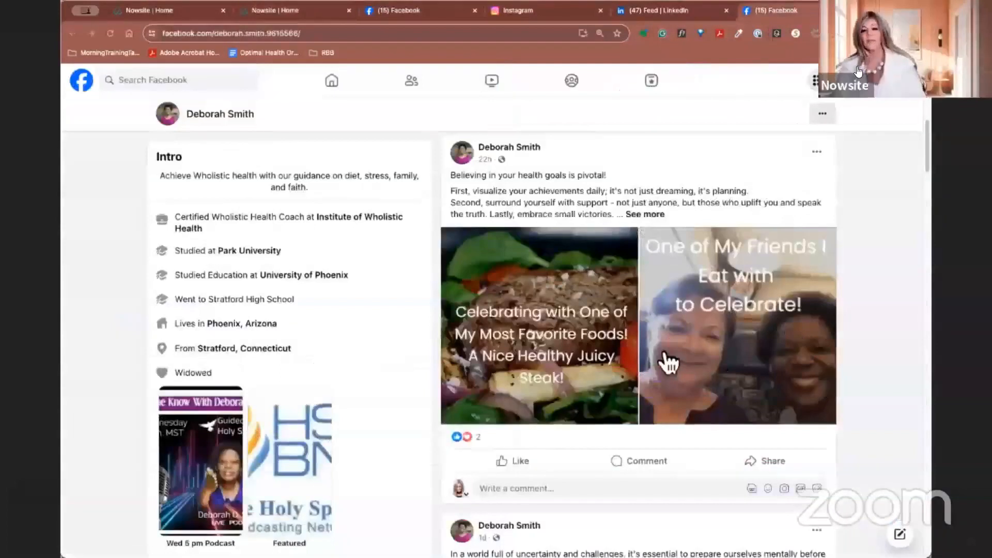
mouse_move(709, 342)
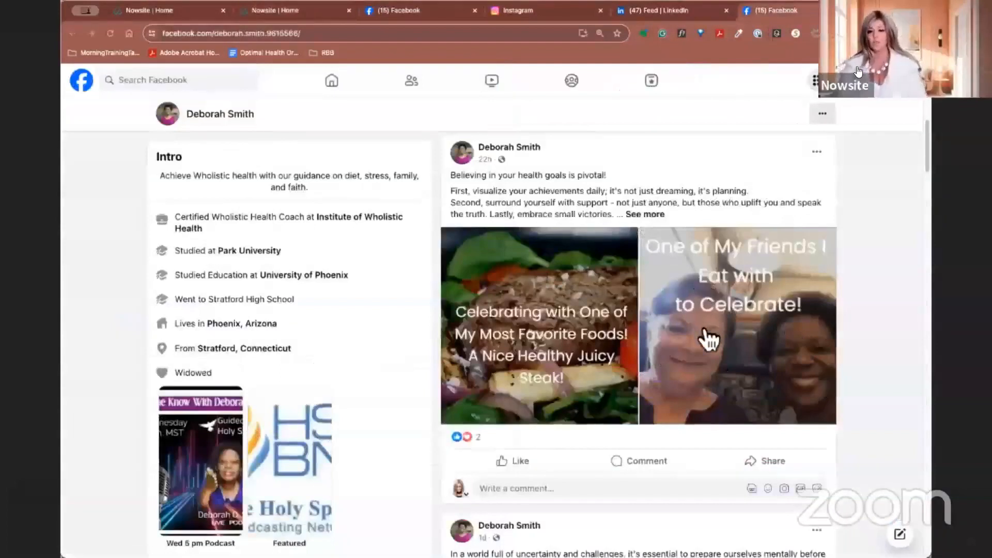
mouse_move(717, 374)
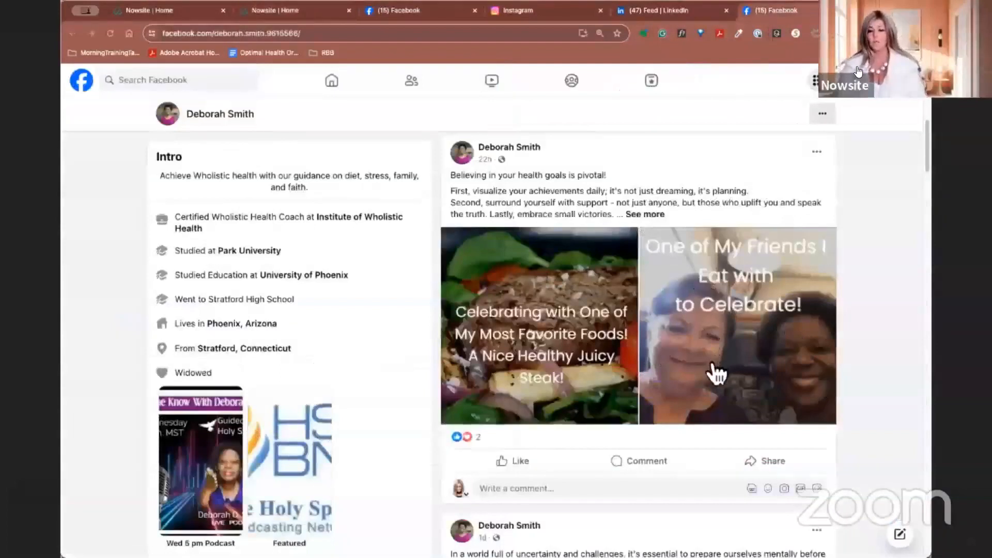
mouse_move(768, 370)
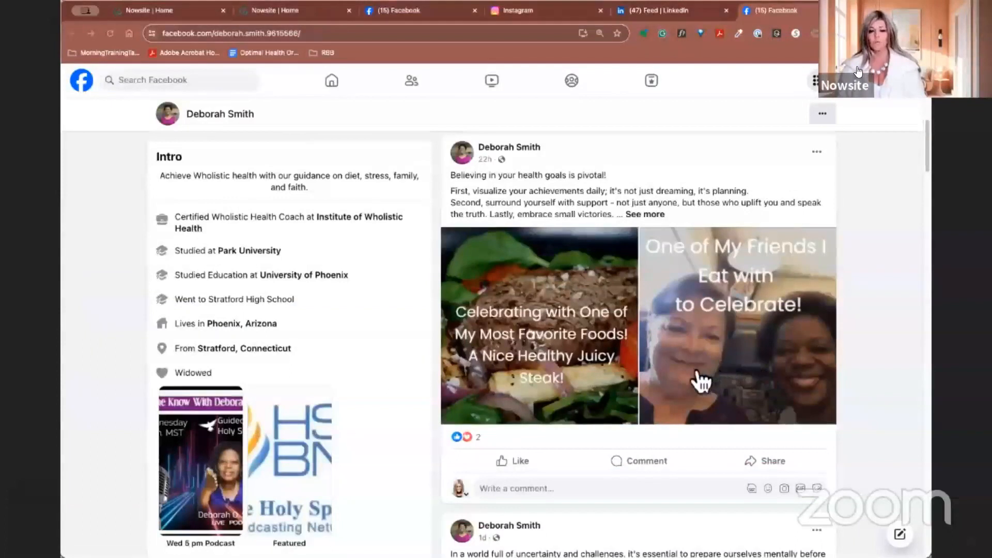
mouse_move(740, 329)
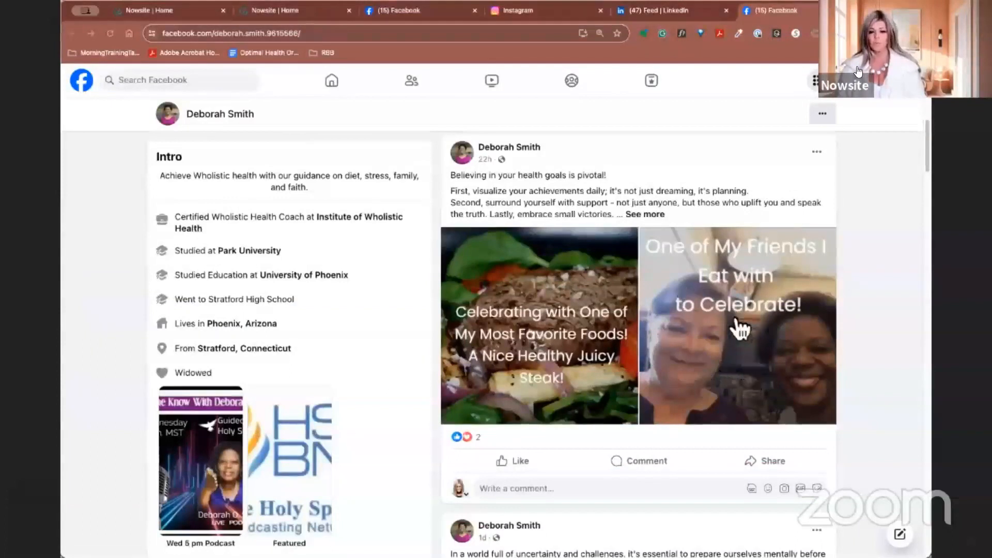
mouse_move(750, 379)
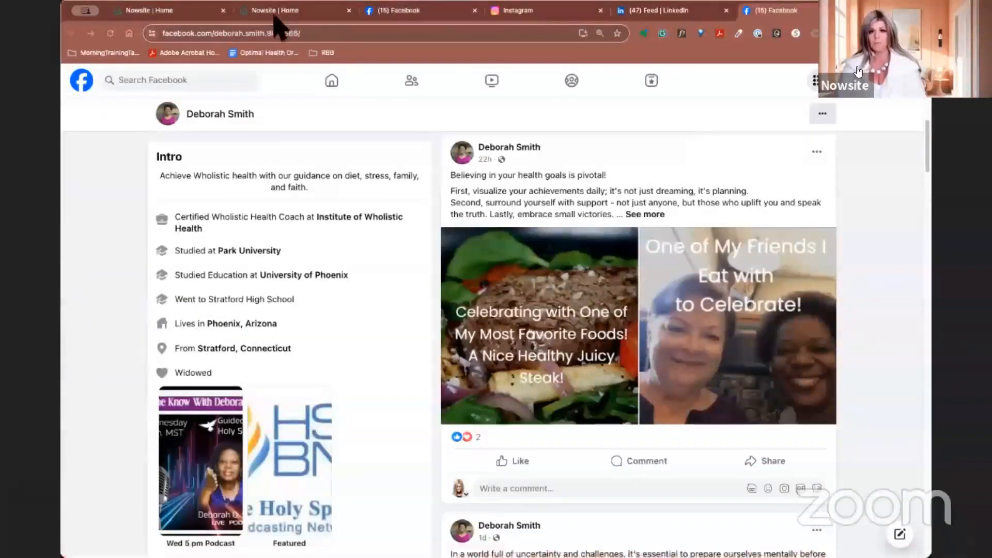
Return to the Nowsite post creator and start replacing the post's suggested image.
click(272, 10)
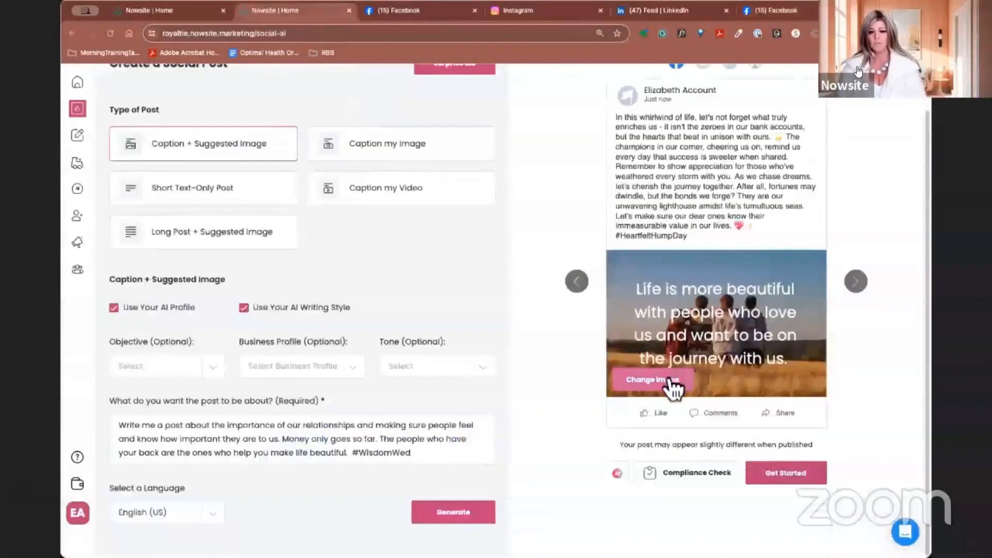
click(653, 379)
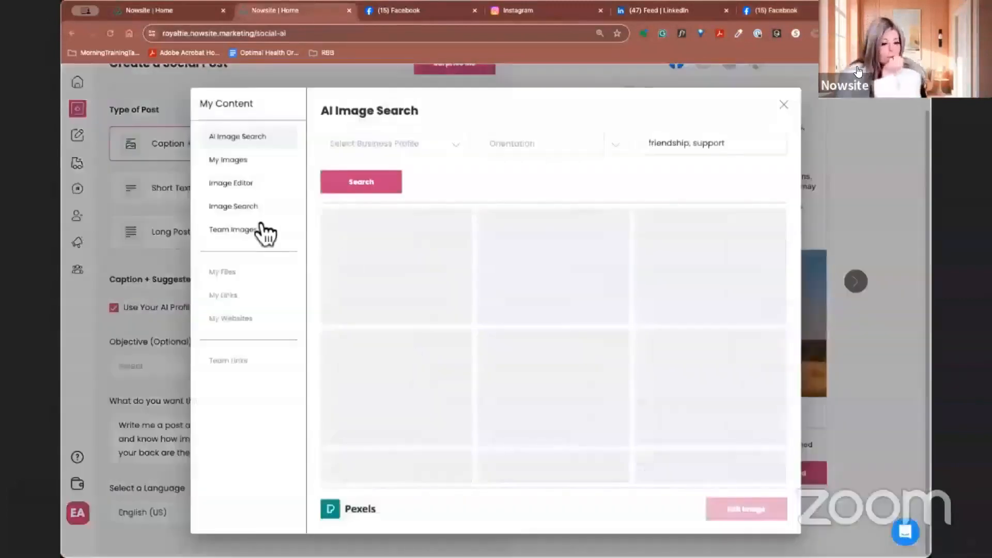
click(360, 182)
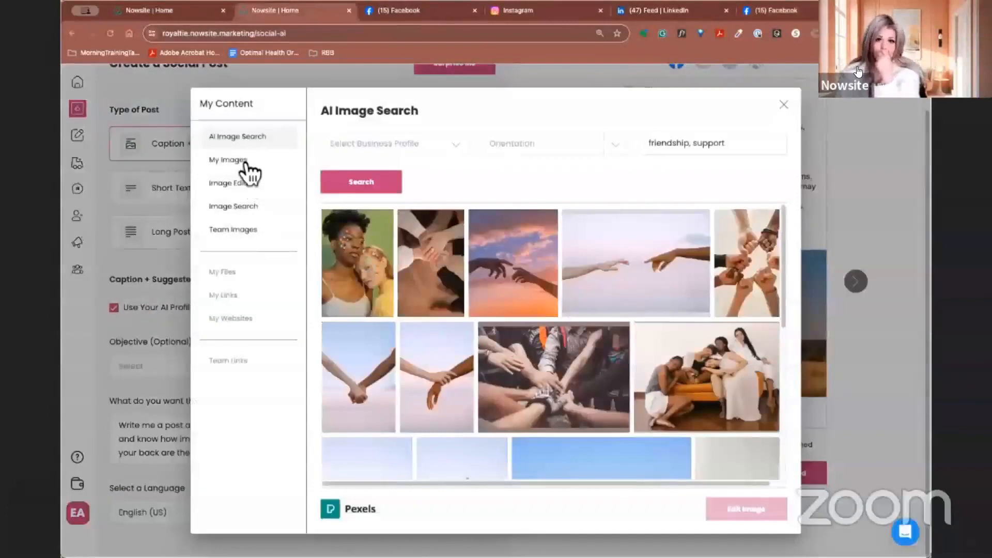
mouse_move(252, 212)
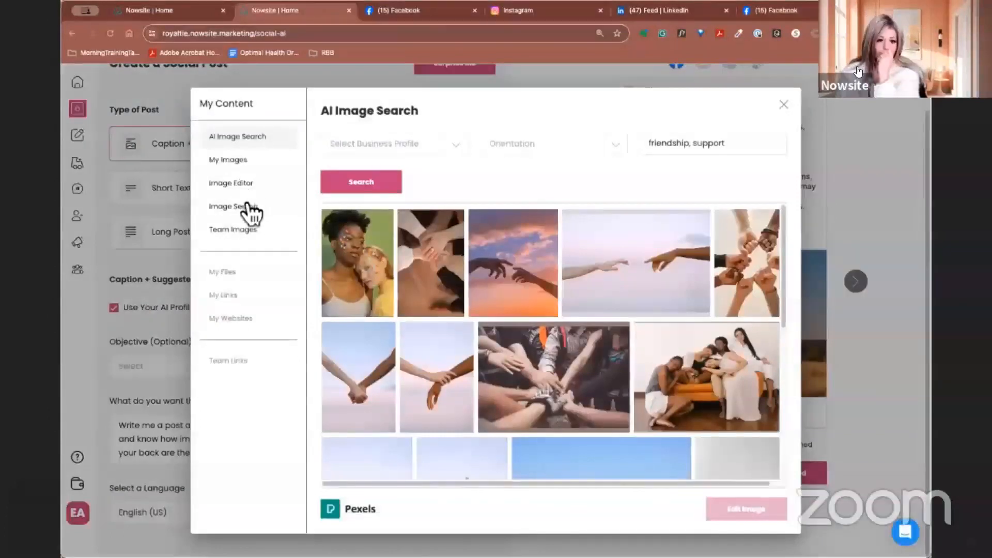
Browse Image Search and My Images, then take the yellow blossom Pixabay photo into the image editor.
click(233, 205)
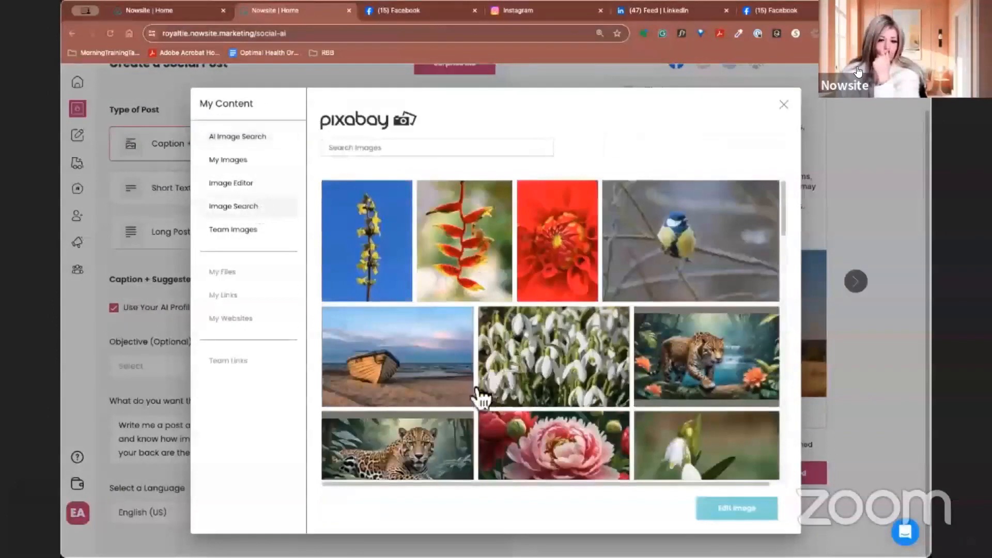
click(228, 159)
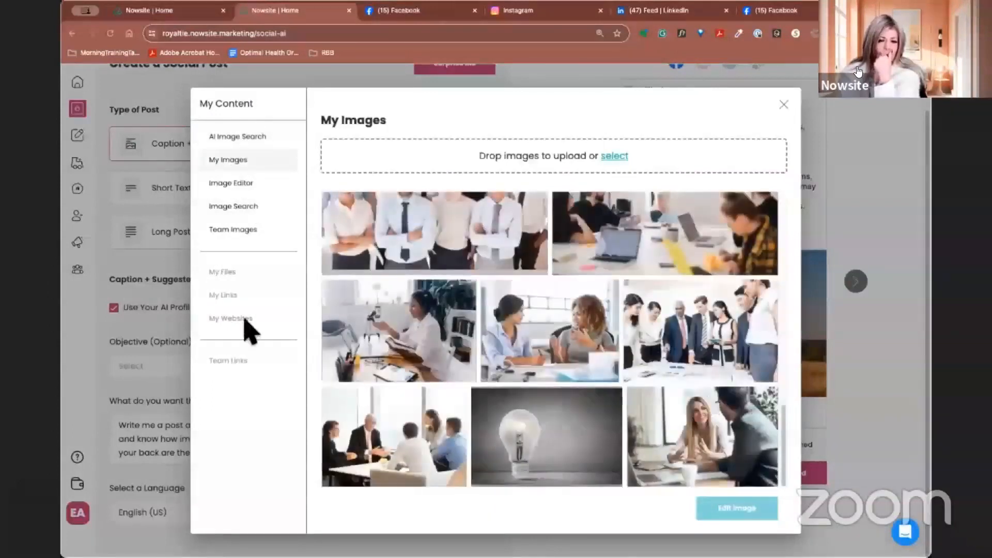
mouse_move(247, 184)
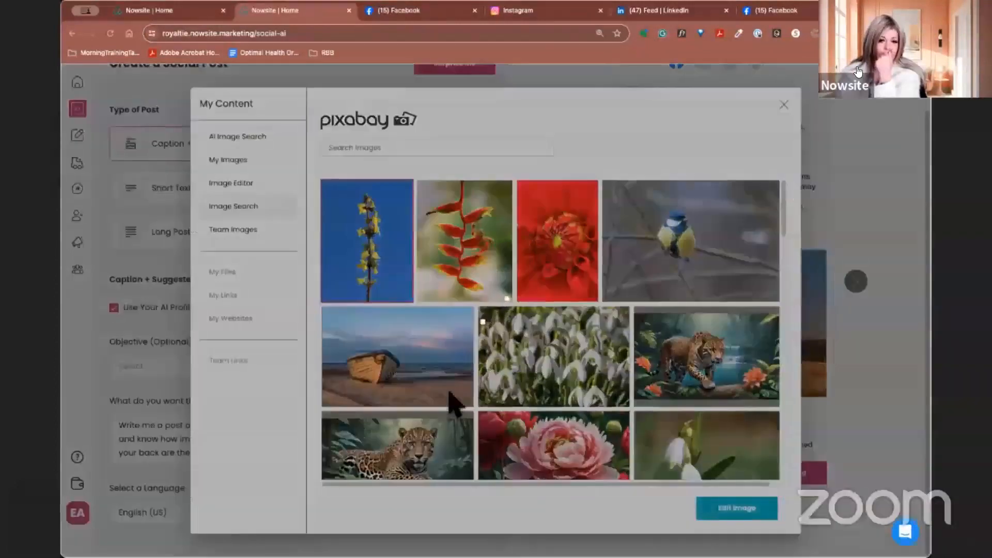
click(366, 241)
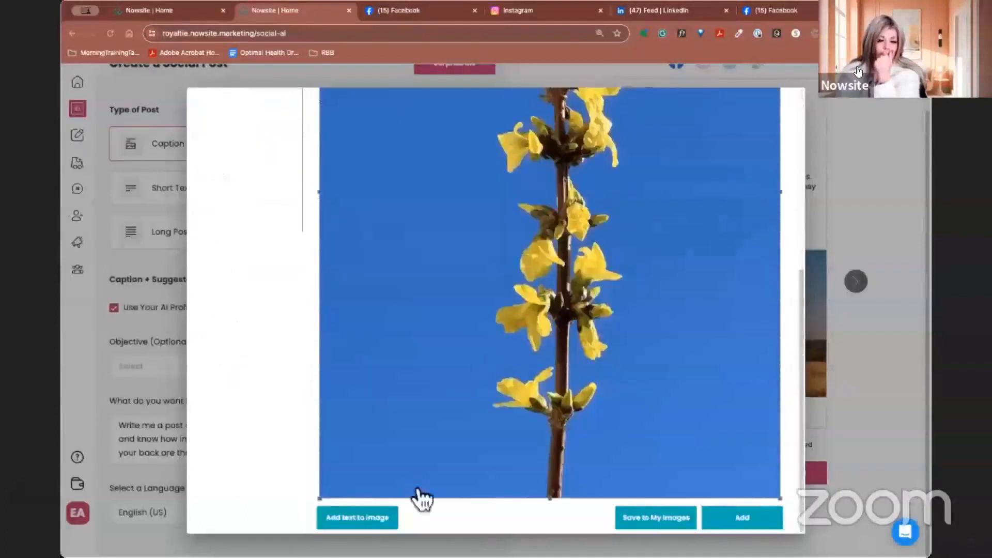
Start an Image Text caption on the yellow blossom photo, entering 'Life is be'.
click(357, 518)
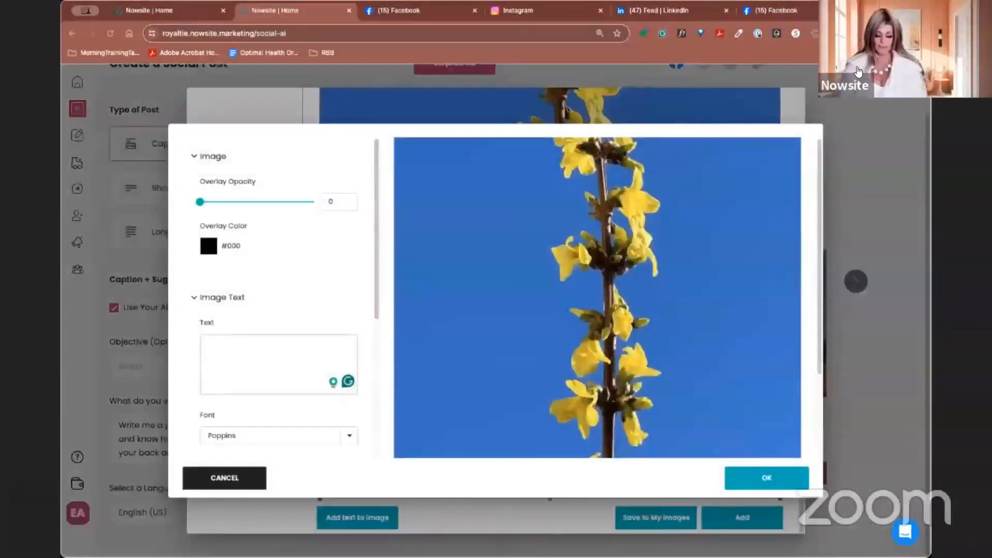
text(Life is be)
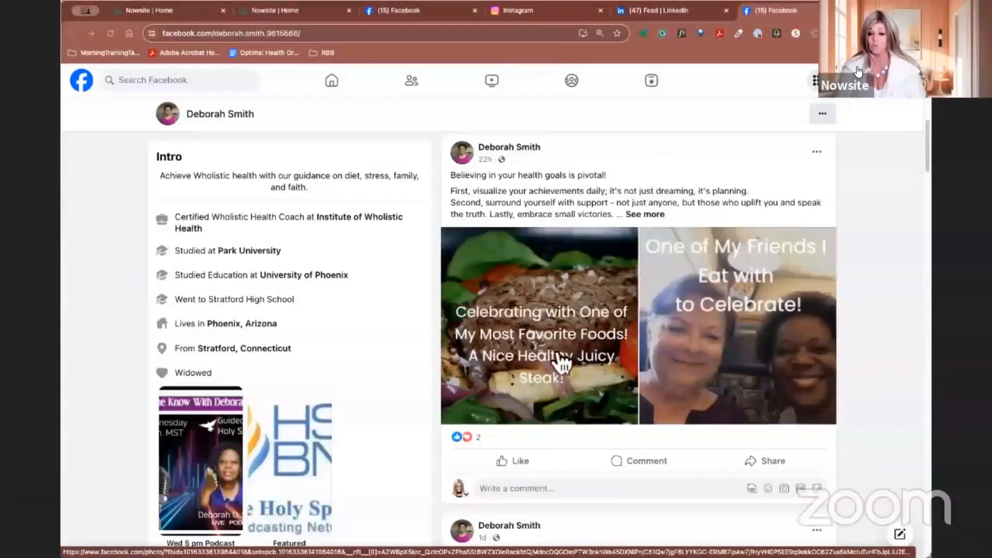
mouse_move(583, 421)
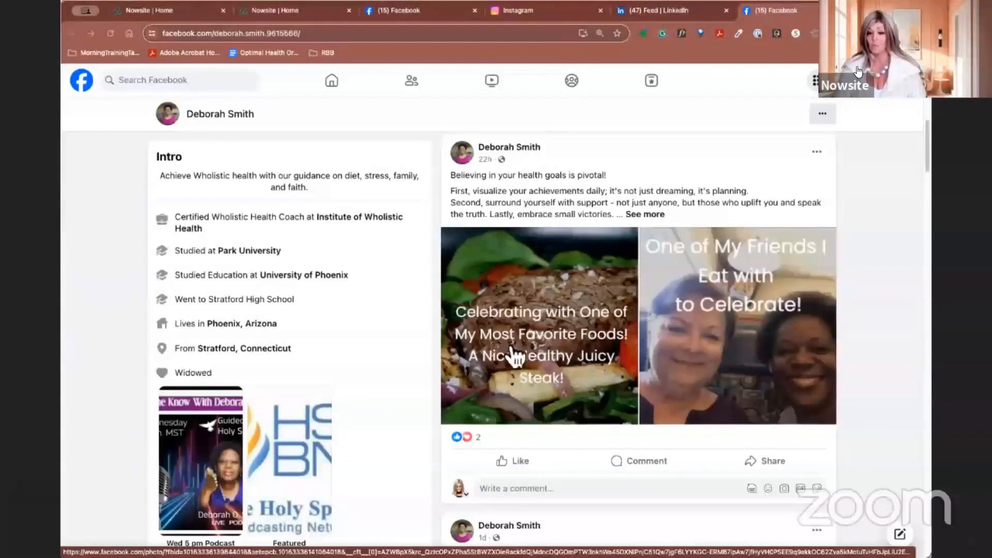
mouse_move(703, 310)
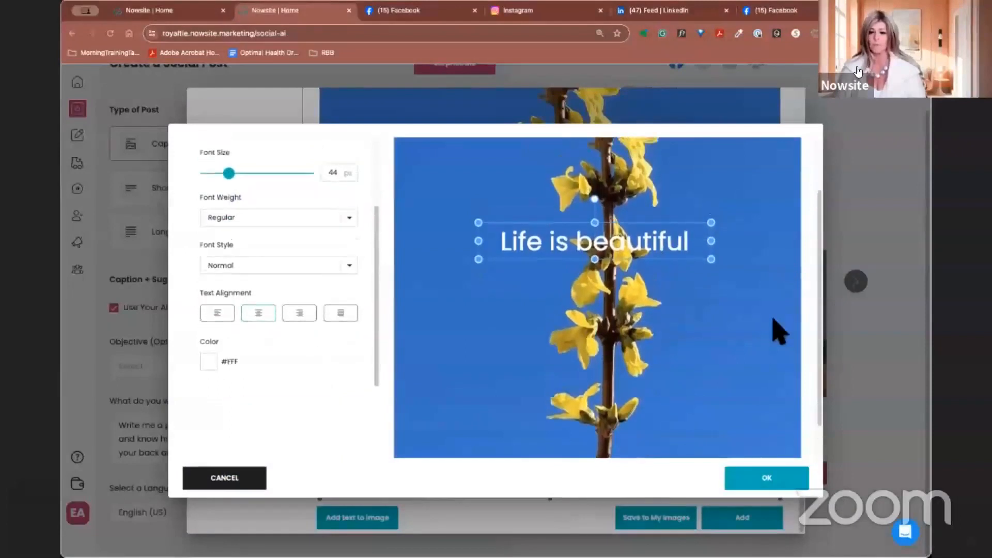
mouse_move(822, 227)
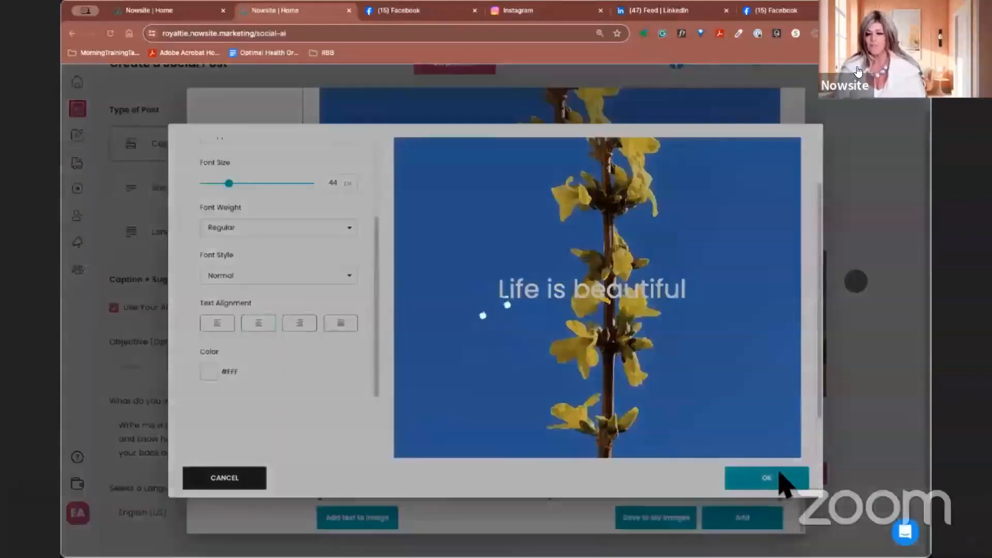
Apply the 'Life is beautiful' text overlay near the bottom of the yellow blossom photo.
click(764, 477)
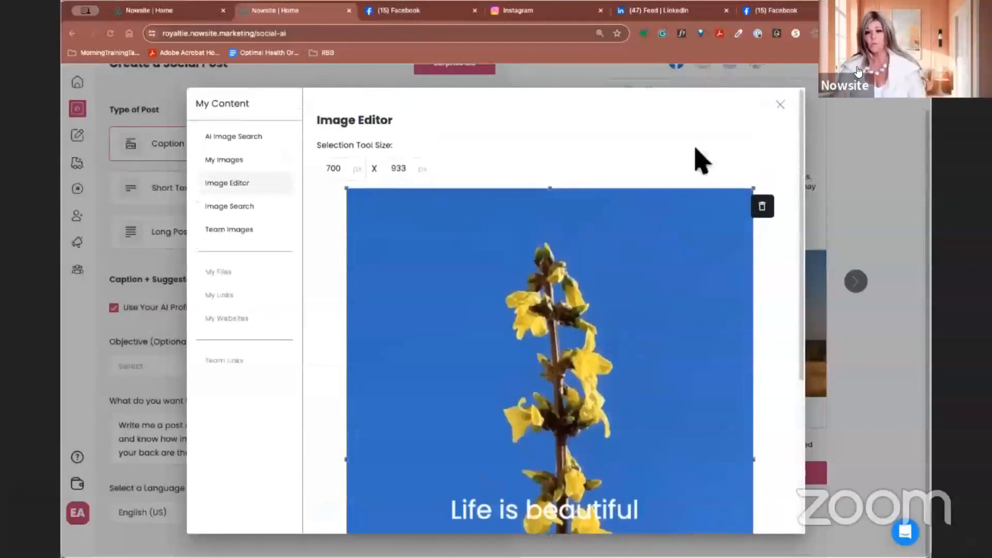
click(780, 105)
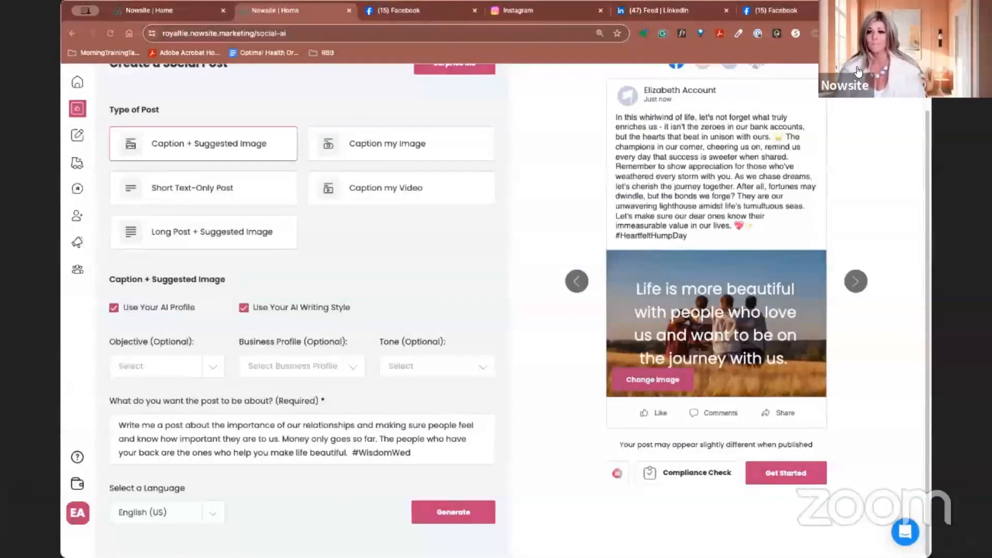
click(405, 11)
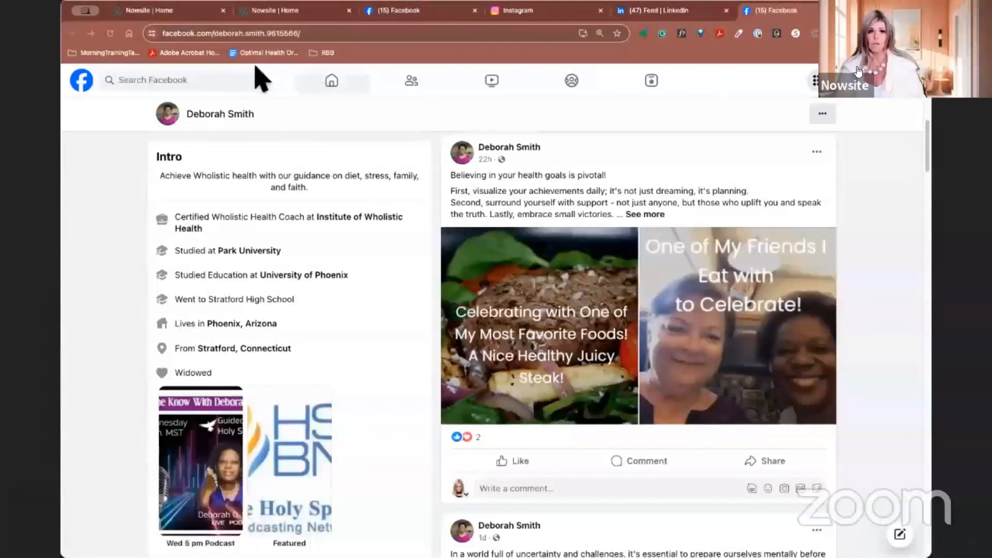
click(164, 80)
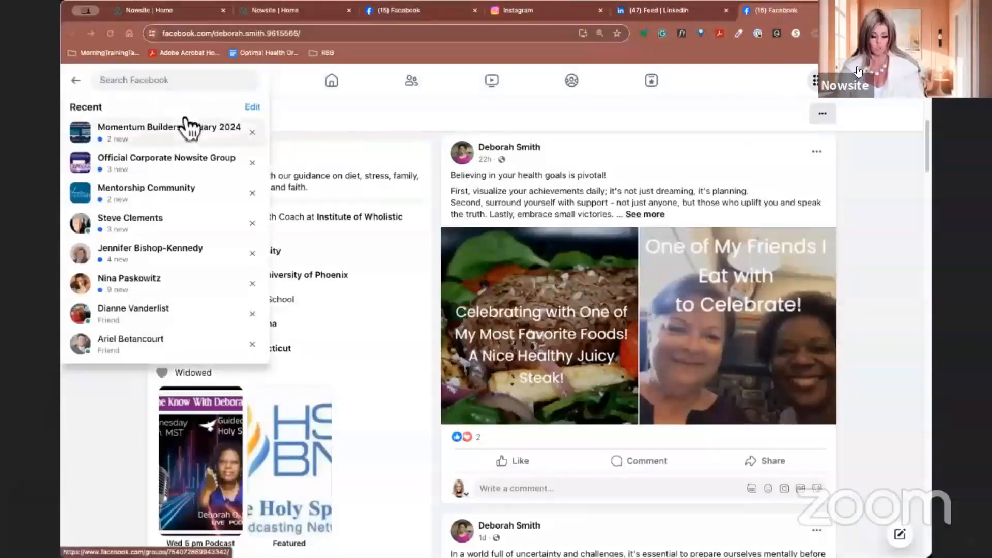
text(ste)
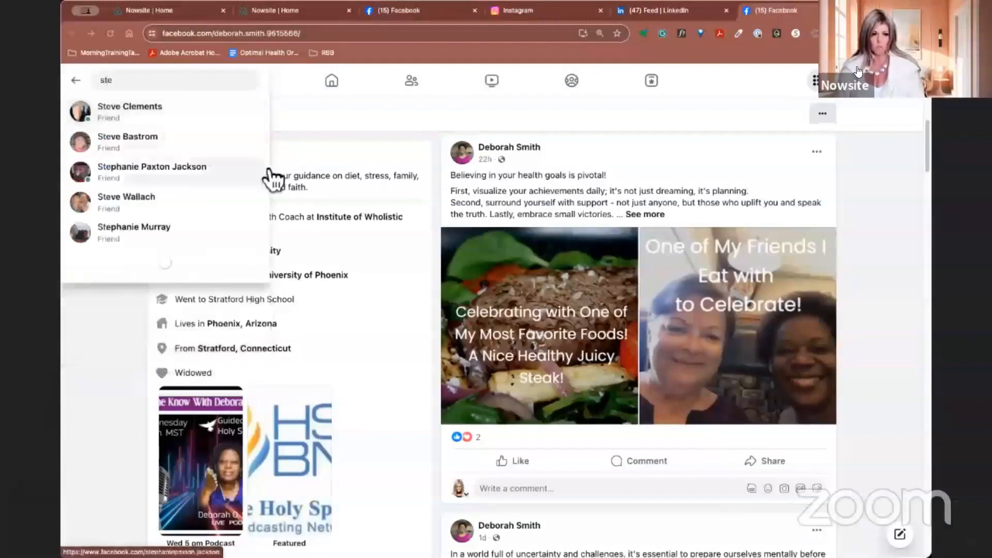
click(129, 111)
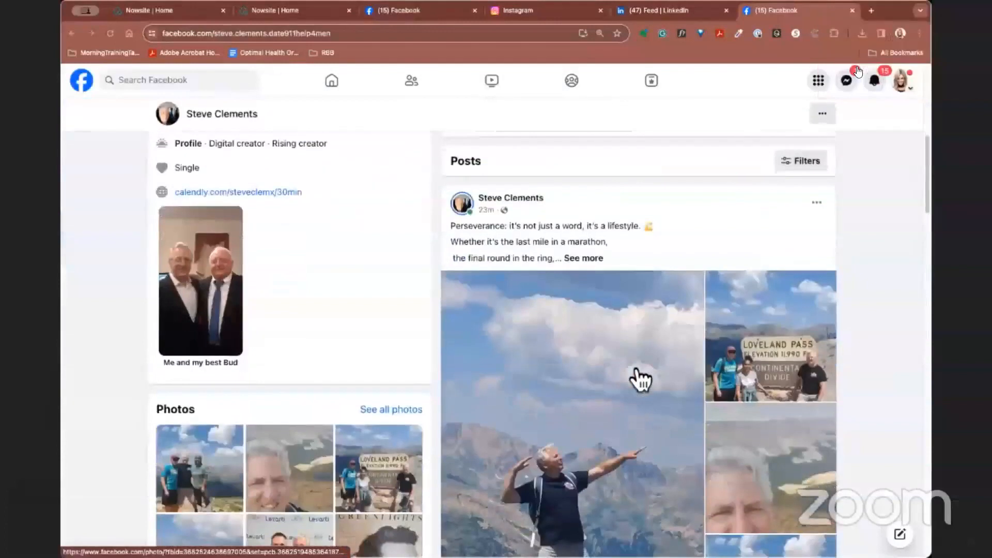
scroll(down, 3)
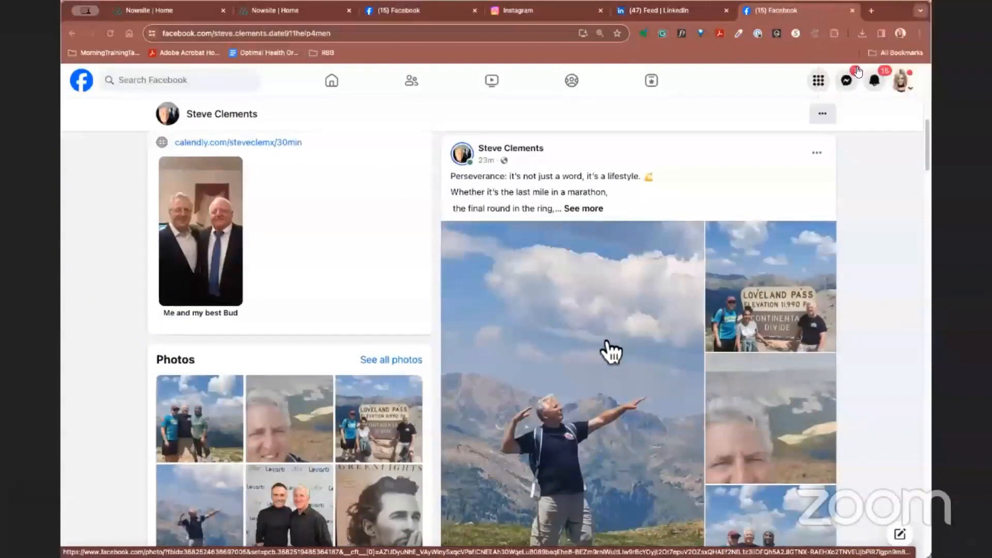
mouse_move(737, 262)
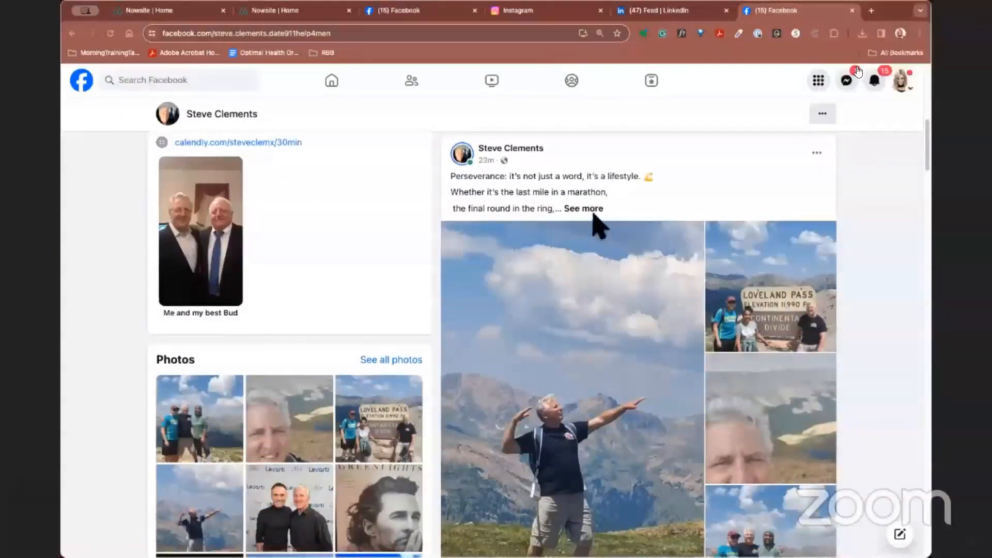
click(583, 208)
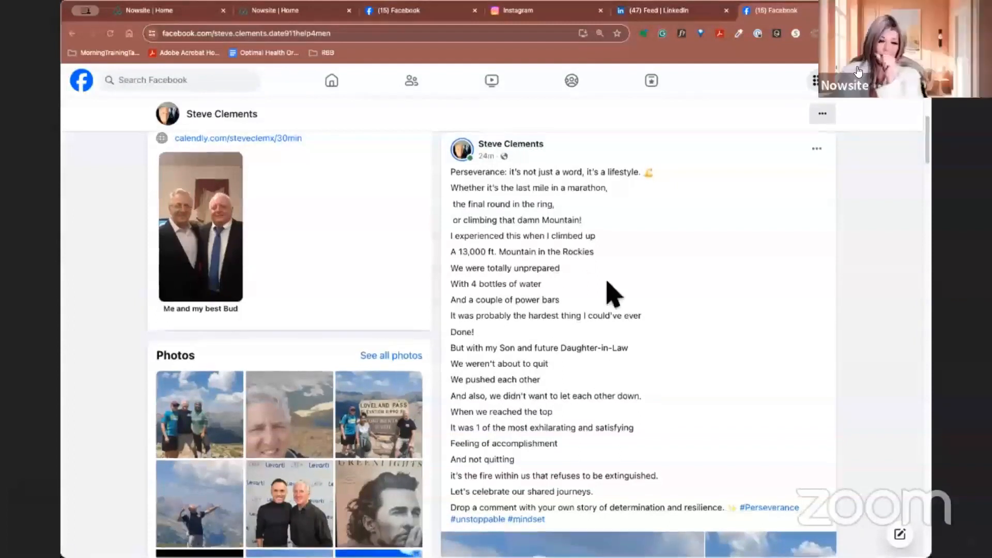
Read down through the mountain-climbing post and its Loveland Pass photos.
scroll(down, 3)
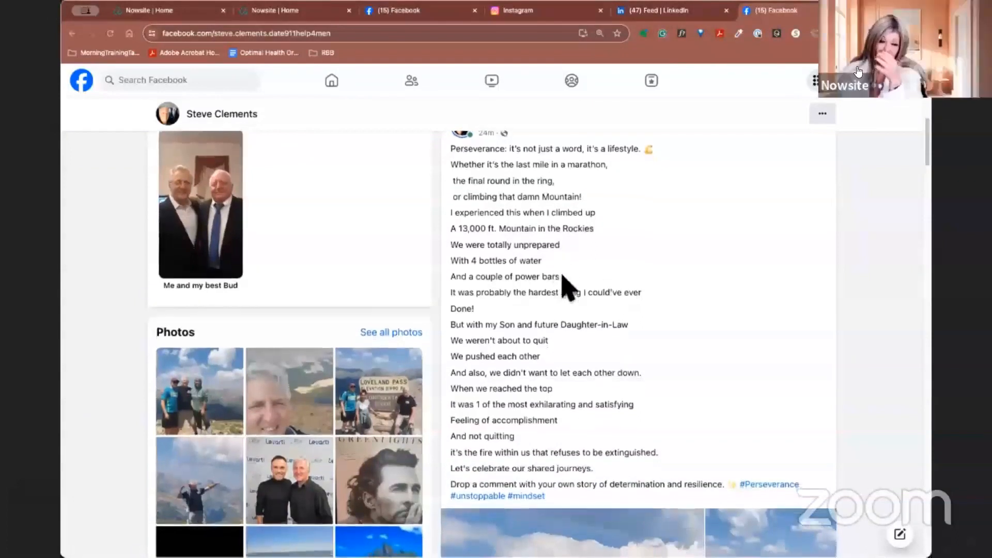
scroll(down, 3)
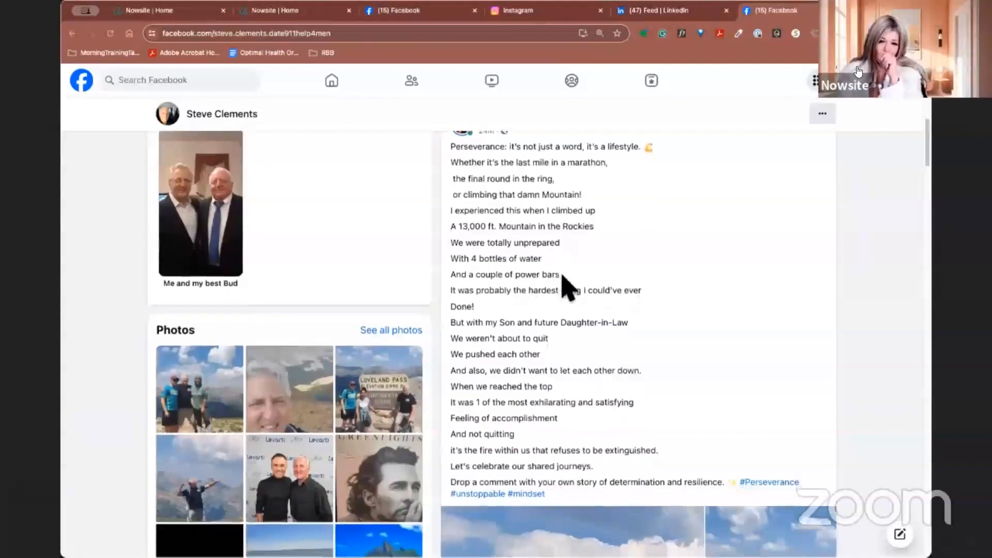
scroll(down, 3)
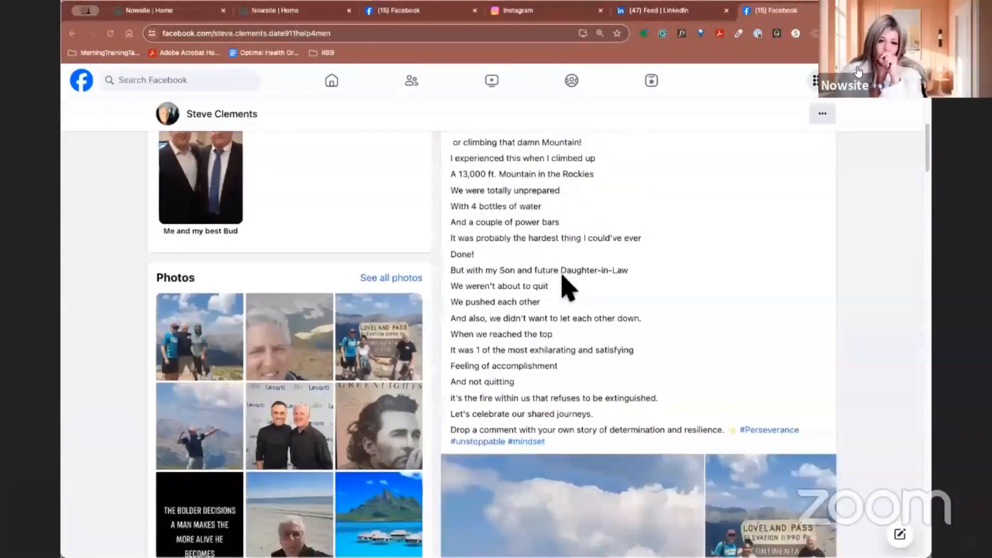
scroll(down, 3)
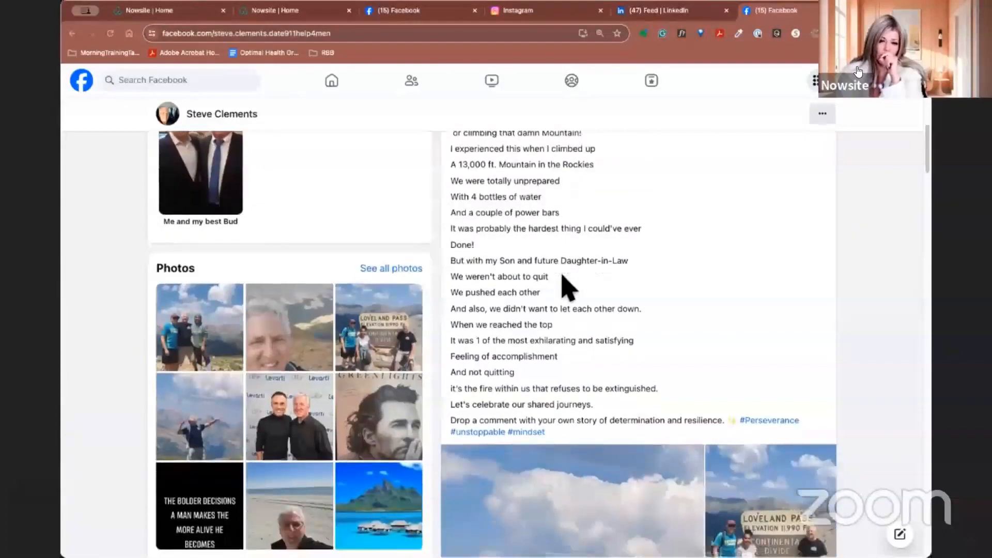
scroll(down, 3)
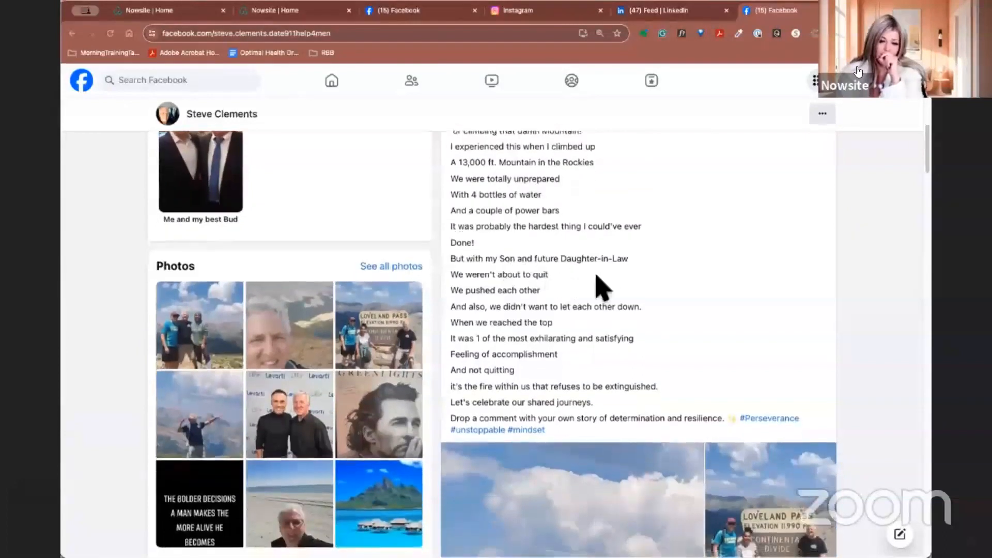
scroll(down, 3)
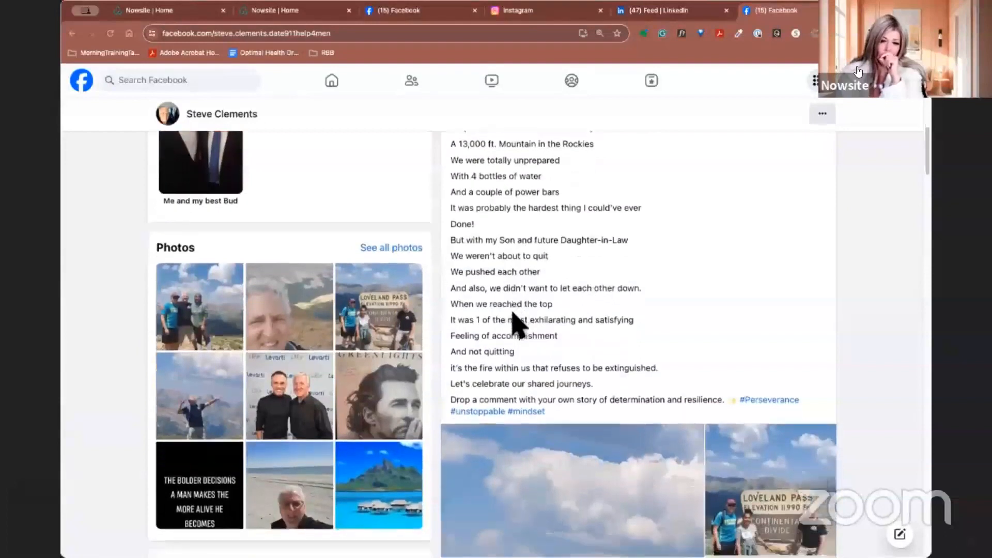
scroll(down, 3)
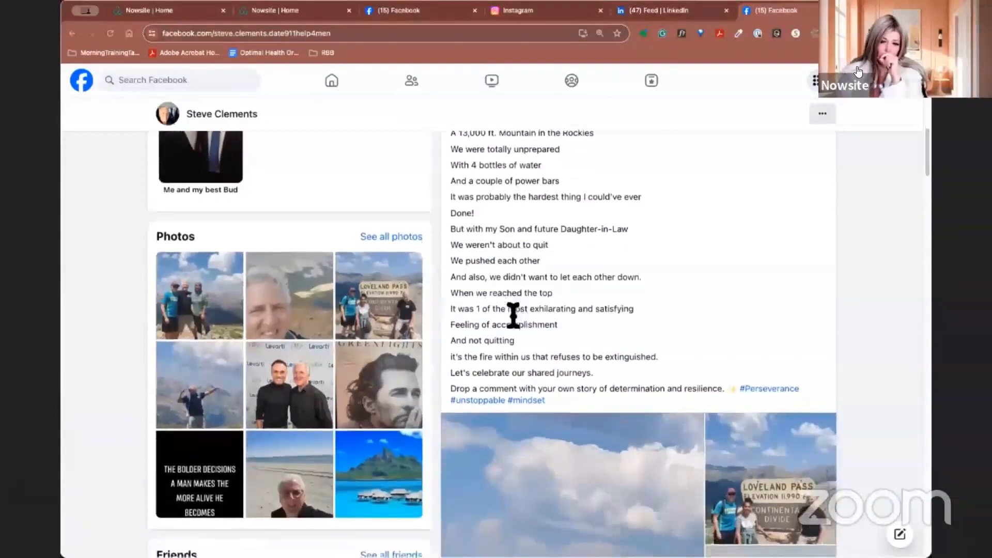
scroll(down, 3)
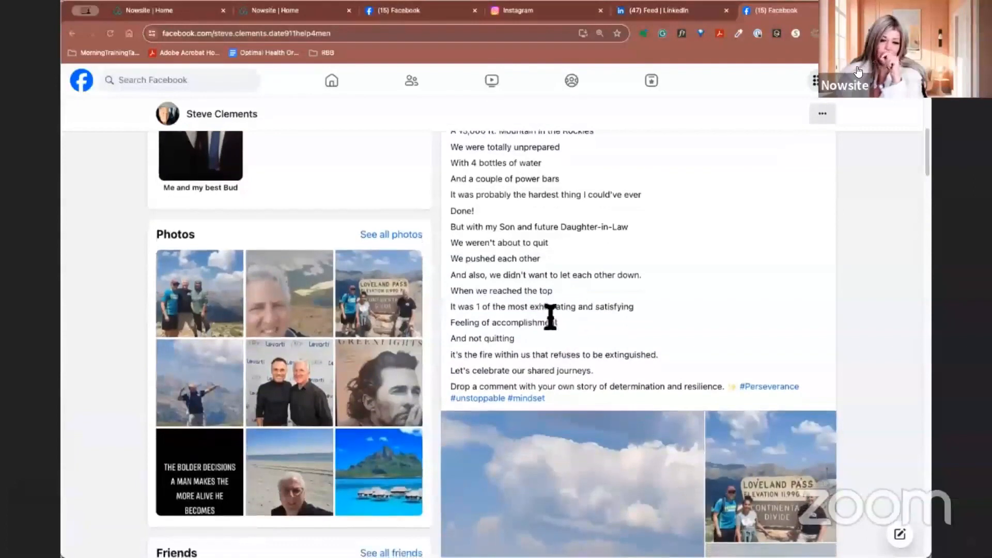
scroll(down, 3)
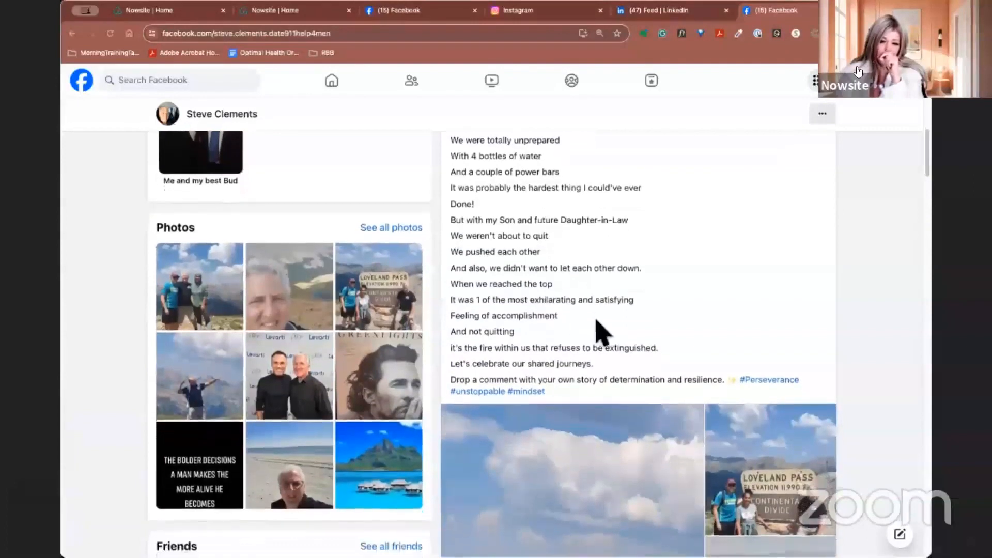
mouse_move(500, 339)
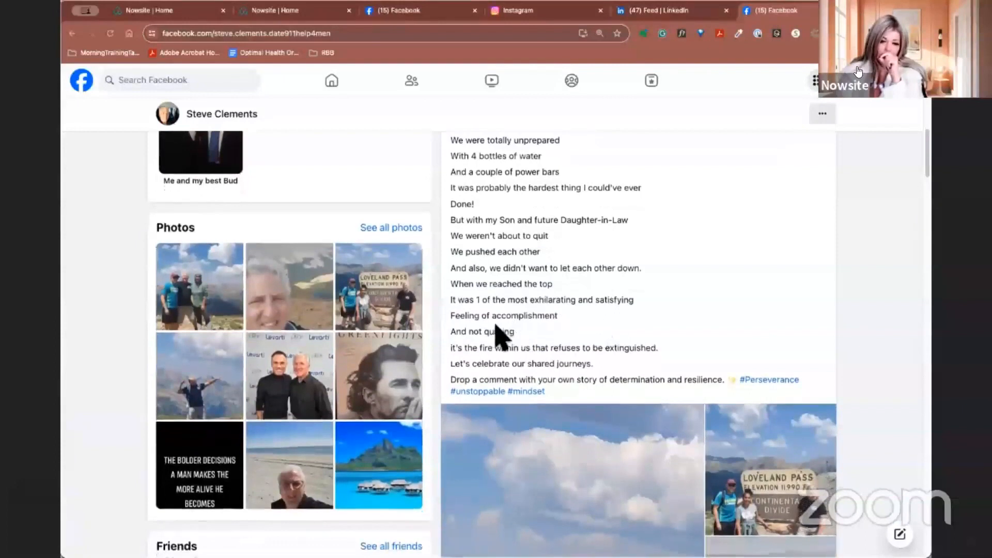
scroll(down, 3)
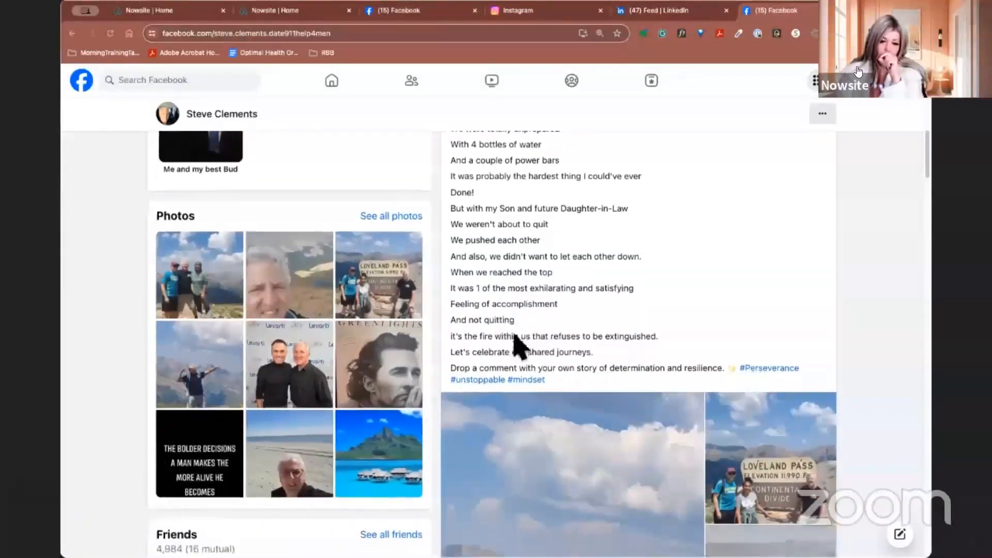
mouse_move(501, 319)
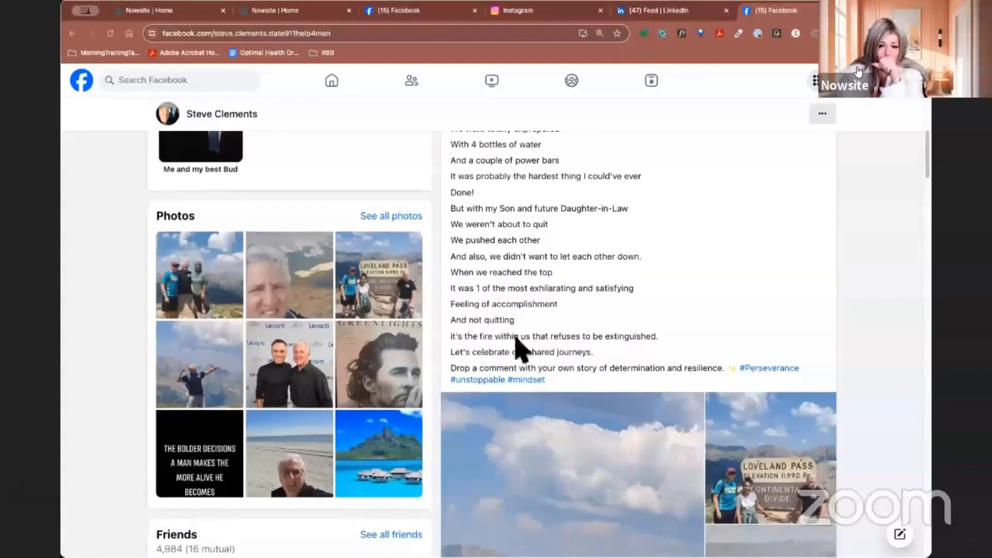
mouse_move(639, 358)
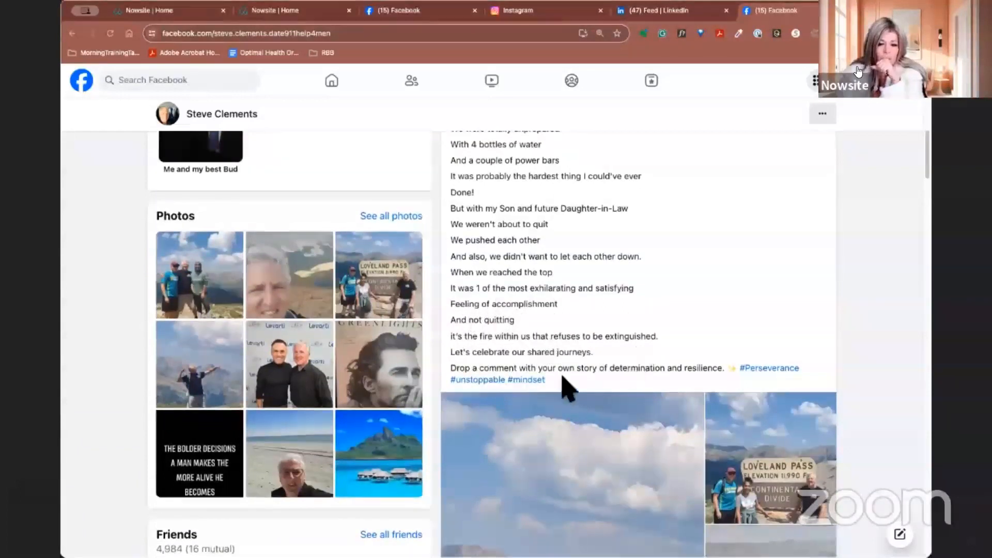
scroll(down, 3)
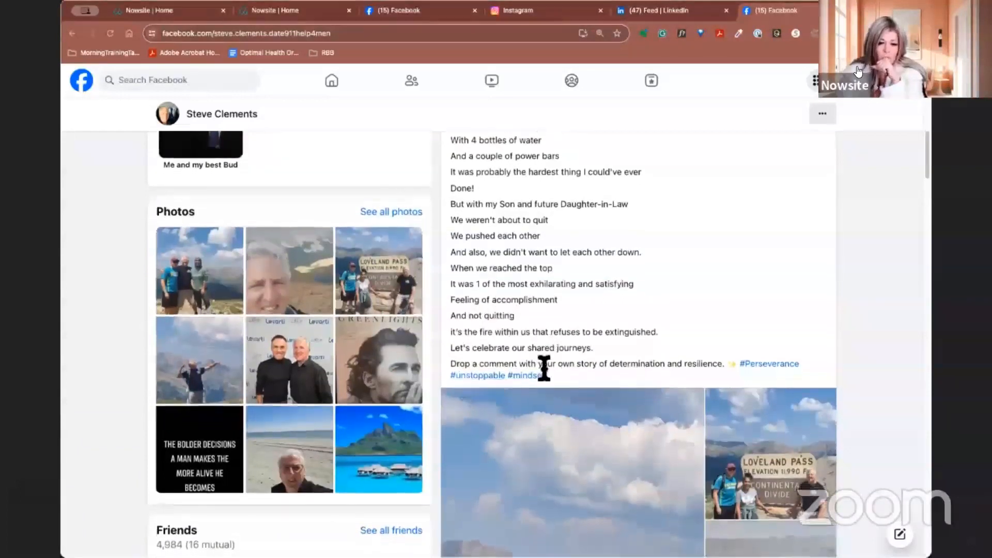
scroll(down, 3)
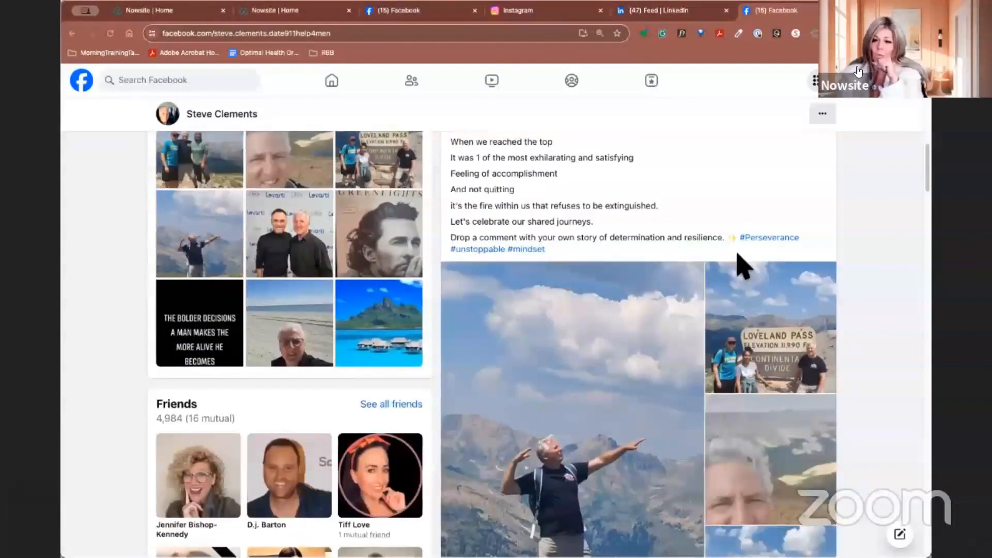
scroll(down, 3)
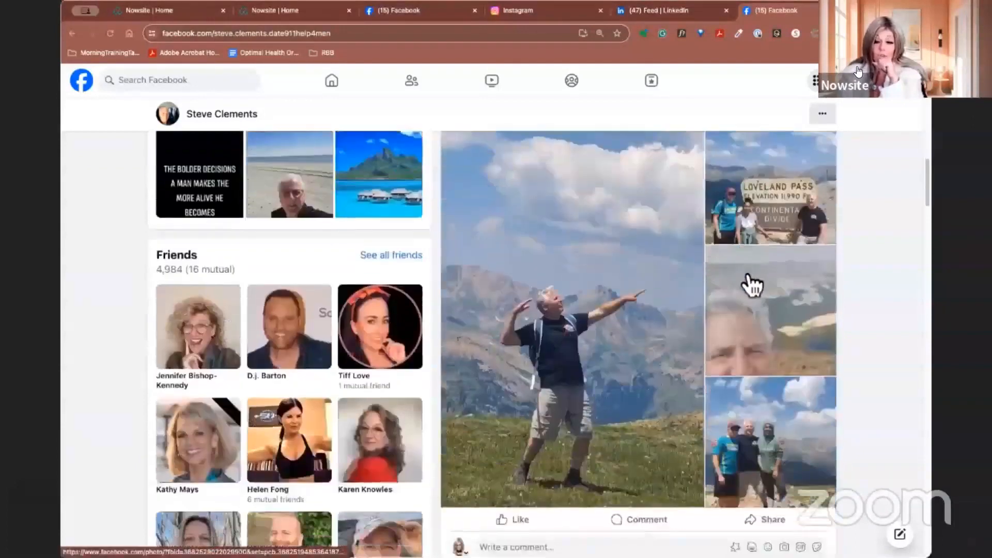
mouse_move(686, 301)
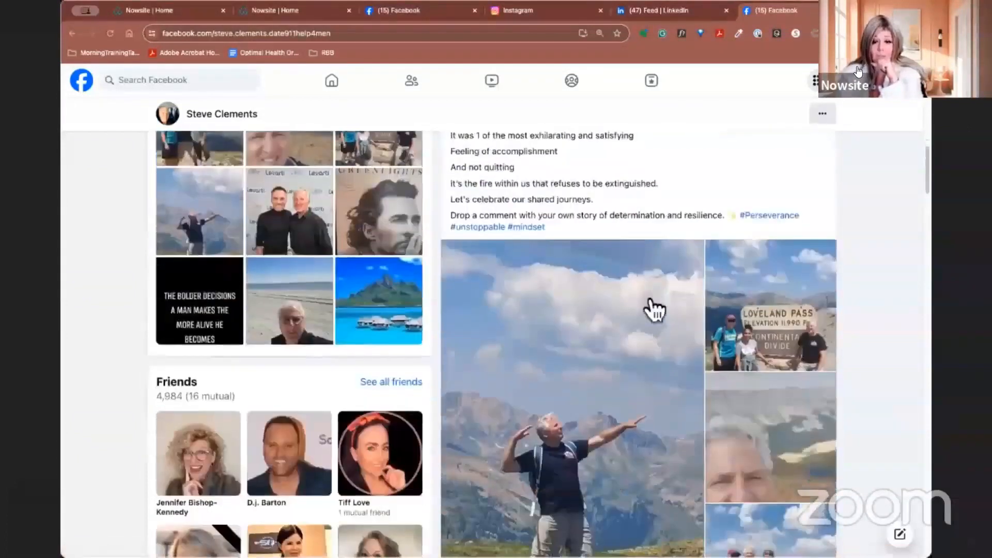
scroll(down, 3)
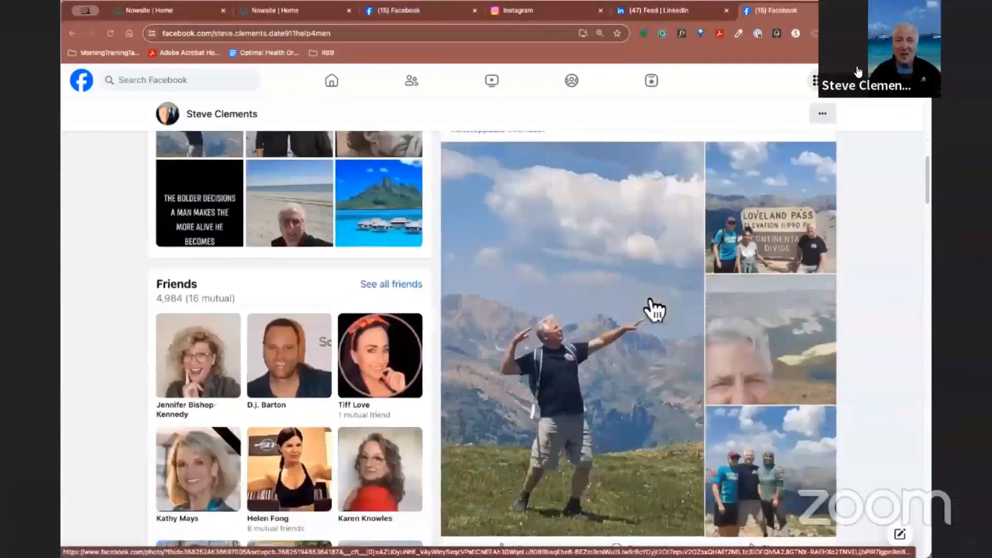
scroll(down, 3)
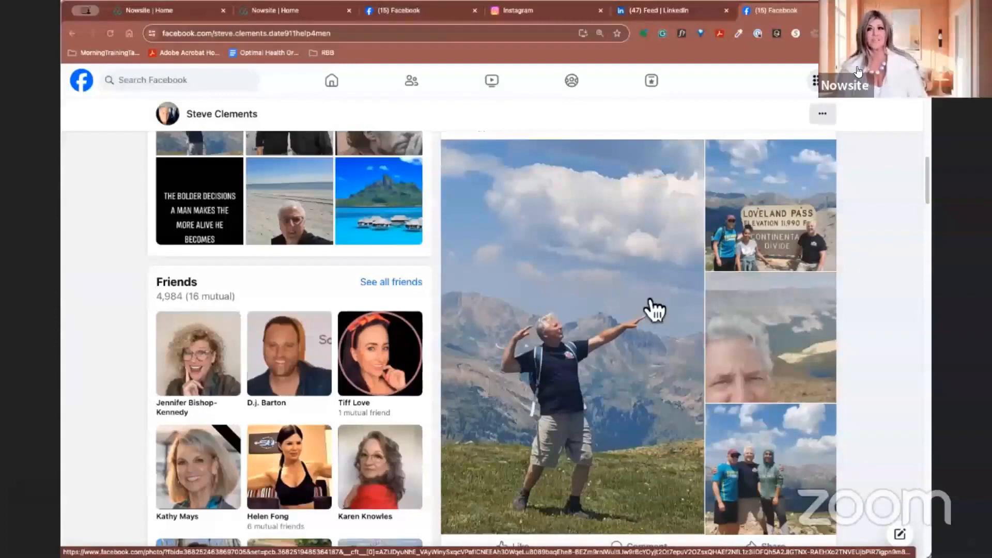
mouse_move(740, 275)
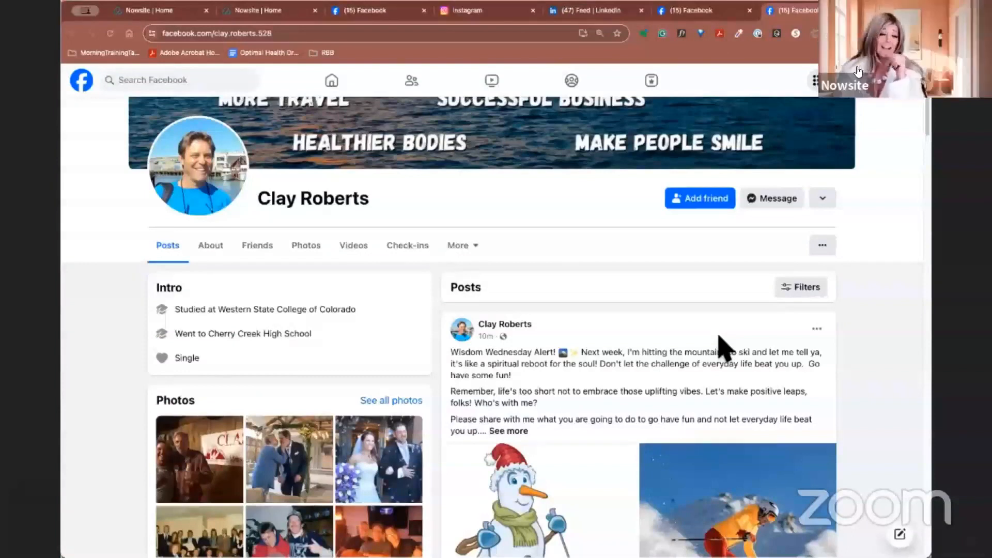
scroll(down, 3)
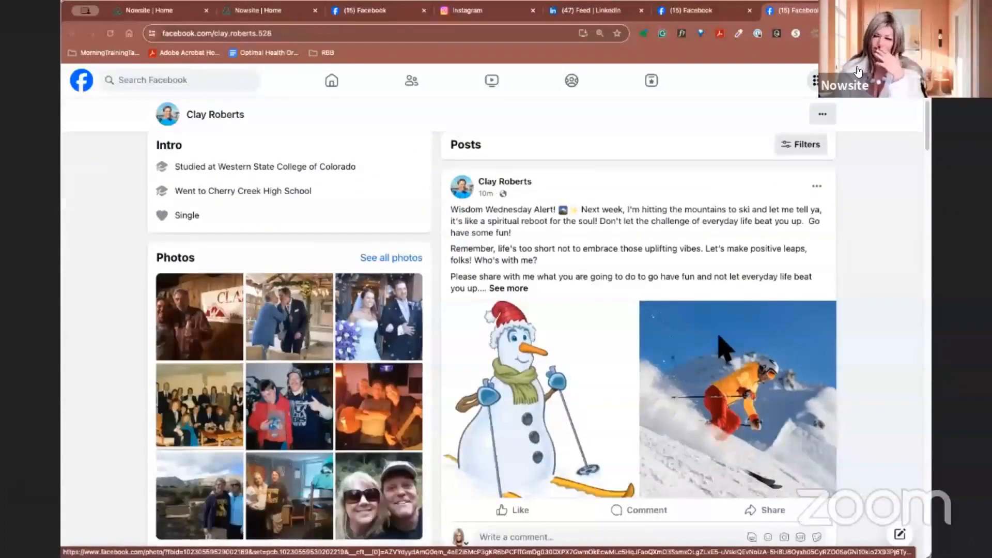
scroll(down, 3)
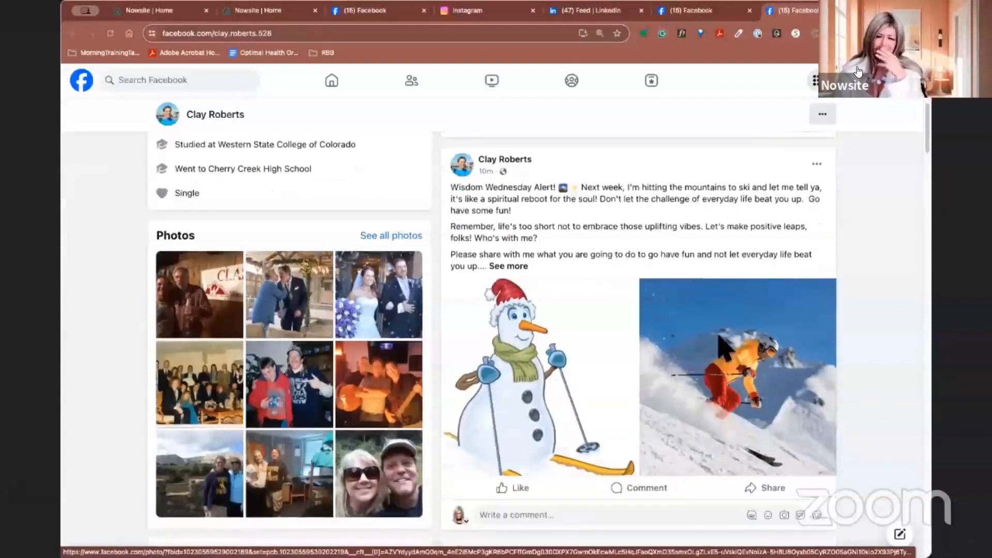
mouse_move(633, 452)
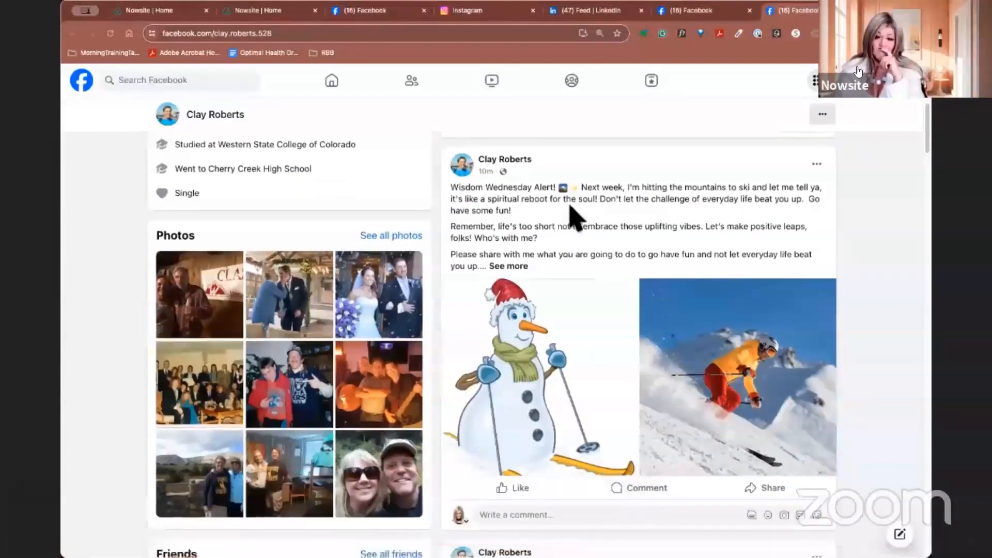
mouse_move(557, 415)
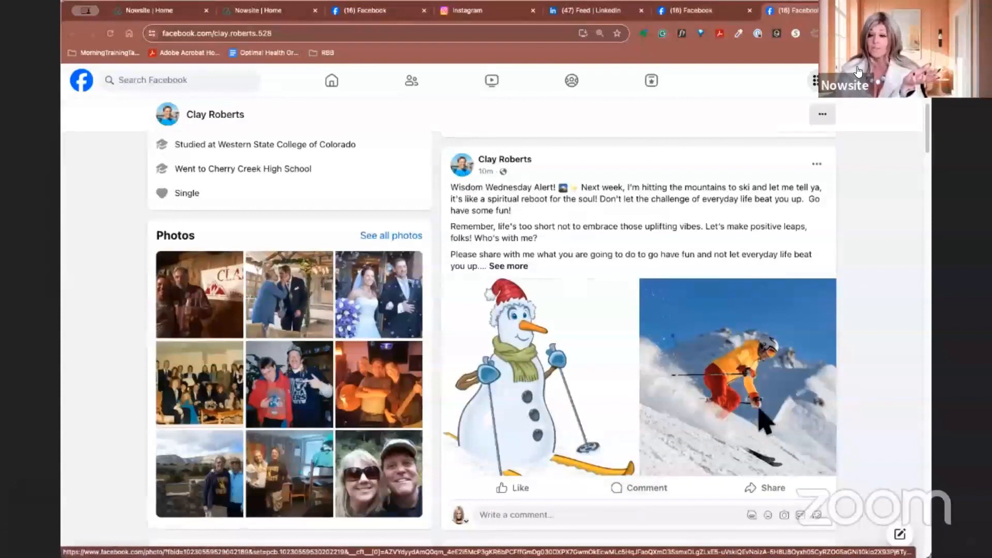
mouse_move(602, 433)
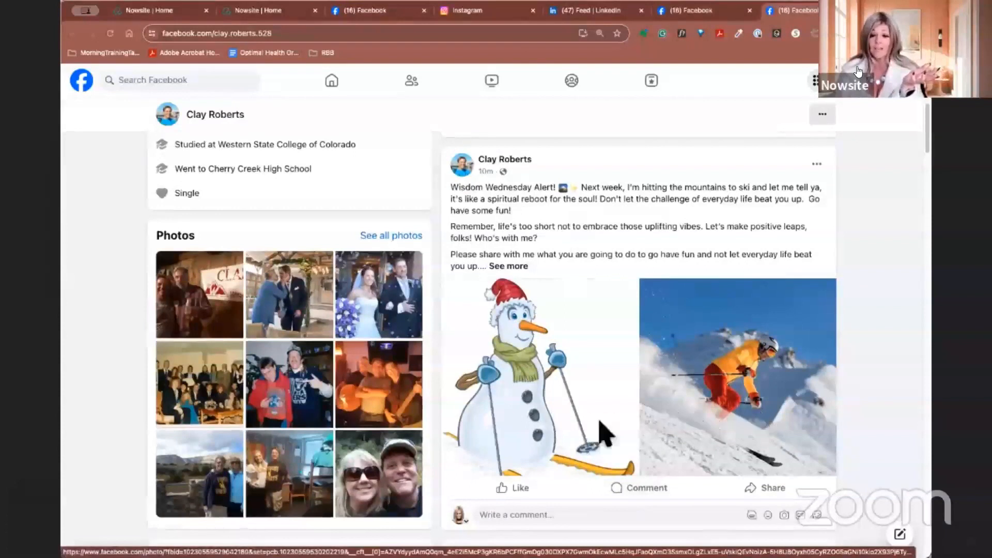
mouse_move(665, 426)
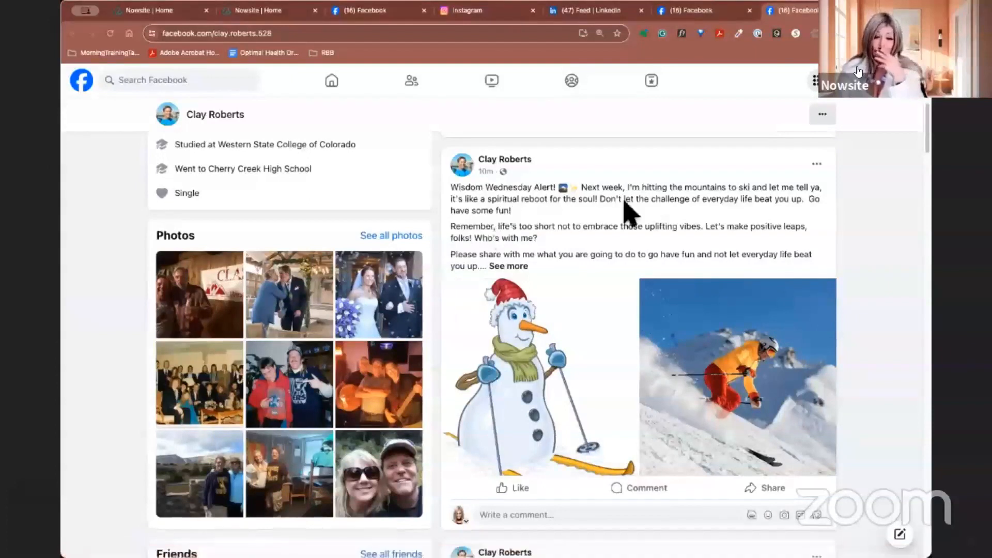
mouse_move(750, 206)
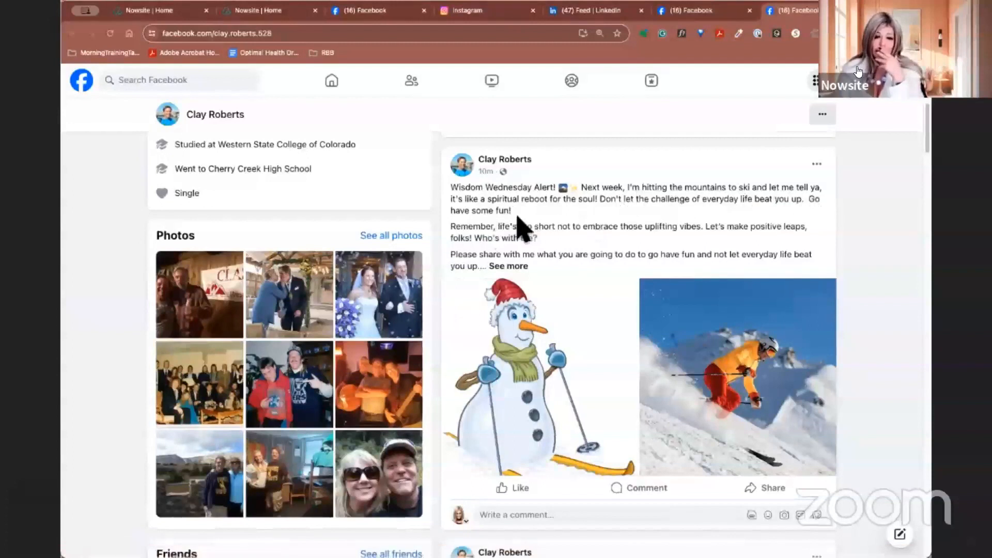
mouse_move(623, 218)
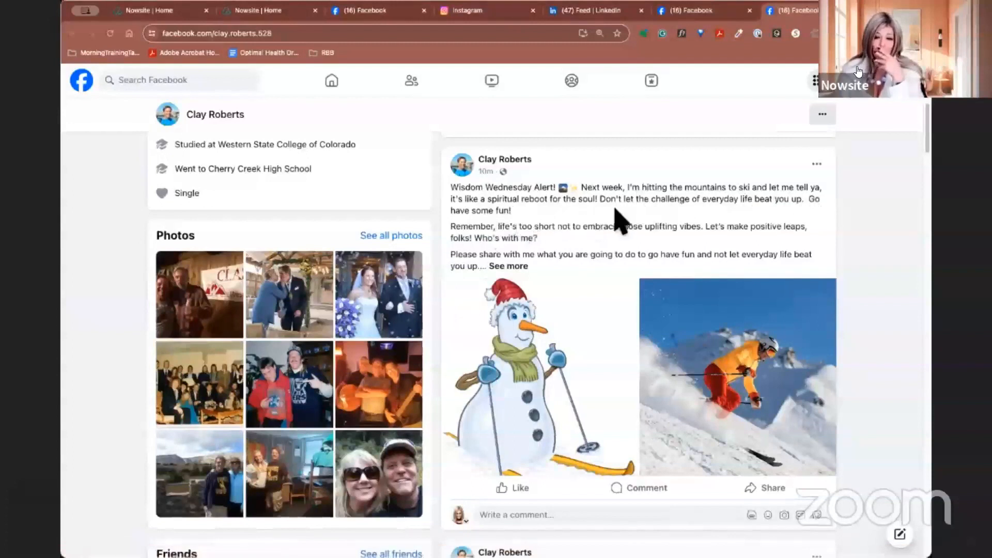
mouse_move(633, 208)
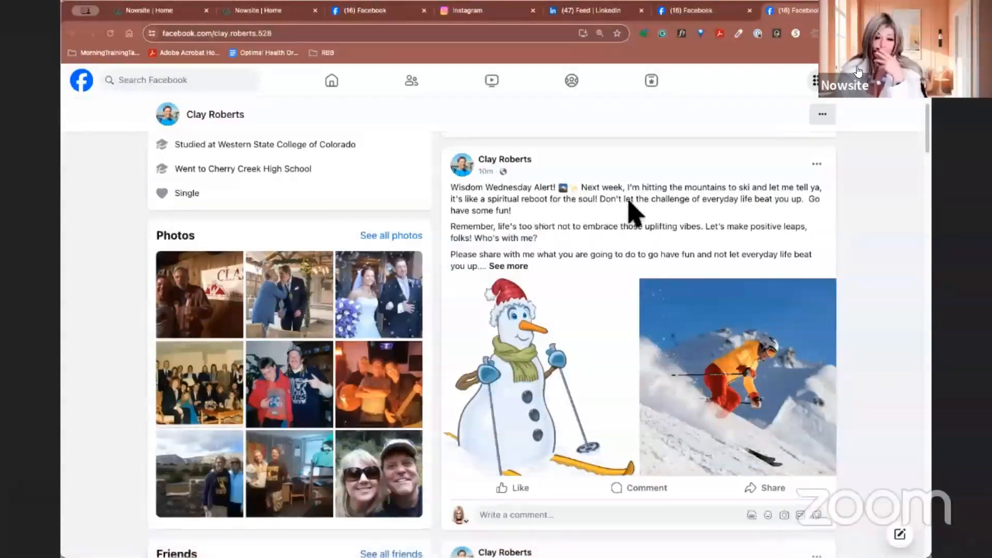
mouse_move(794, 218)
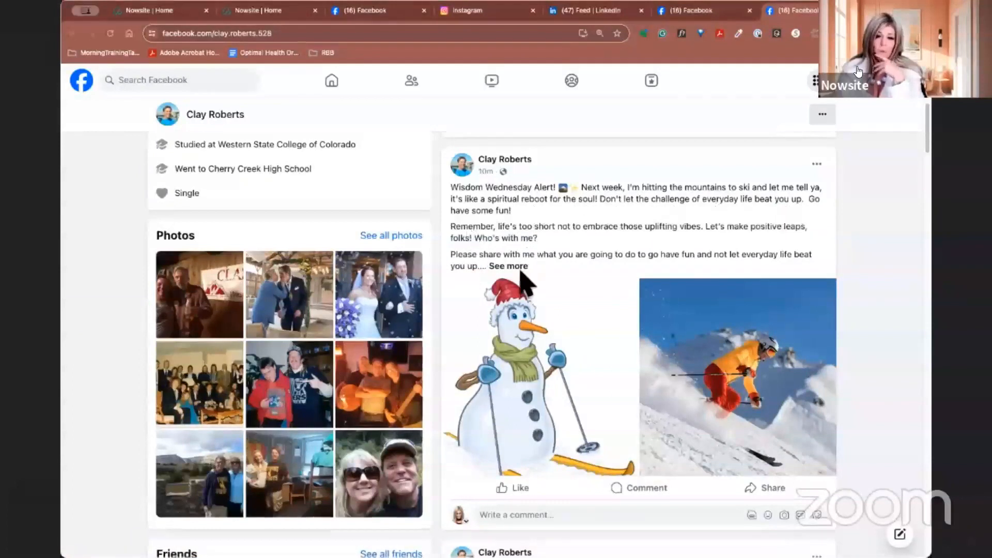
mouse_move(716, 271)
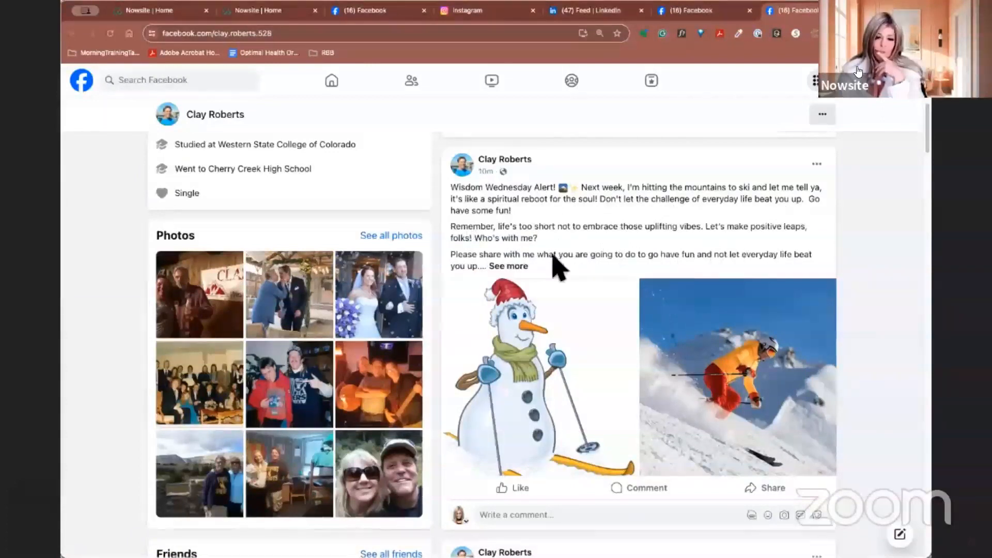
Expand Clay's Wisdom Wednesday ski post to show the #MountainsAreCalling, #SkiLife and #SpiritualReboot hashtags.
click(509, 266)
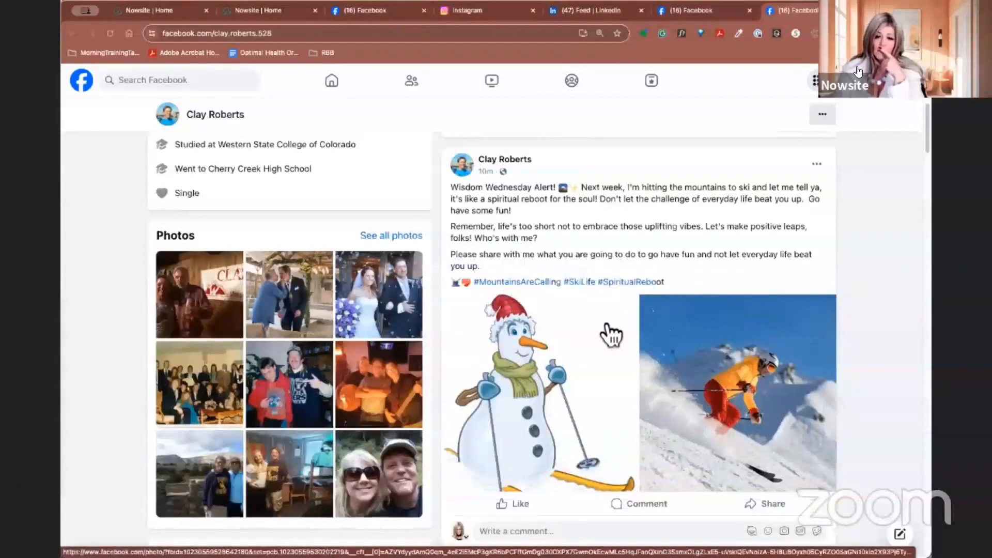
scroll(down, 3)
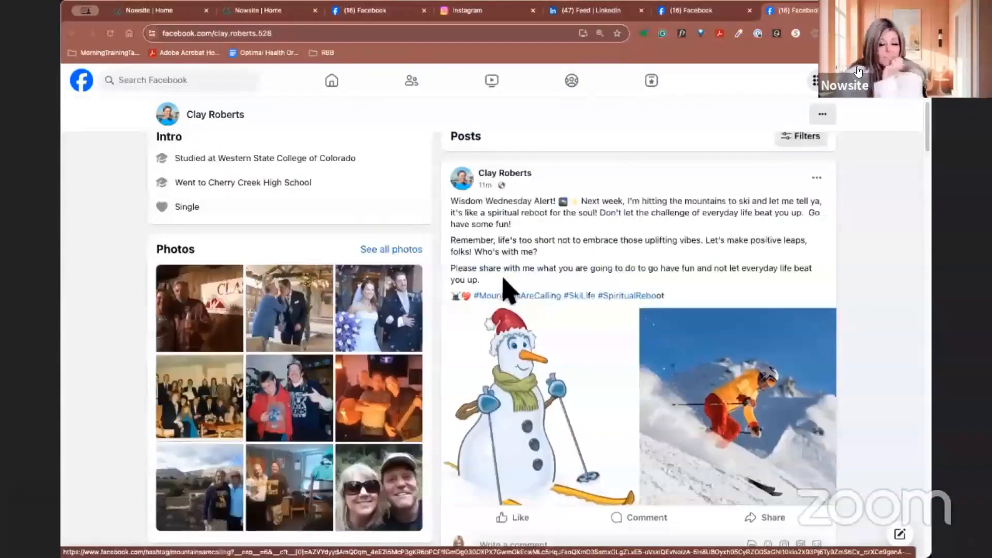
mouse_move(495, 292)
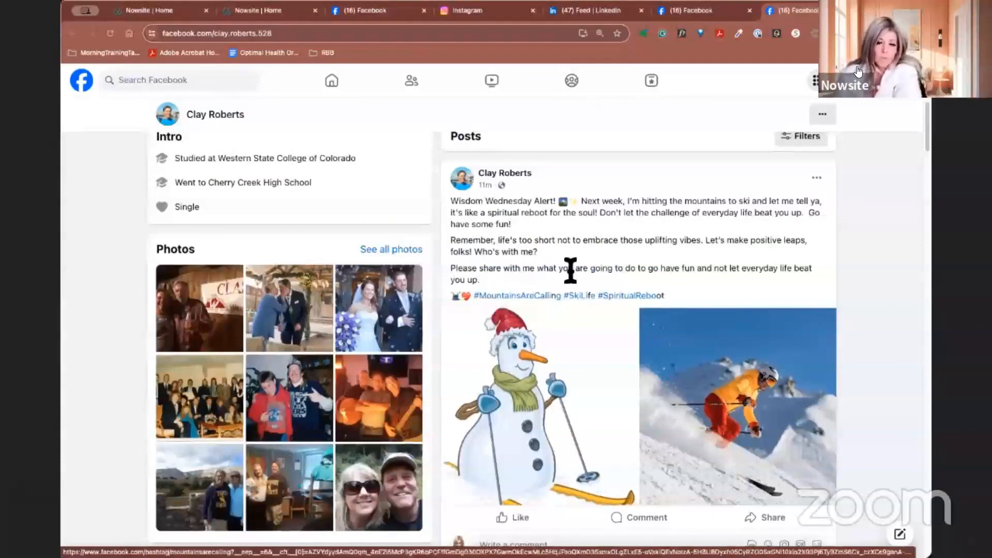
mouse_move(570, 283)
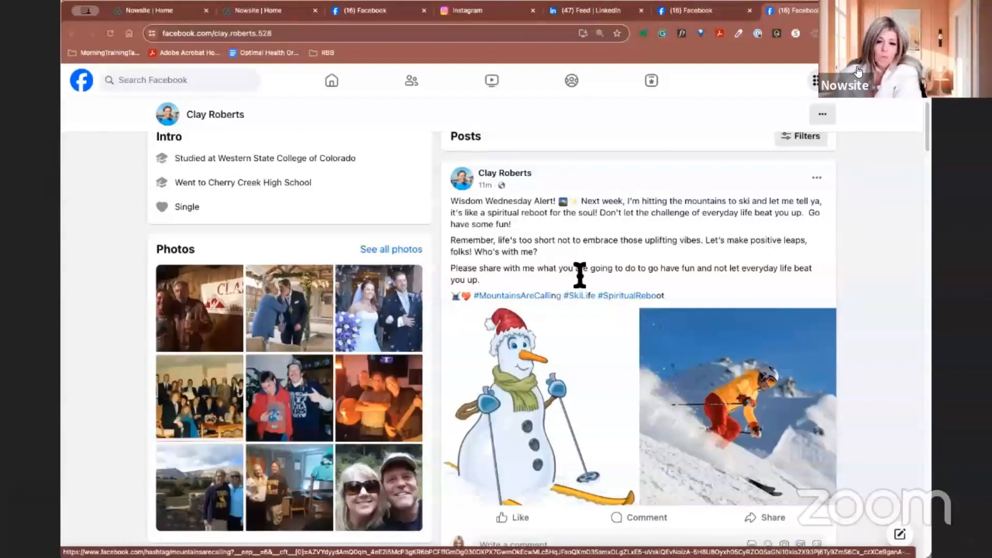
mouse_move(581, 291)
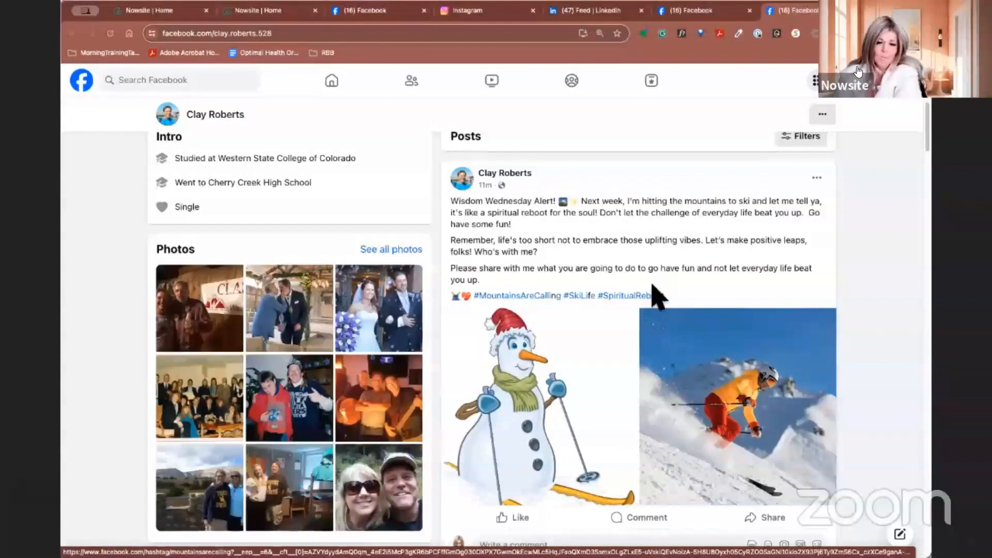
mouse_move(668, 301)
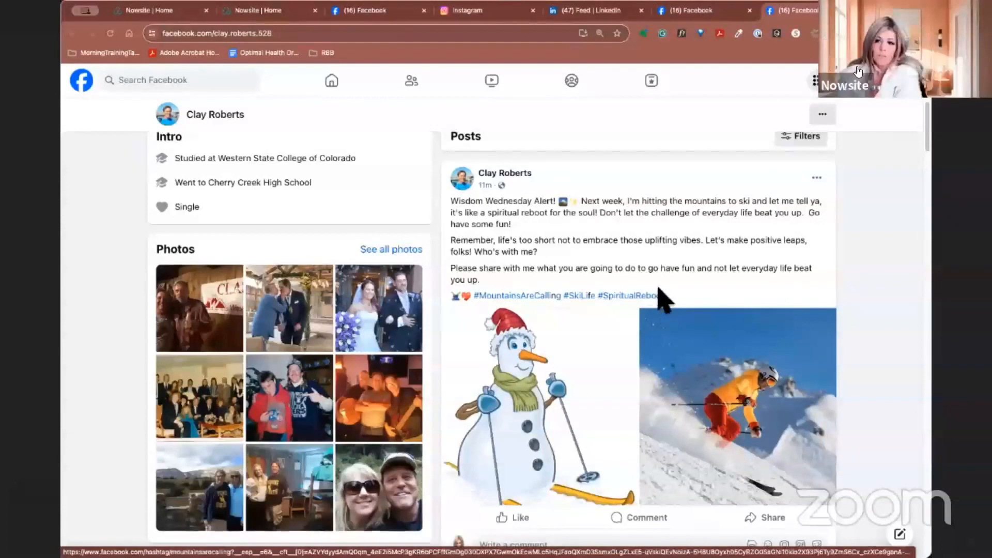
mouse_move(867, 408)
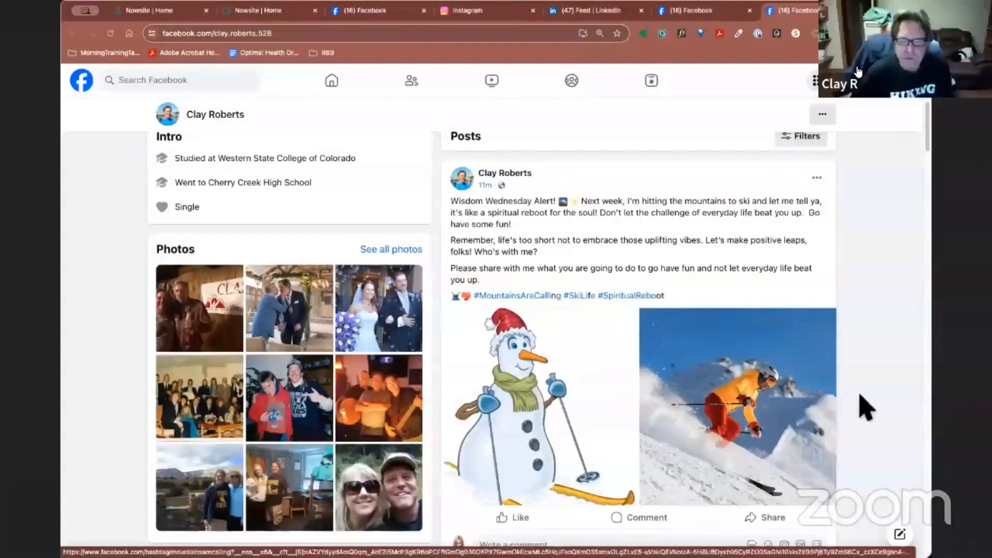